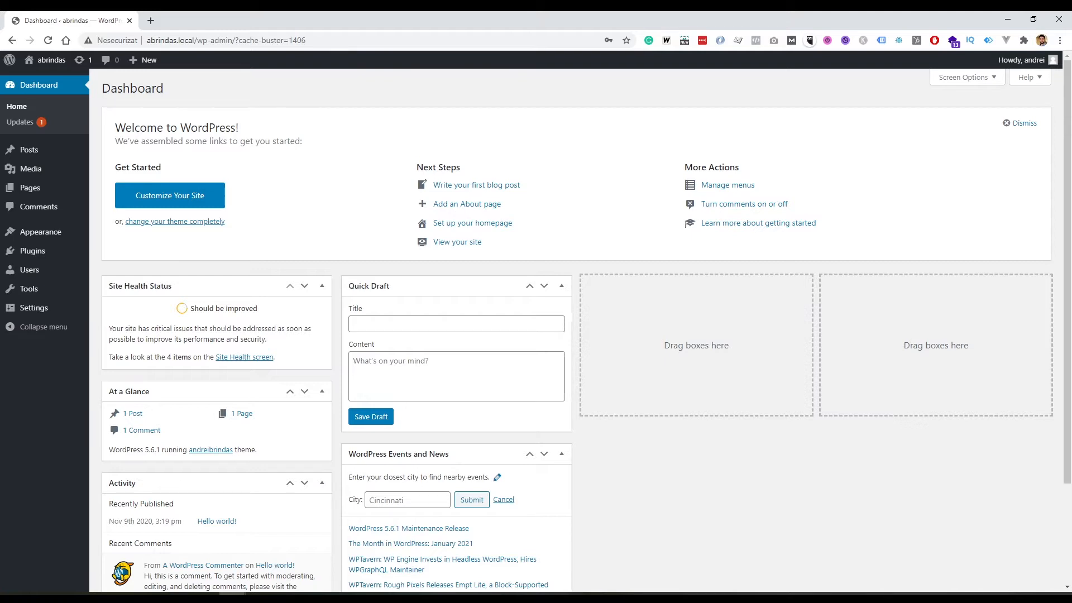
mouse_move(31, 251)
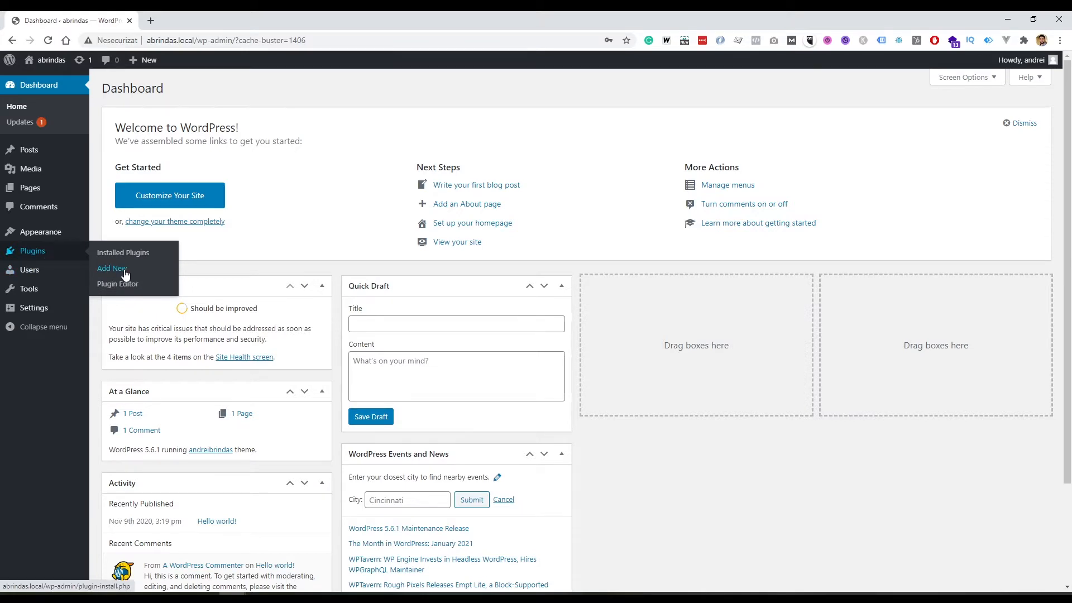
- Search plugins for 'cpt ui', then install and activate Custom Post Type UI
click(112, 268)
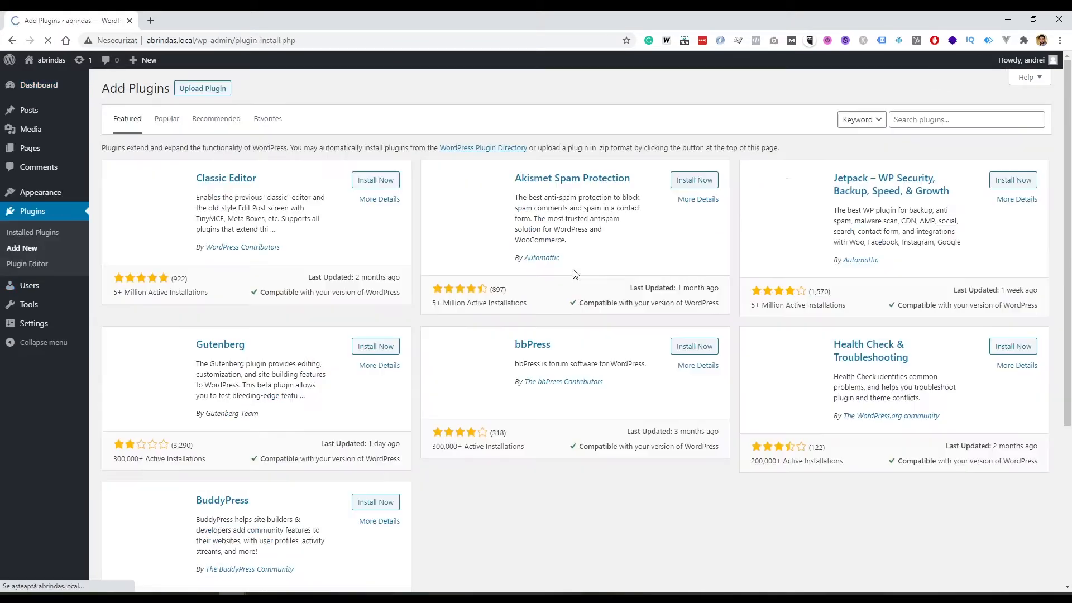
click(966, 120)
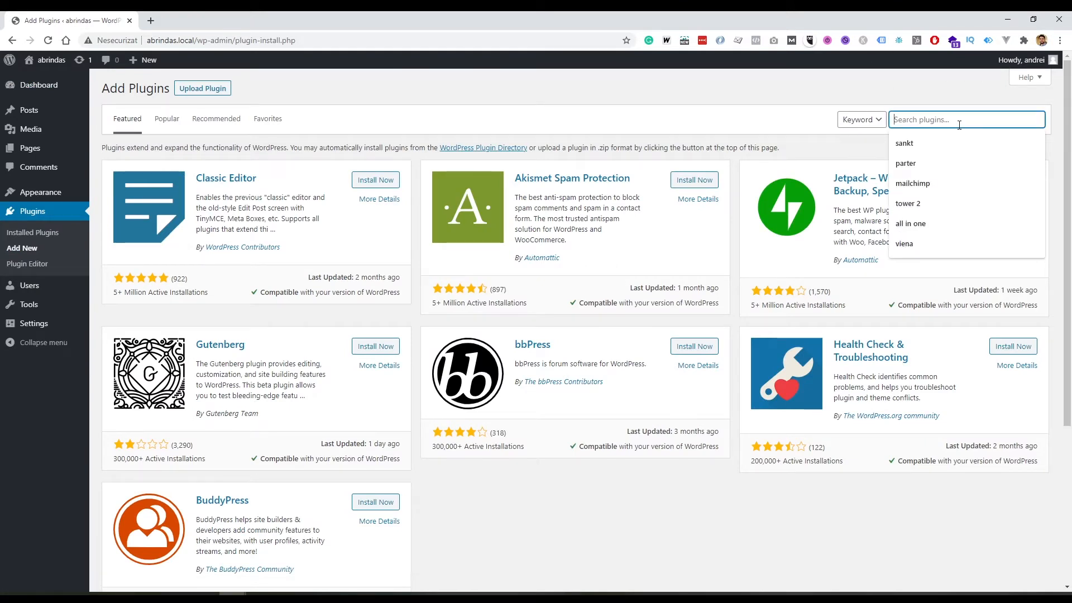
text(cpt ui)
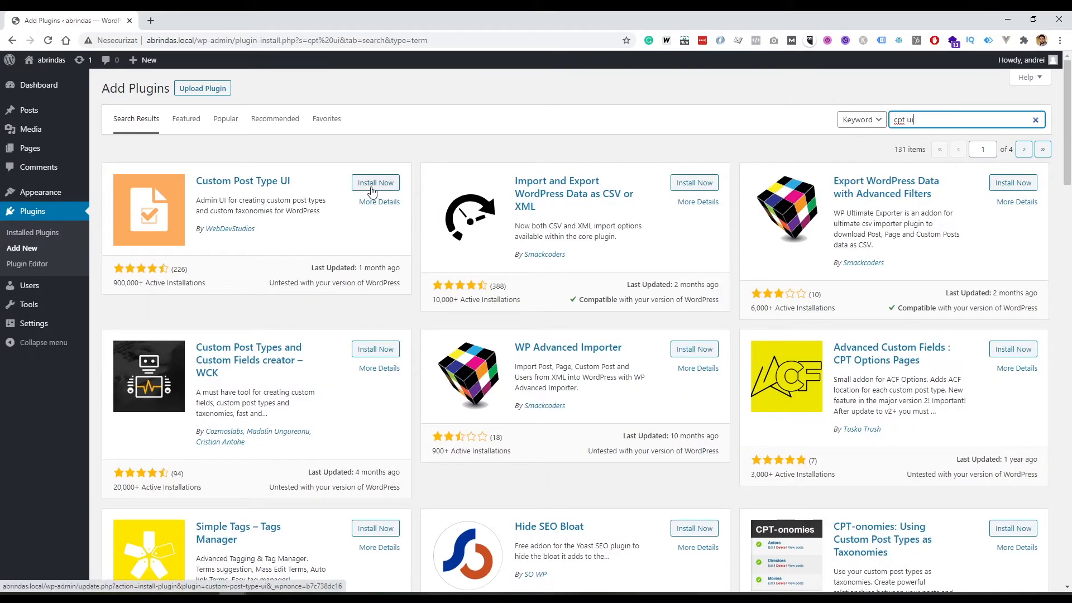
click(375, 183)
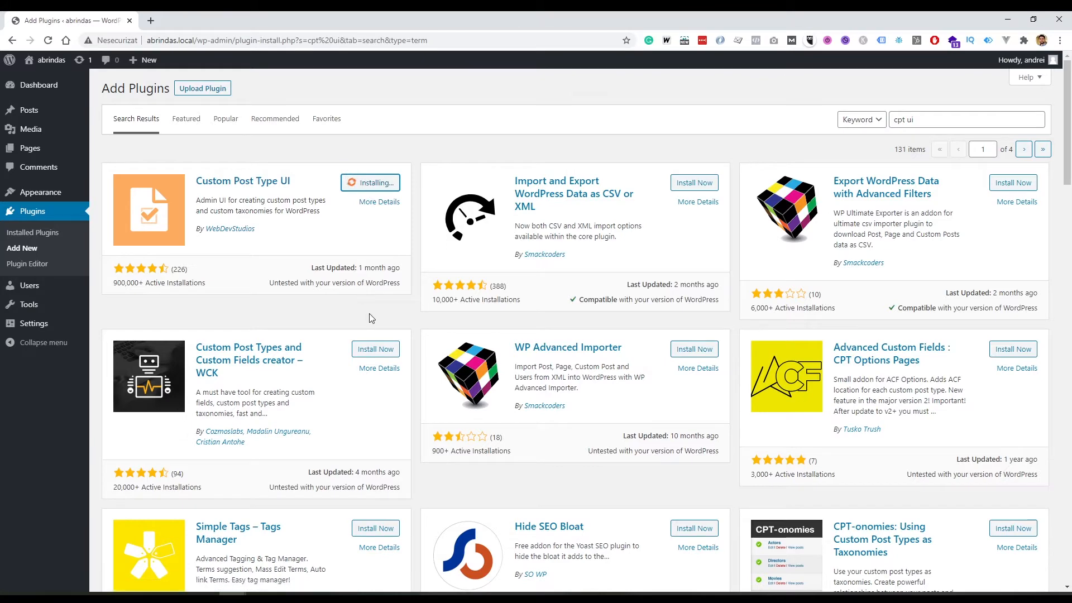
mouse_move(390, 308)
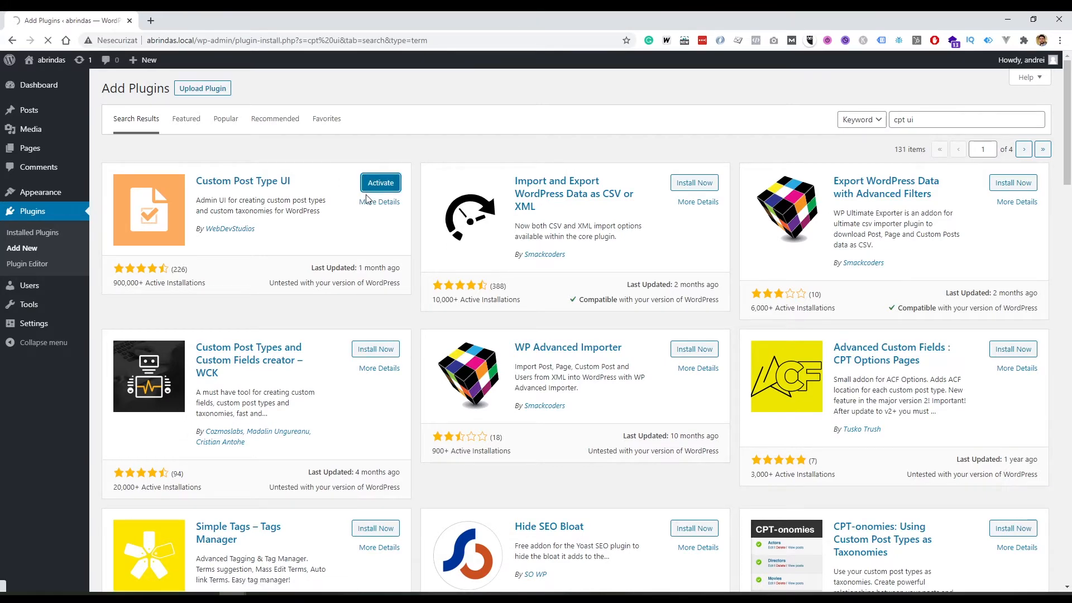
click(380, 182)
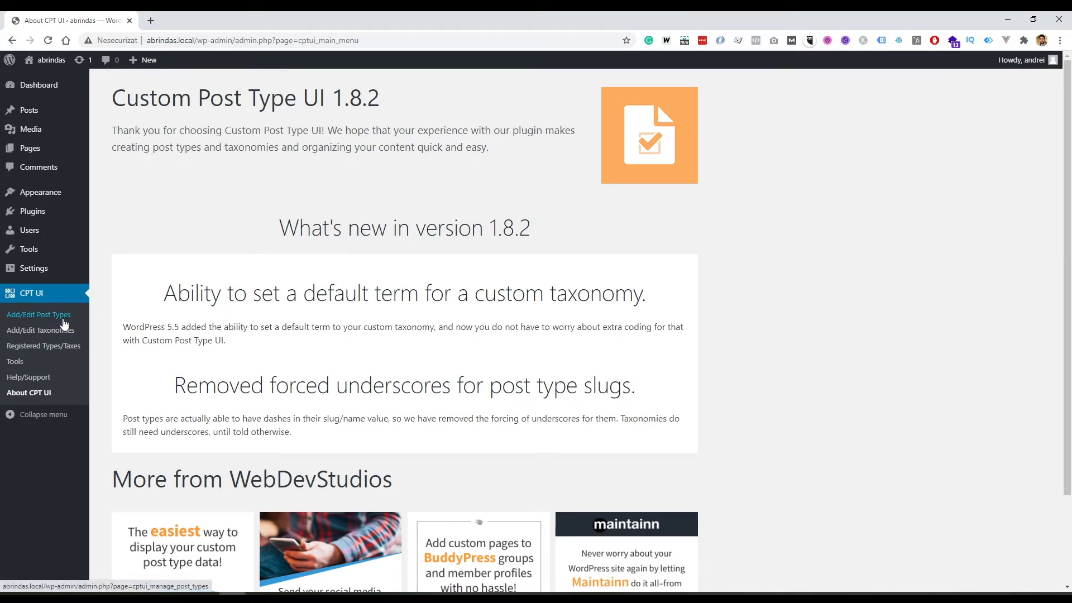
- Add a post type with slug 'movie', plural label 'Movies' and singular label 'Movie'
click(38, 314)
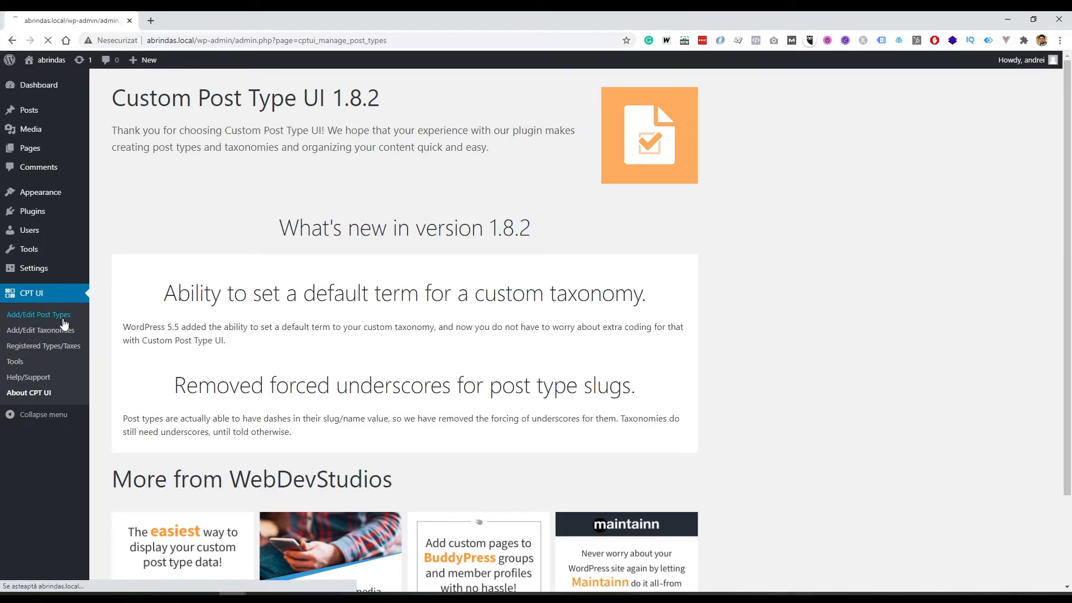
click(38, 315)
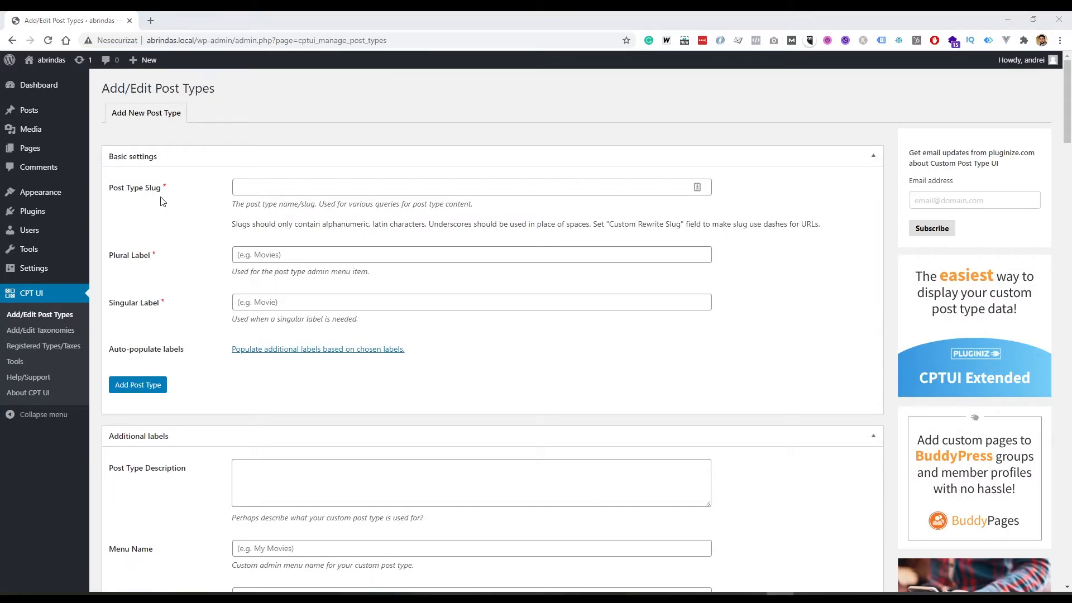
mouse_move(206, 296)
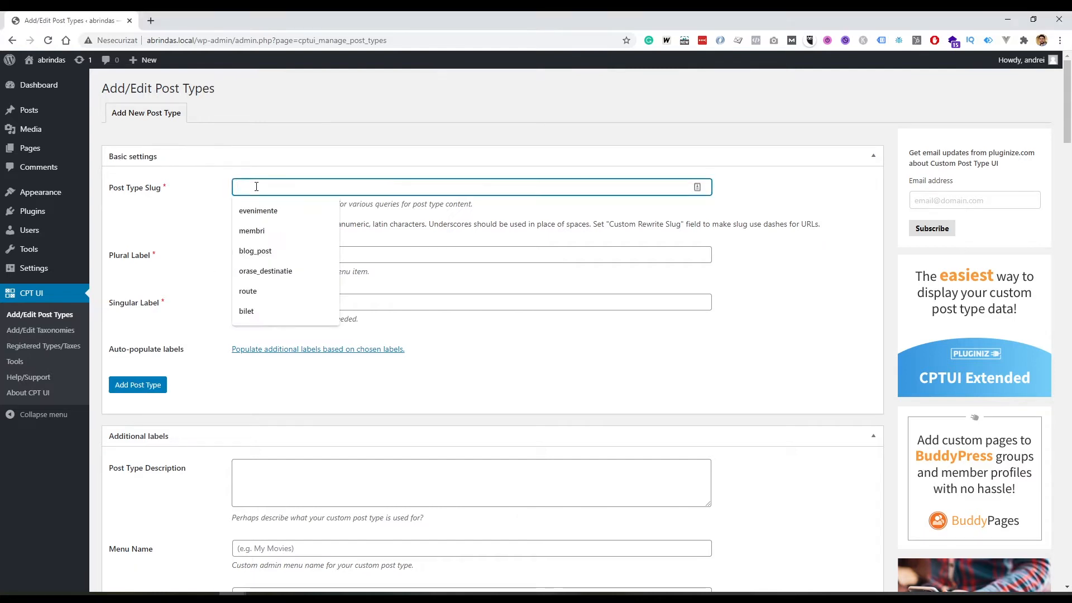
text(movie)
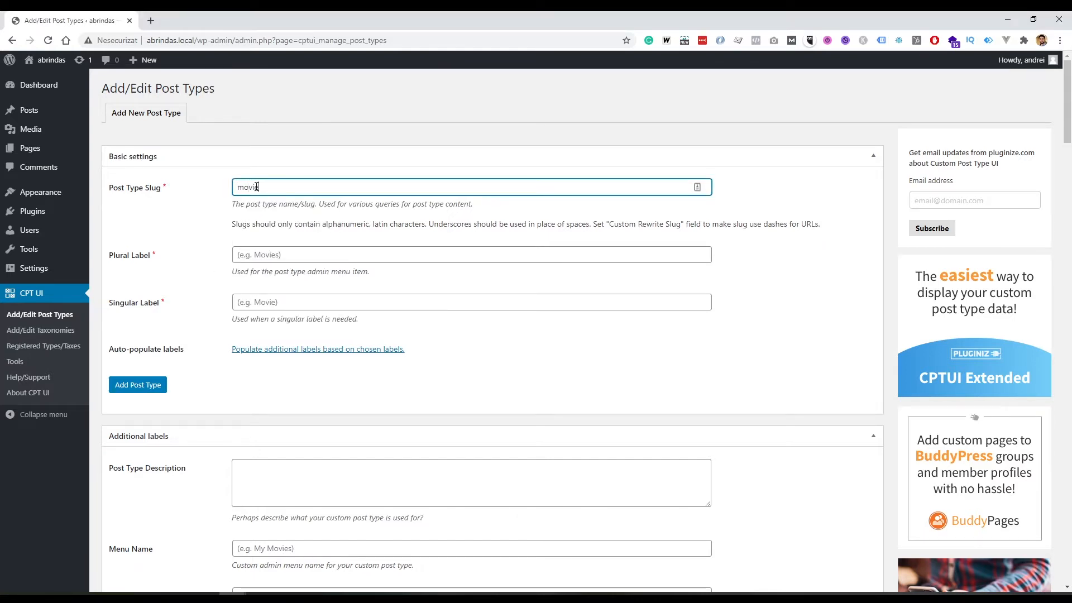
click(471, 254)
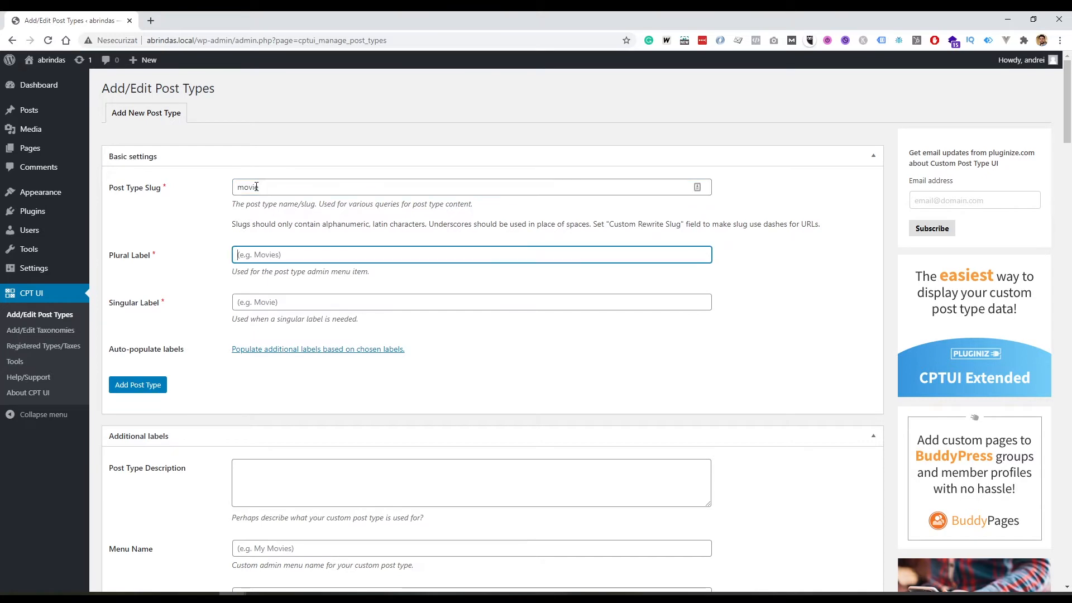
text(Movies)
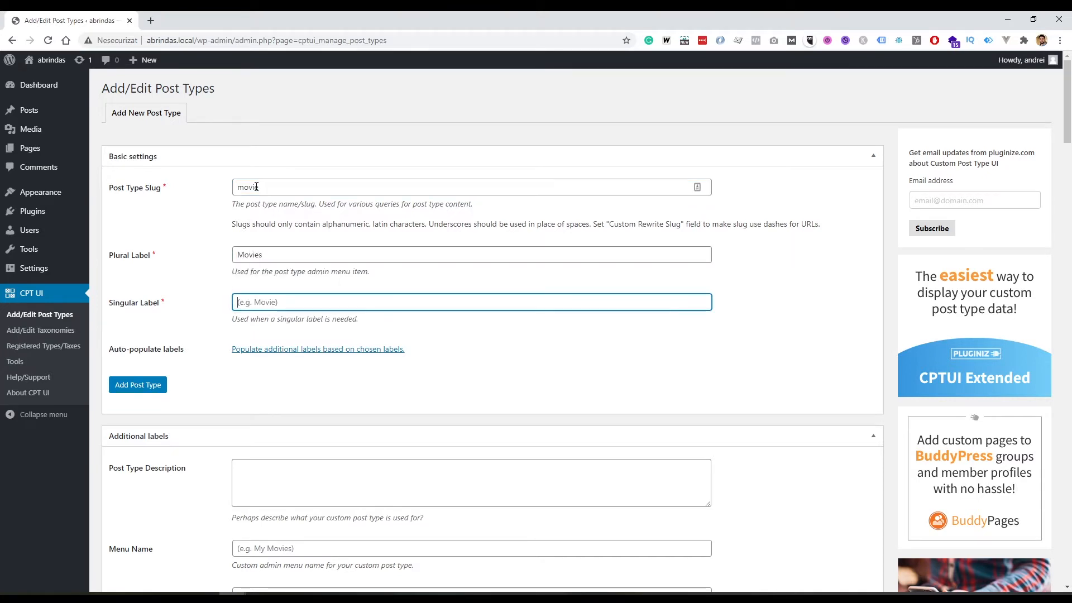
text(Movie)
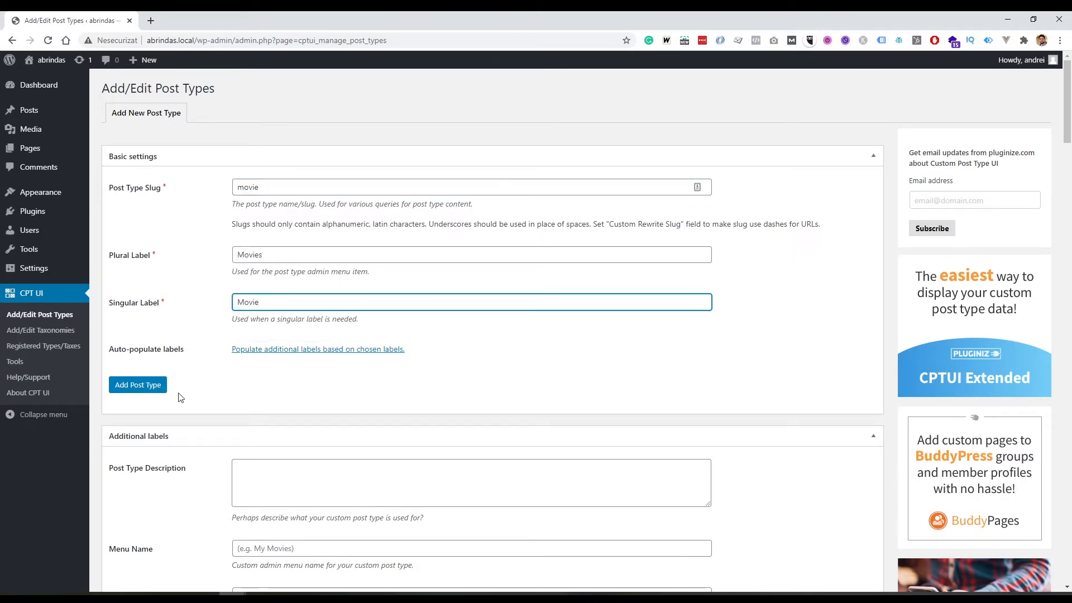
click(137, 385)
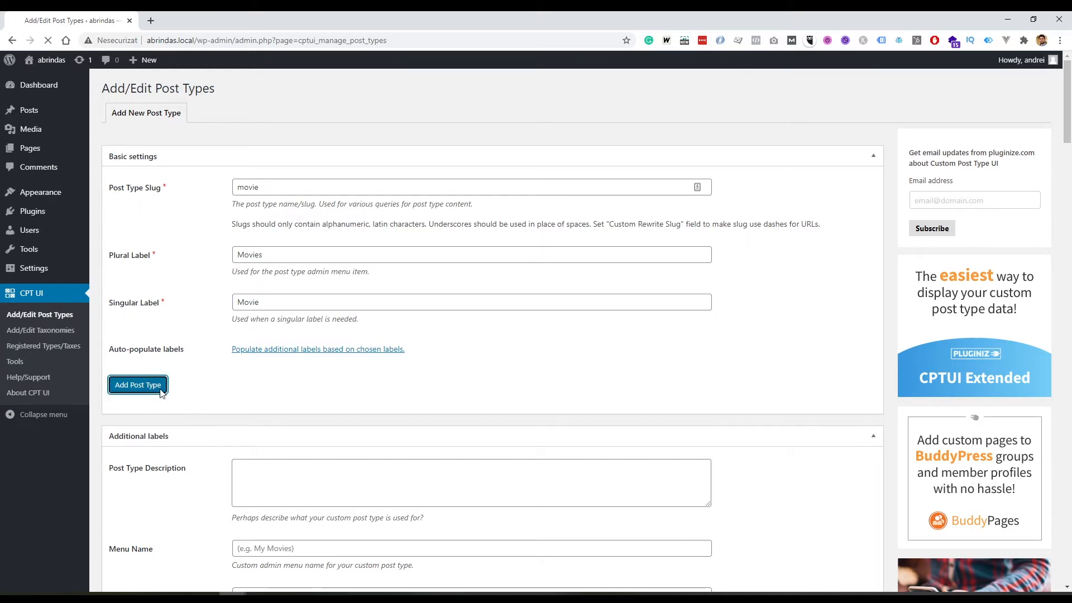
click(138, 384)
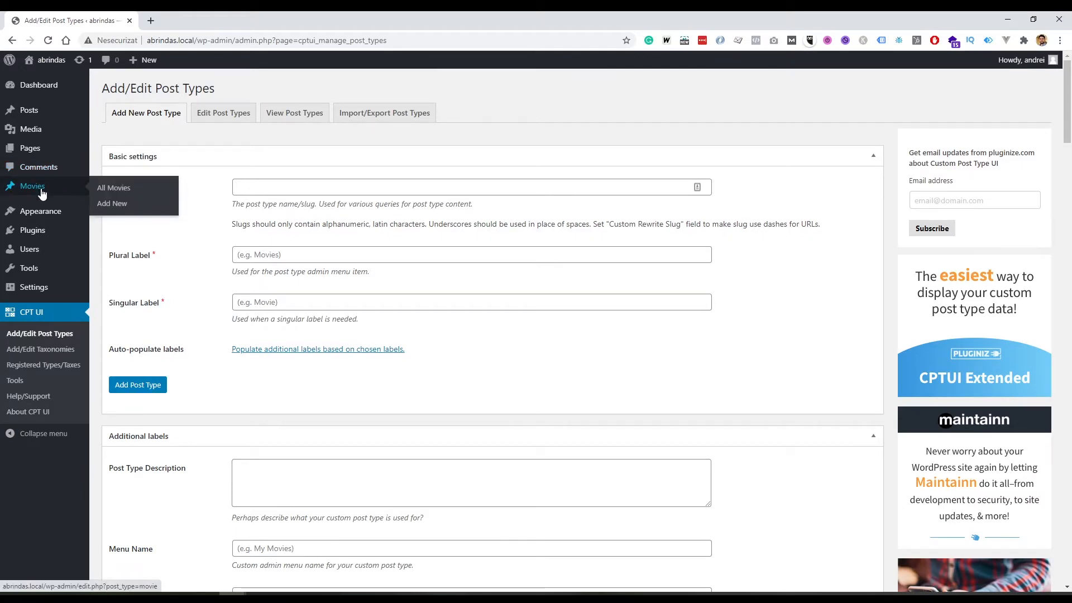
- Publish a new movie titled 'Avengers' and return to the Movies list
click(114, 188)
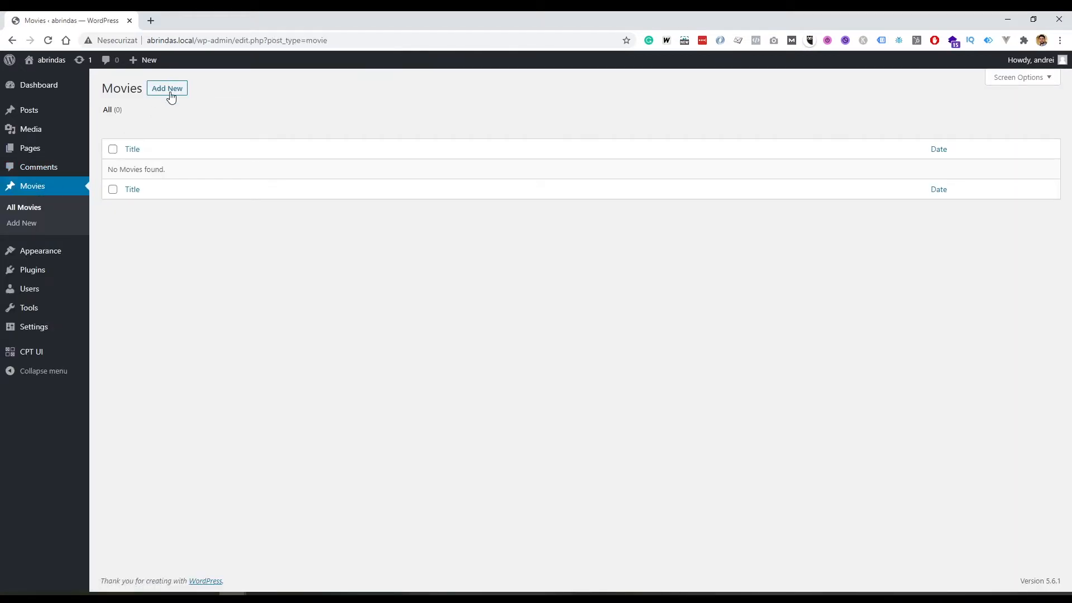
click(166, 89)
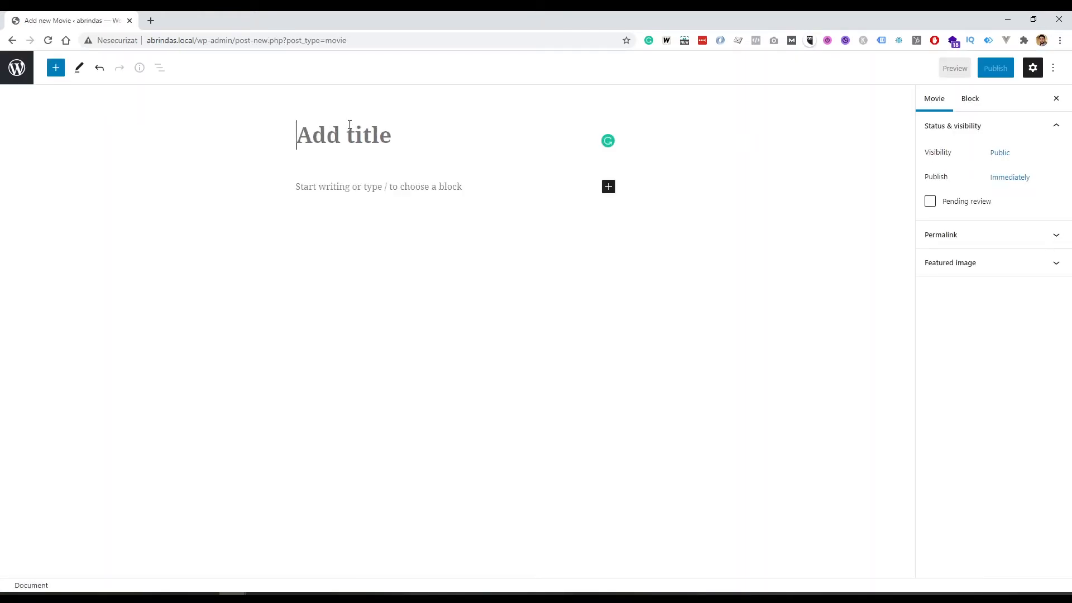
text(Aven)
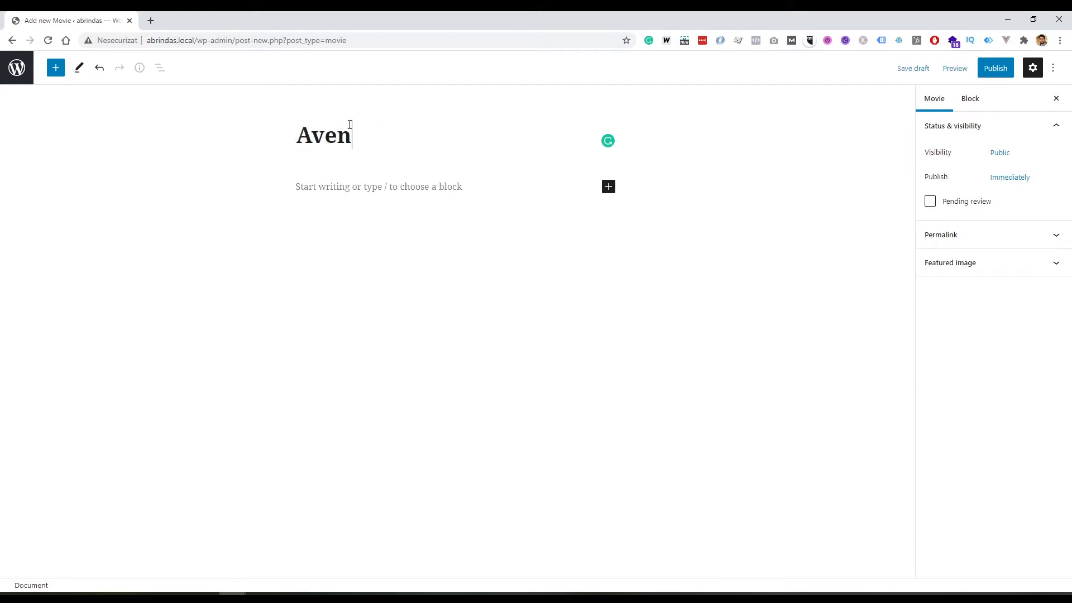
text(gers)
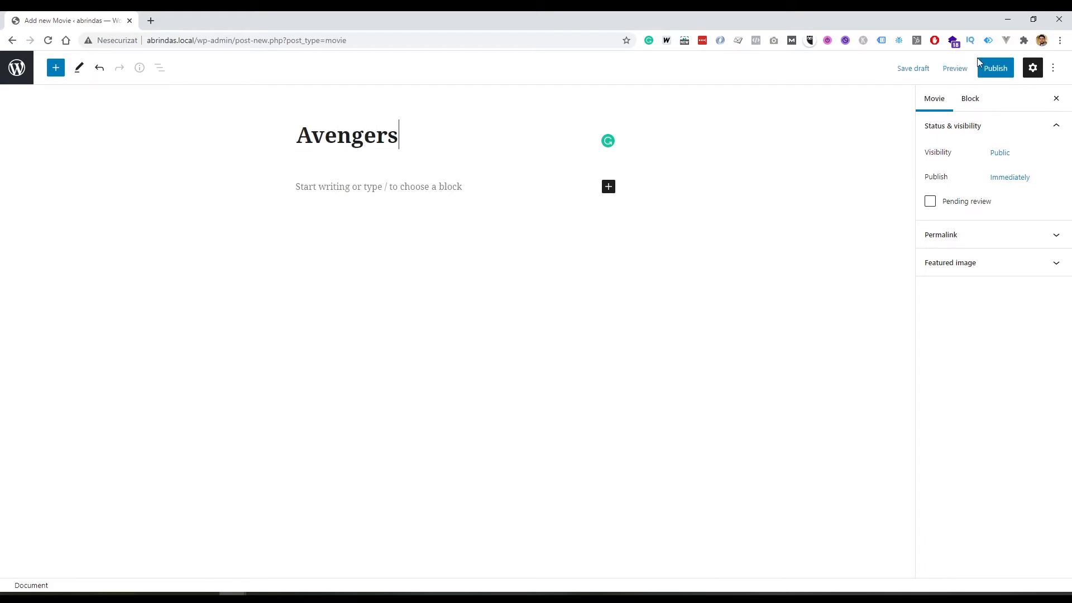
click(996, 68)
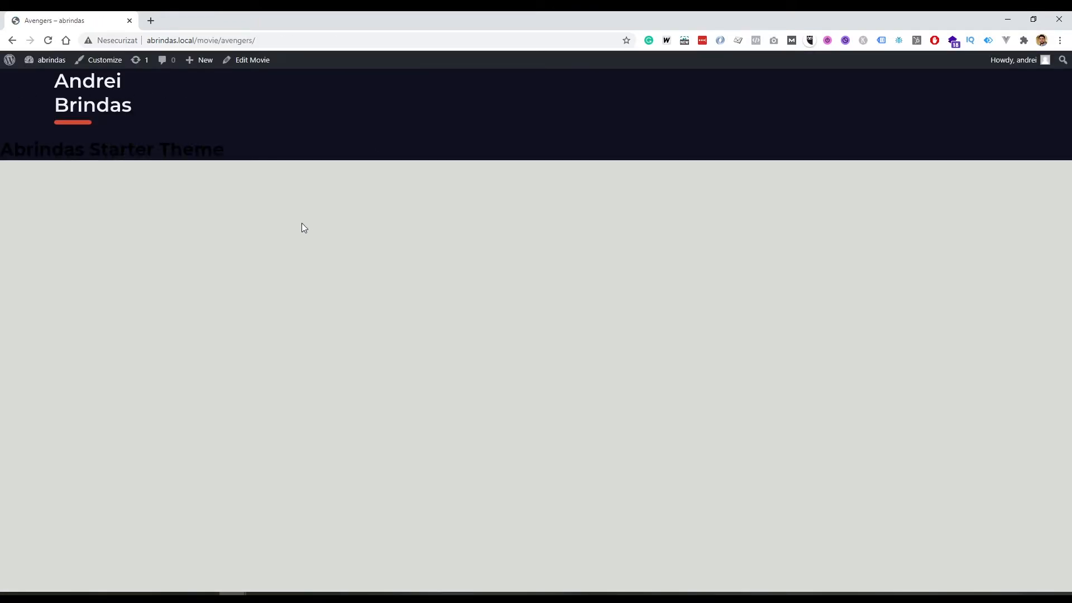
click(252, 60)
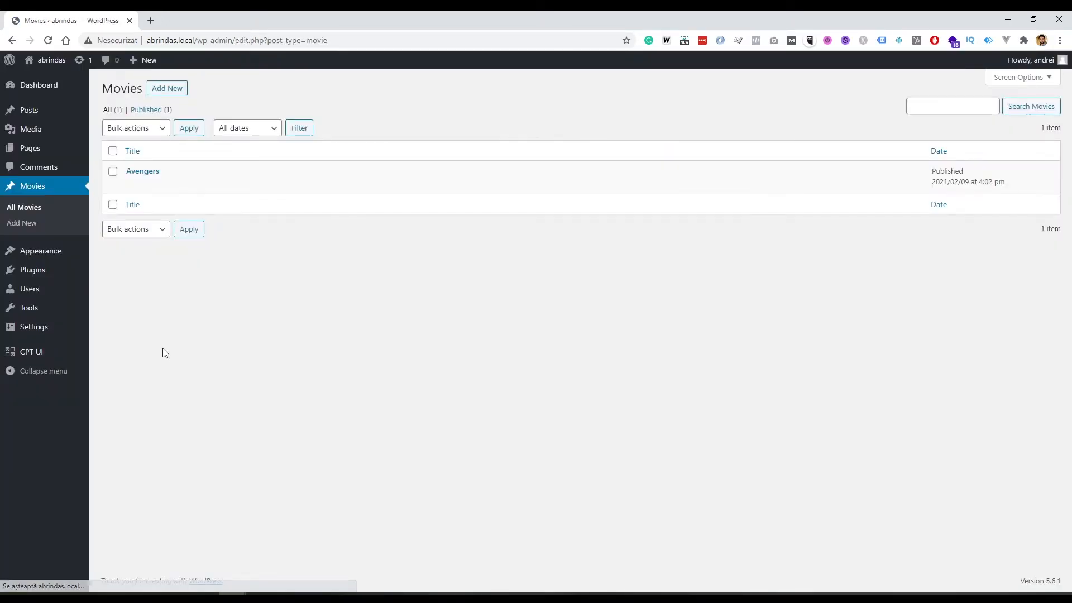
mouse_move(30, 352)
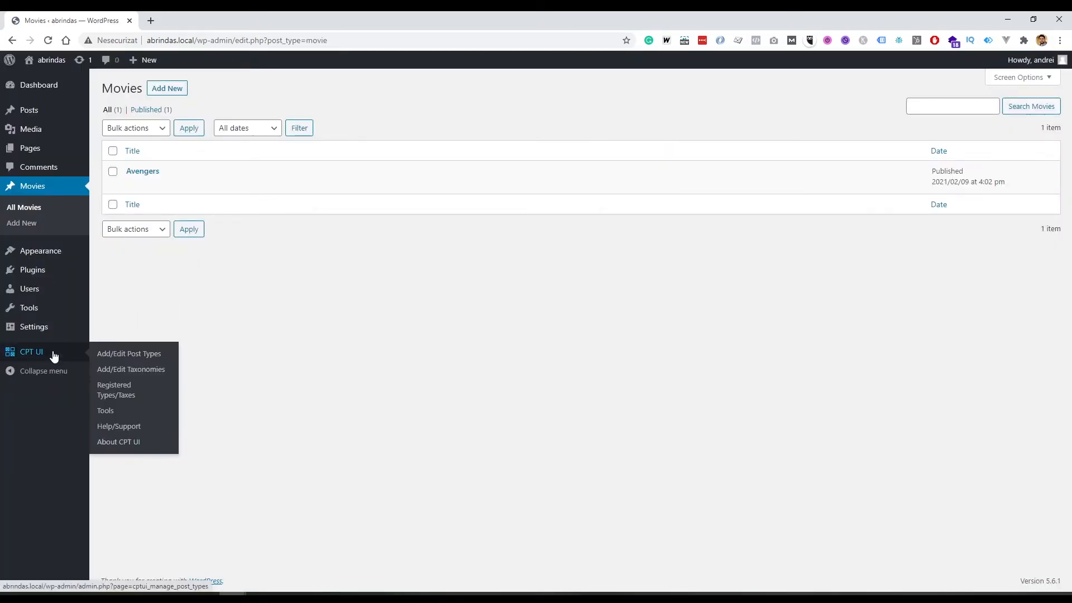
- Open the Movies post type in CPT UI's Edit Post Types tab
click(129, 354)
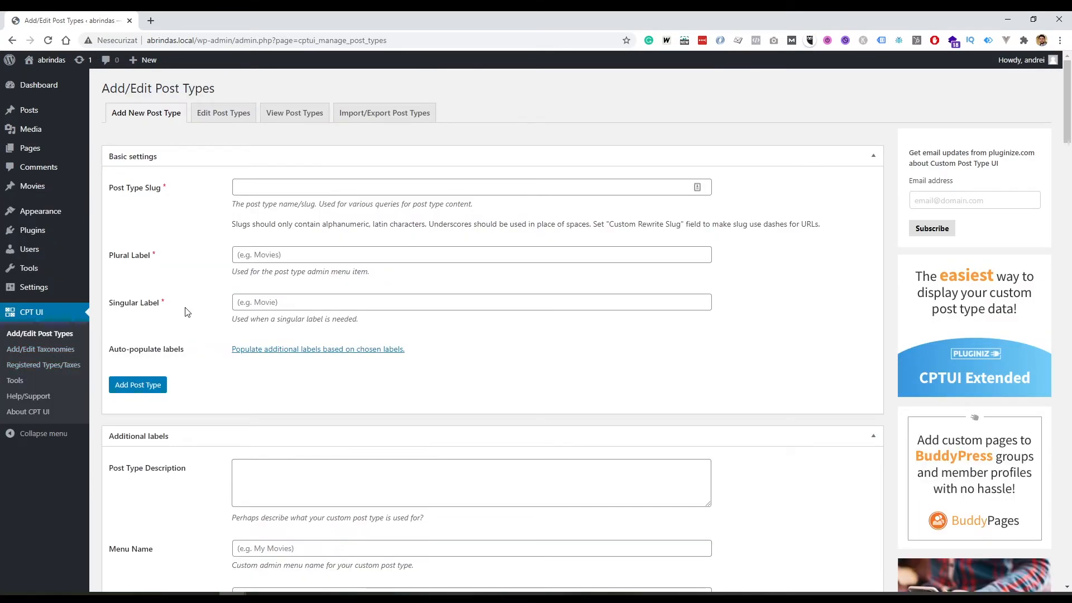
mouse_move(169, 285)
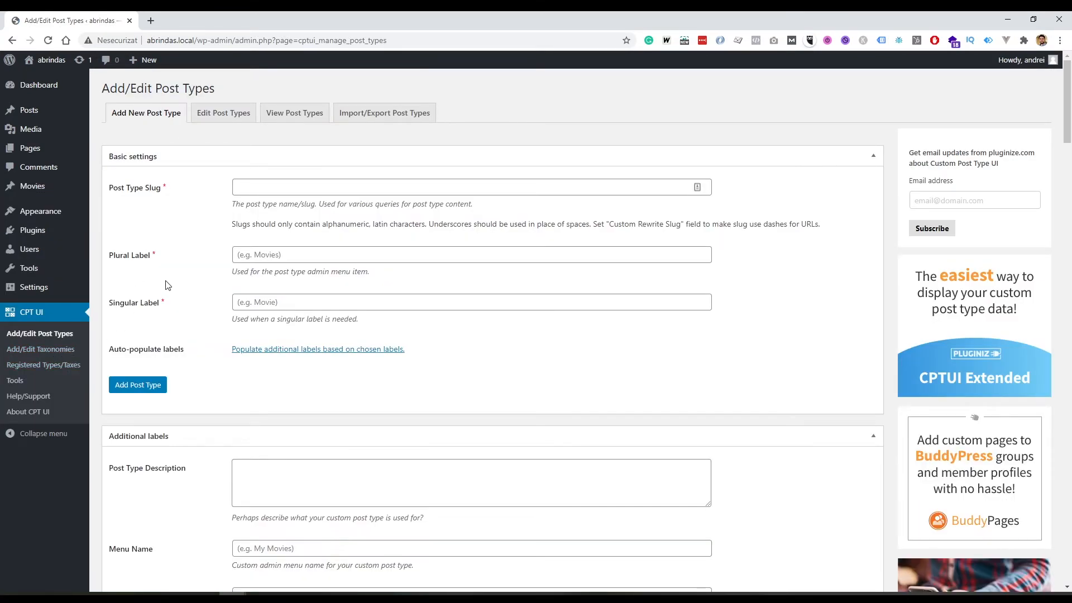
click(31, 313)
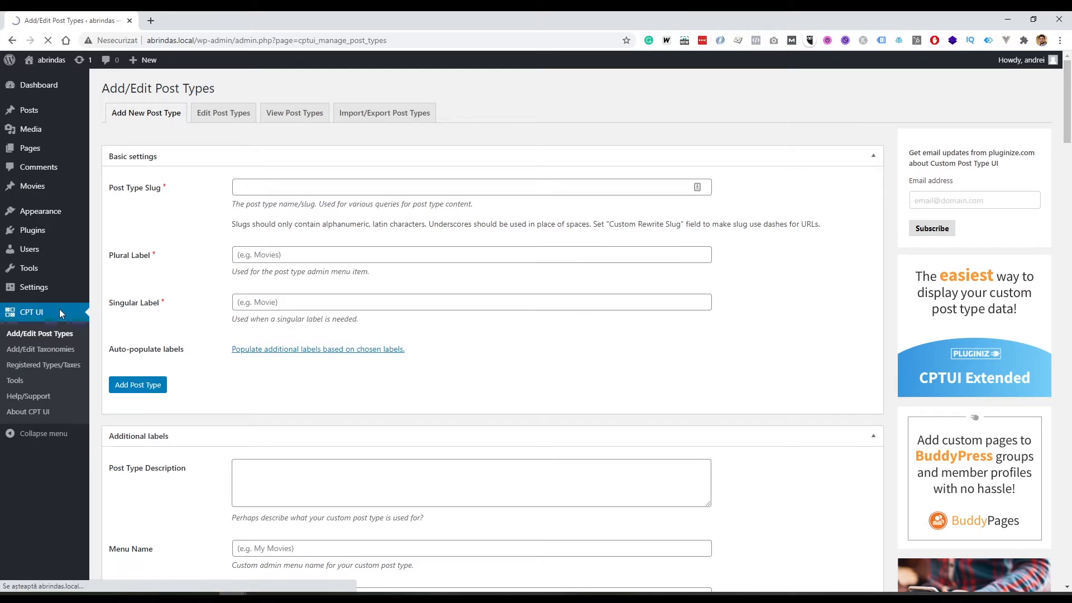
click(223, 113)
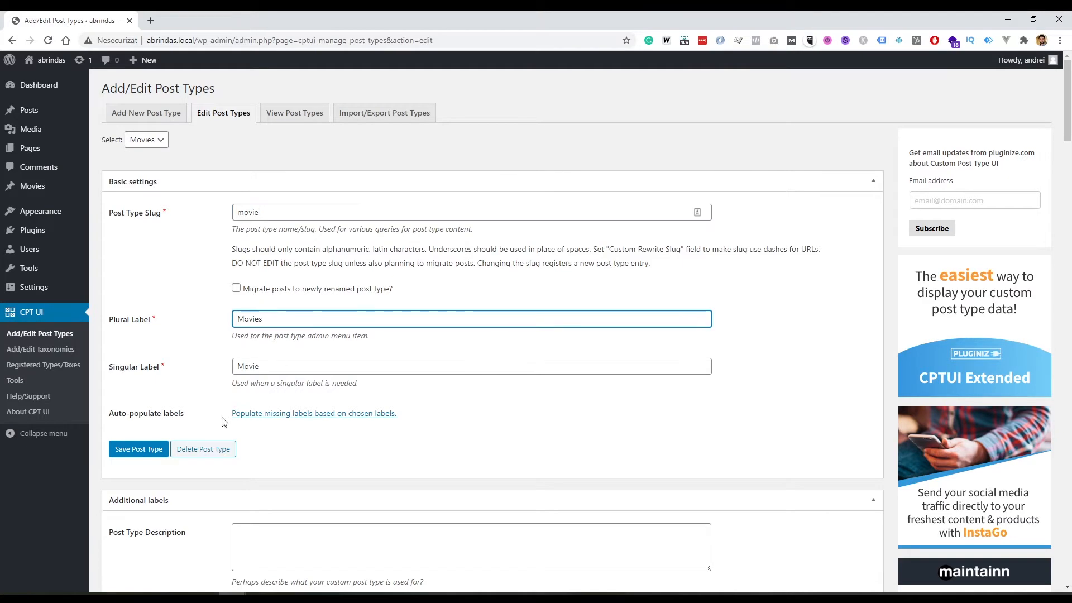
- Set the Movie post type's Menu Name to 'My Awesome Movies' and save it
scroll(down, 3)
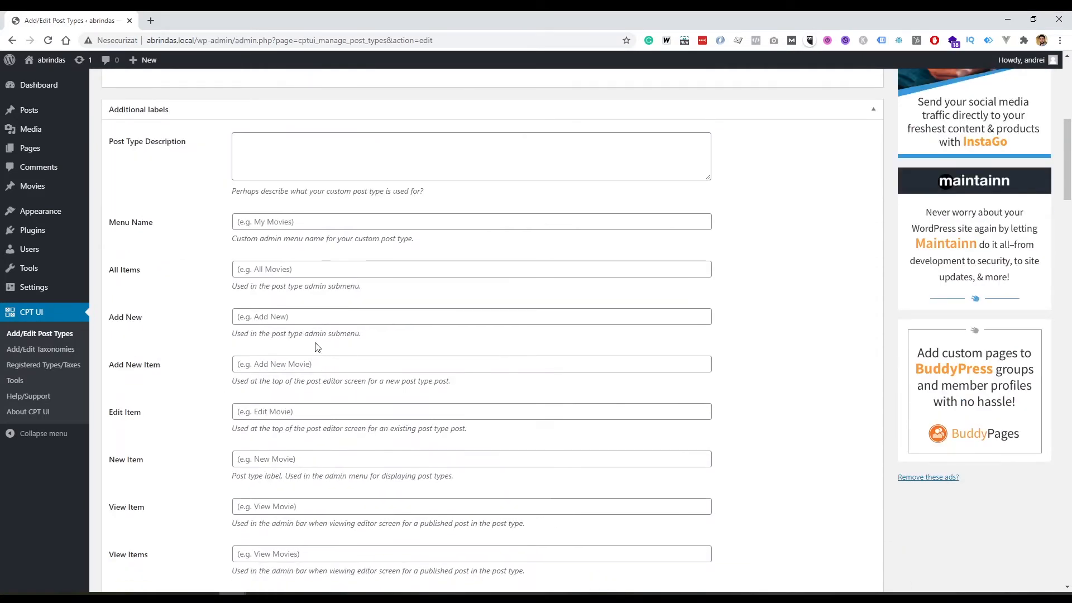
scroll(down, 3)
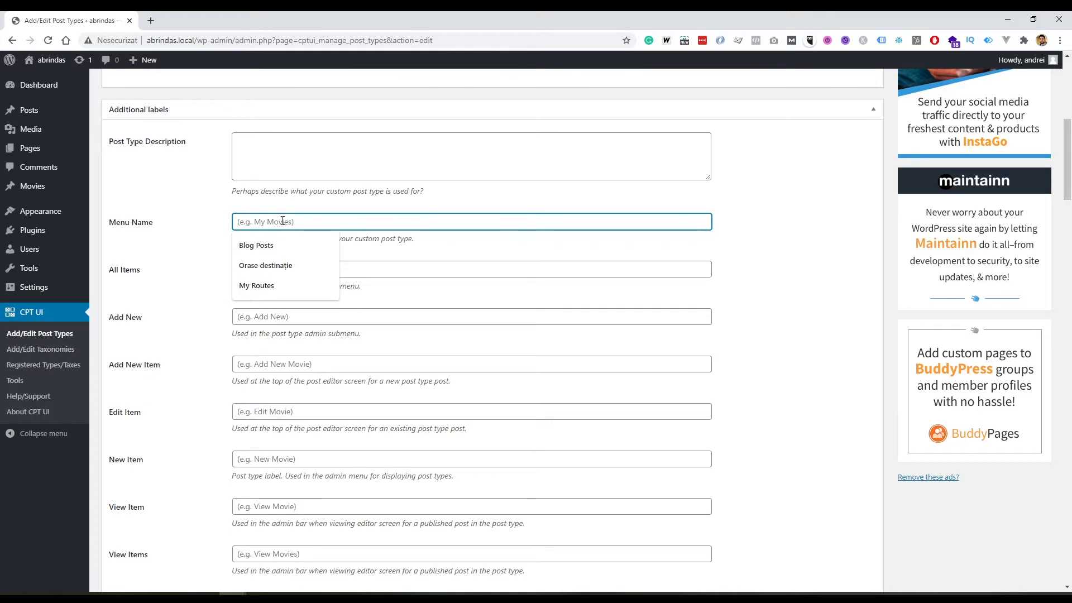
text(My Awes)
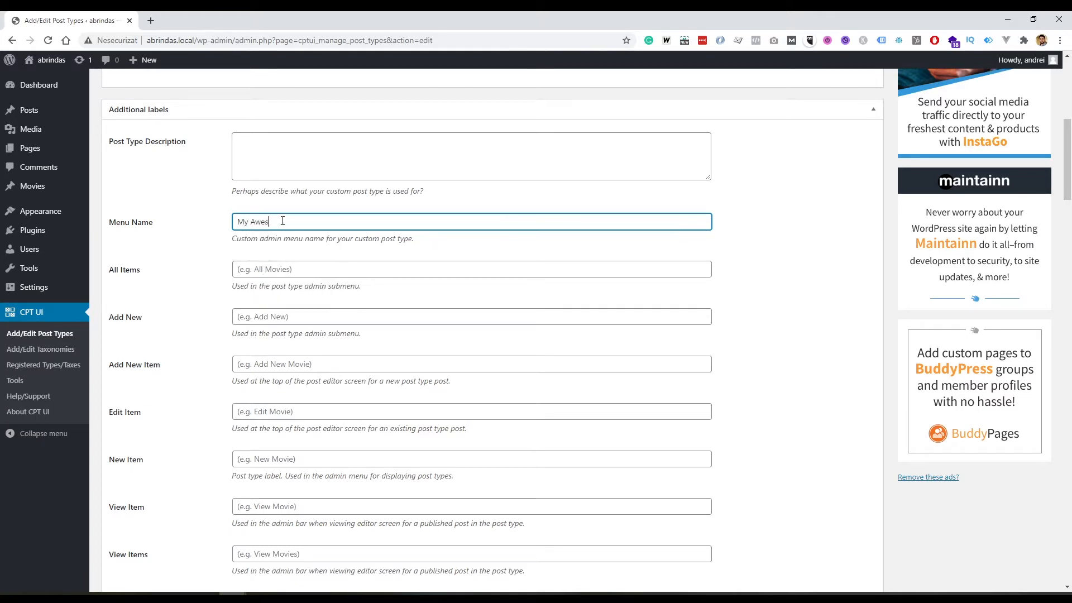
text(om)
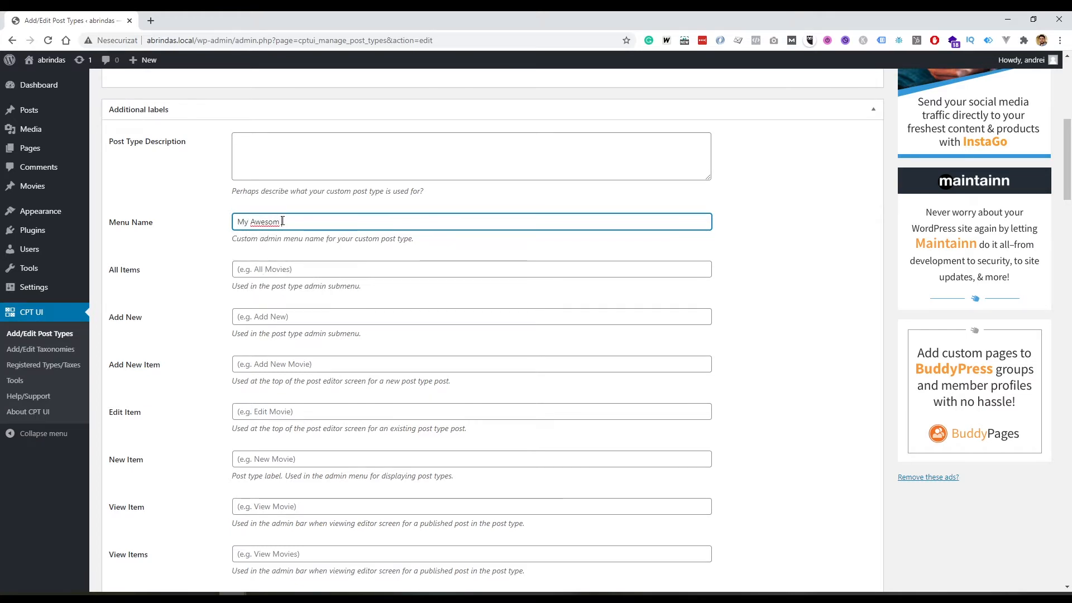
text(Mo)
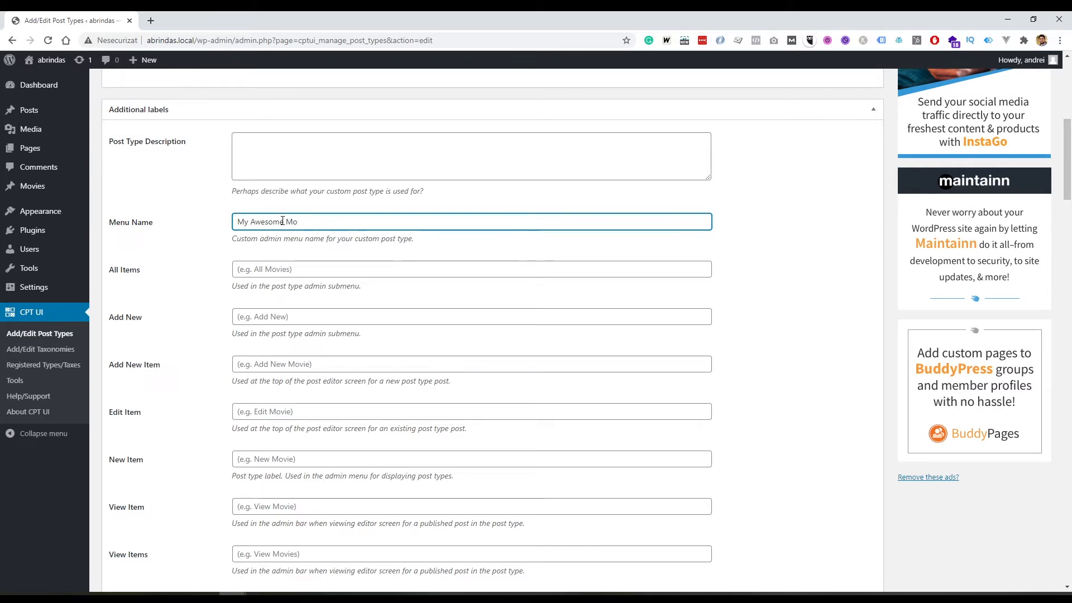
scroll(down, 3)
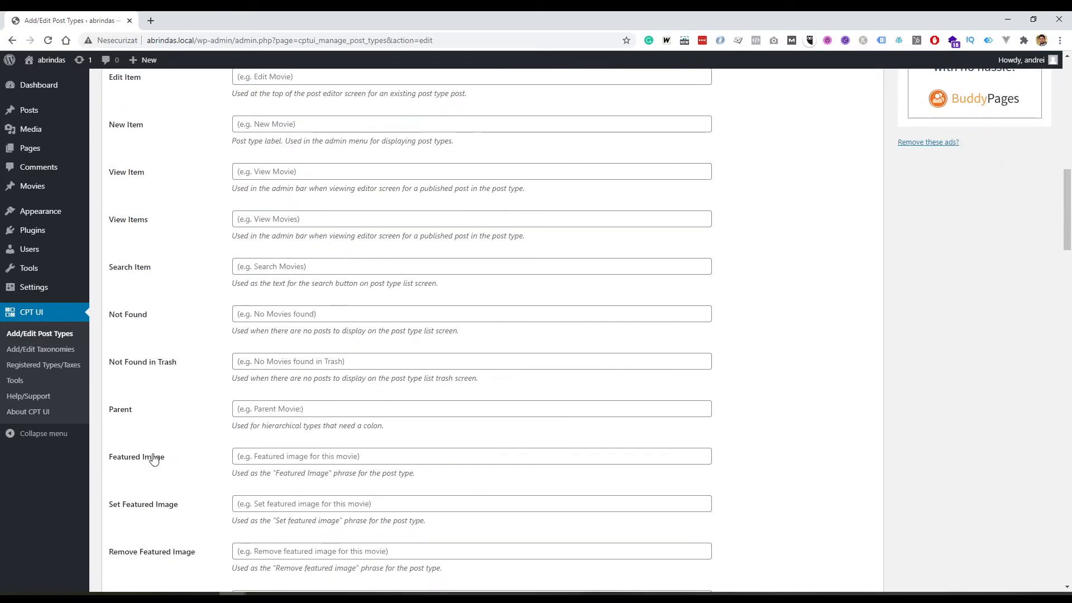
scroll(down, 3)
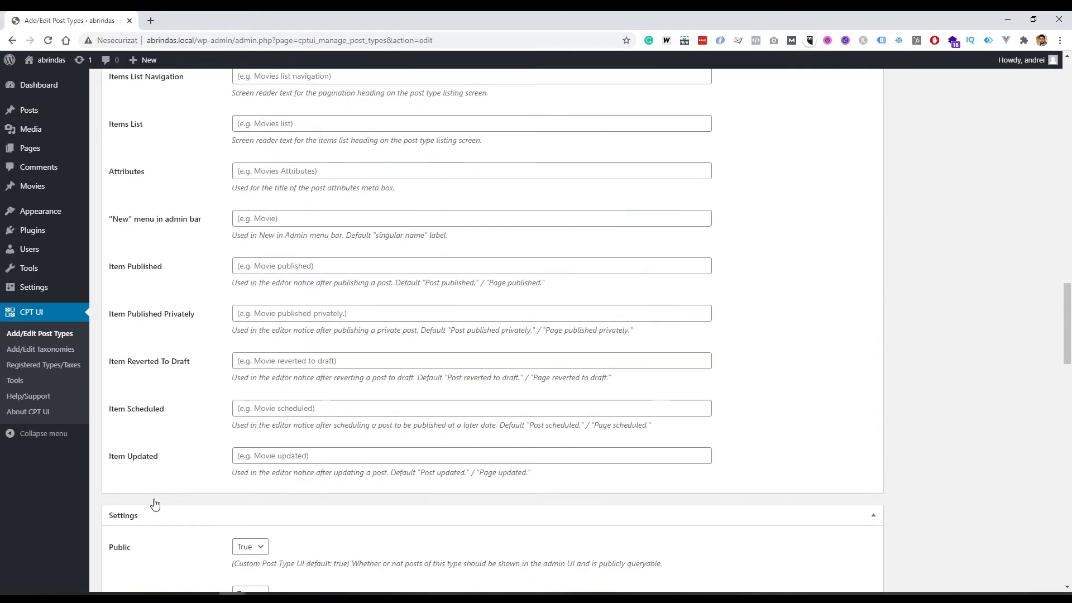
scroll(down, 3)
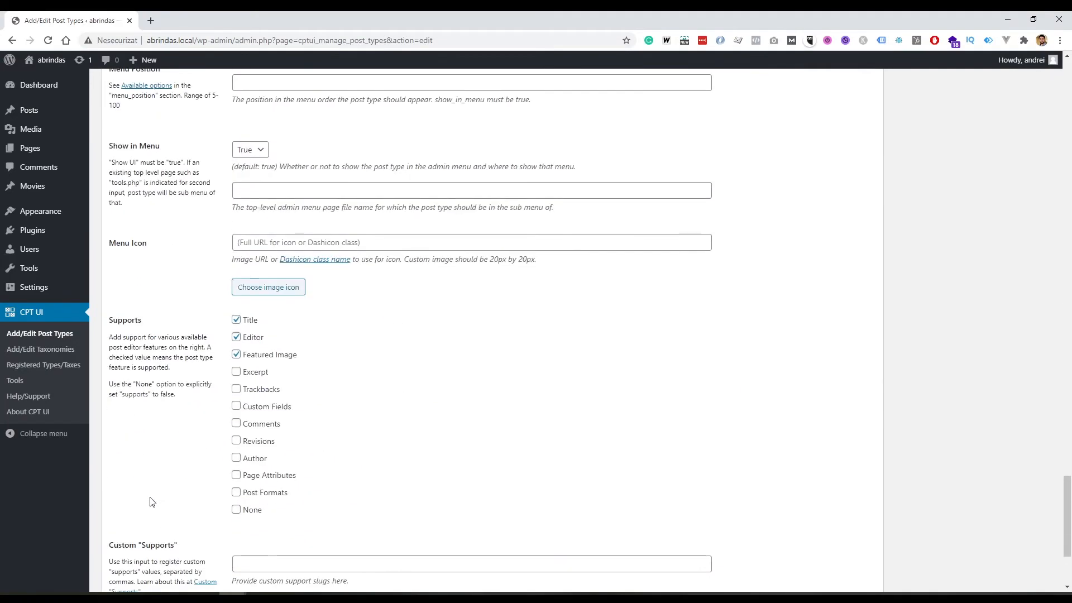
scroll(down, 3)
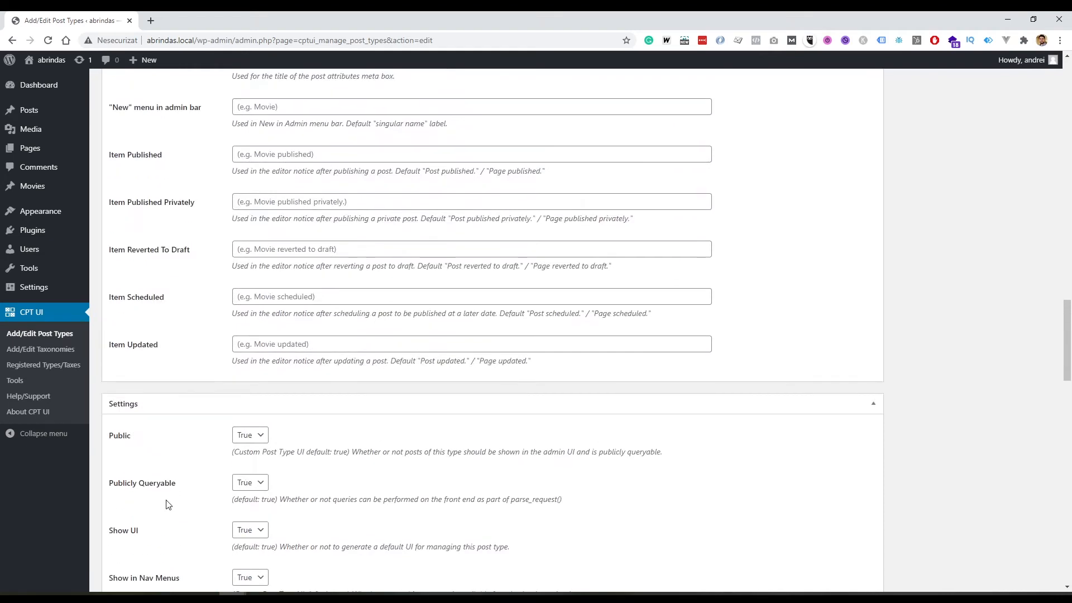
scroll(down, 3)
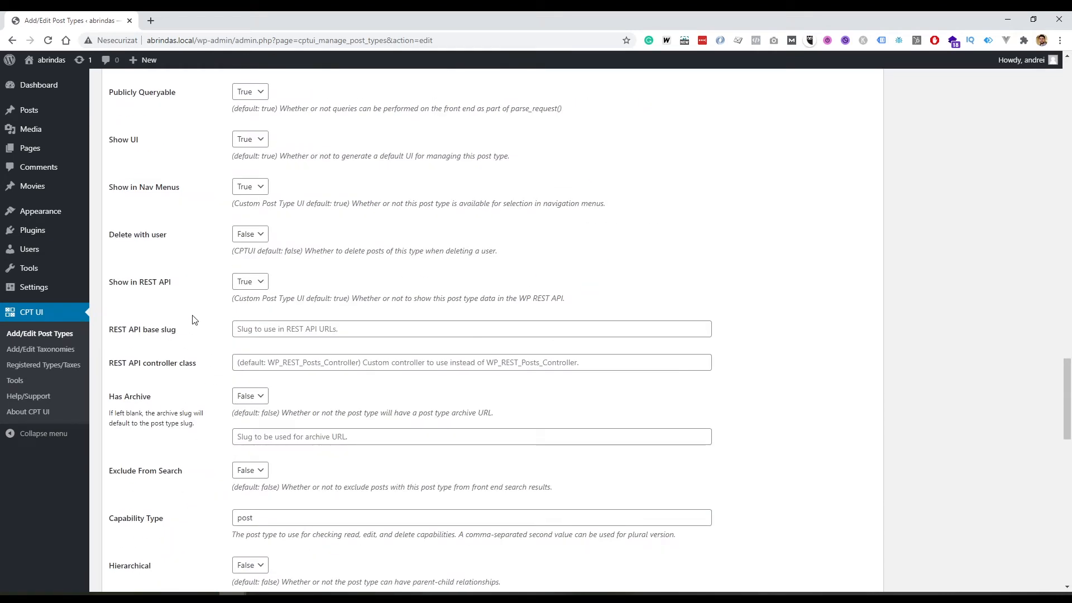
scroll(down, 3)
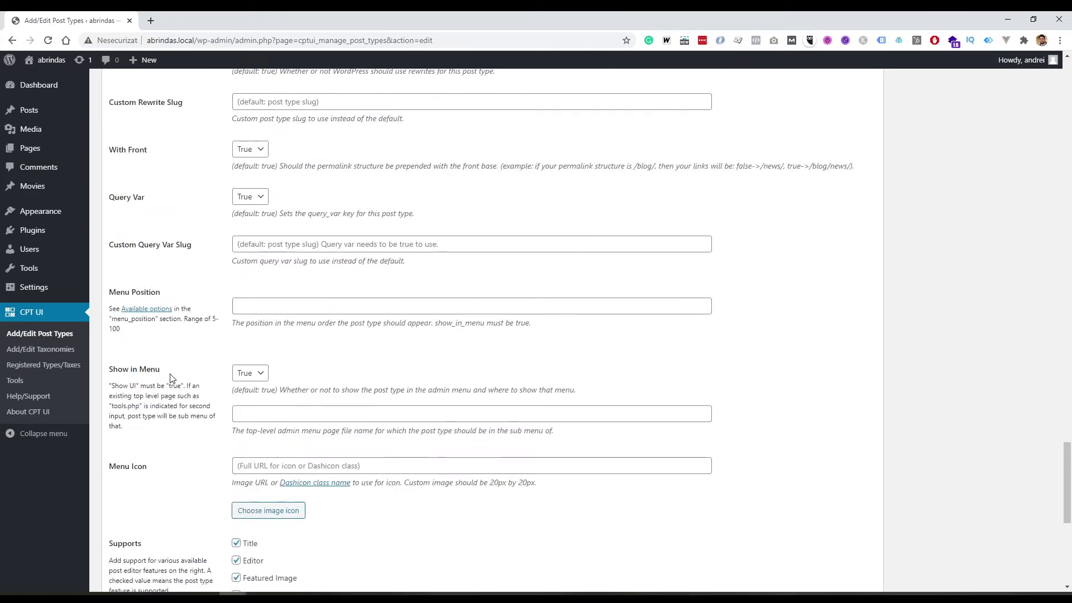
scroll(down, 3)
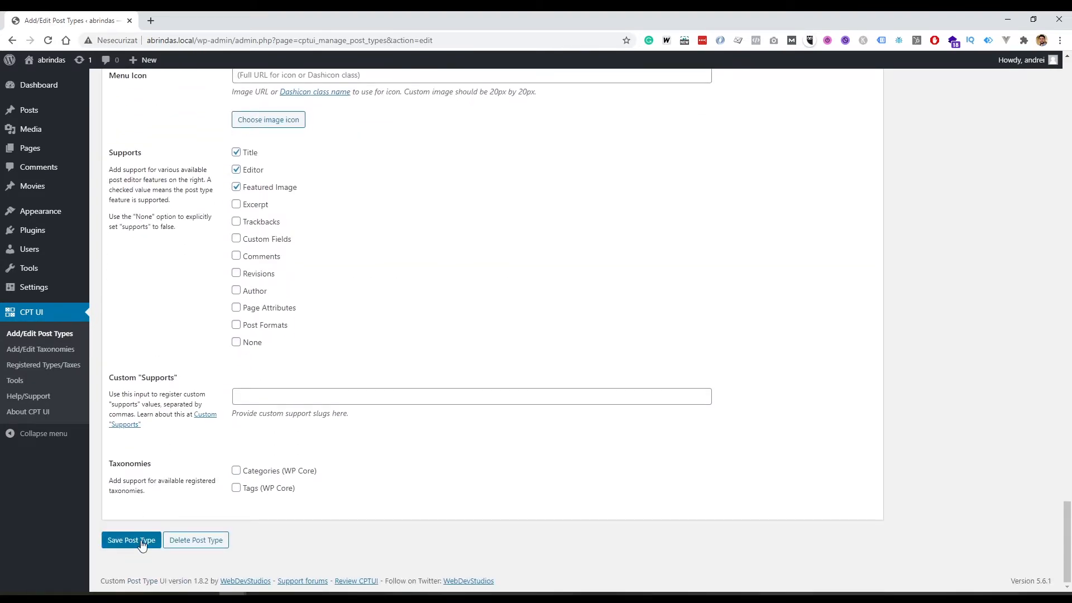
click(131, 540)
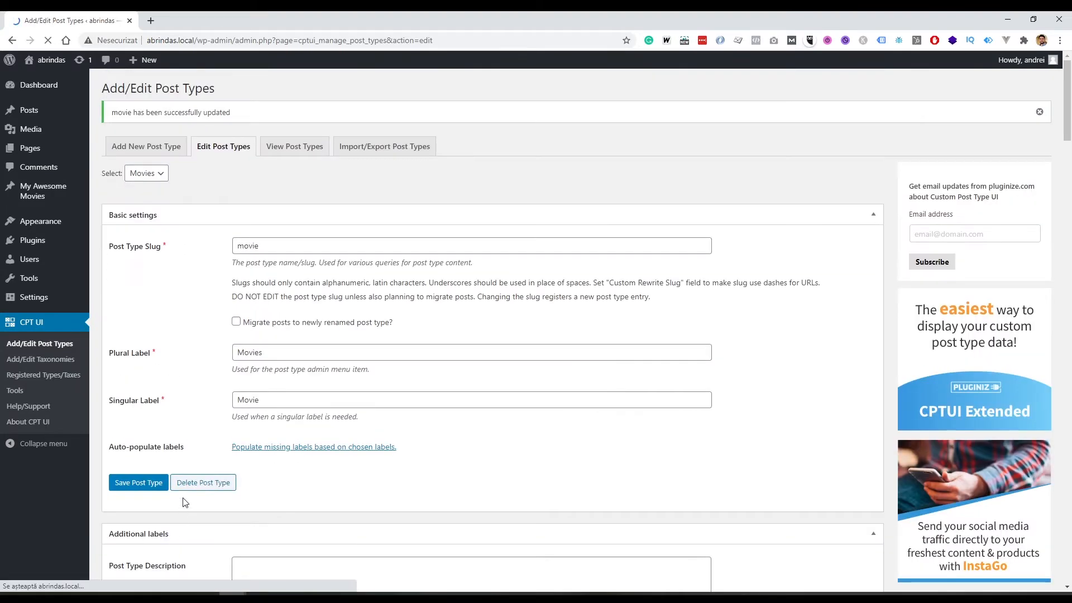
mouse_move(43, 191)
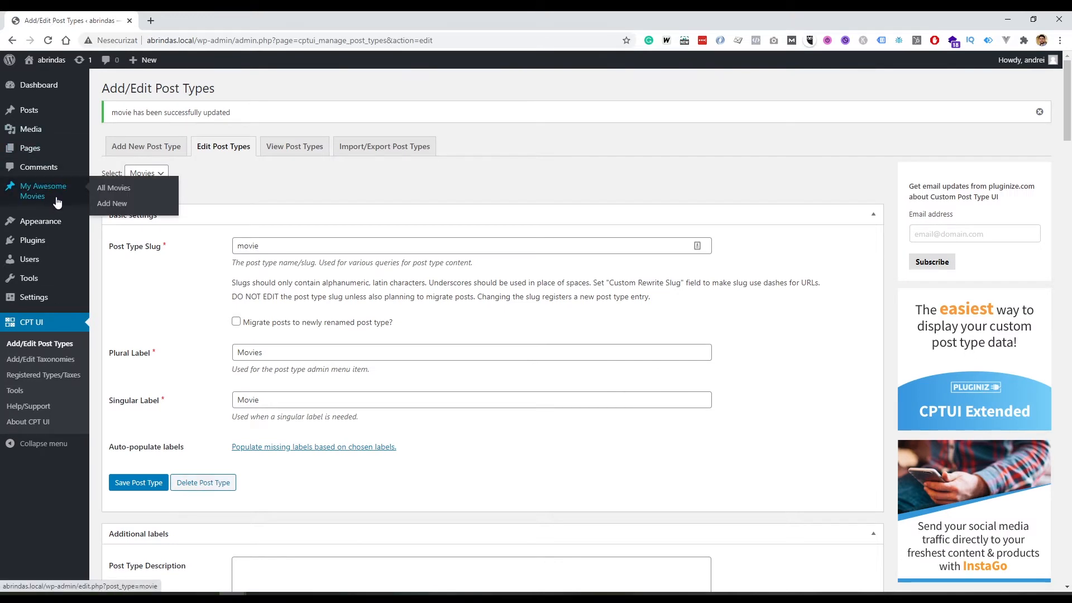
mouse_move(56, 211)
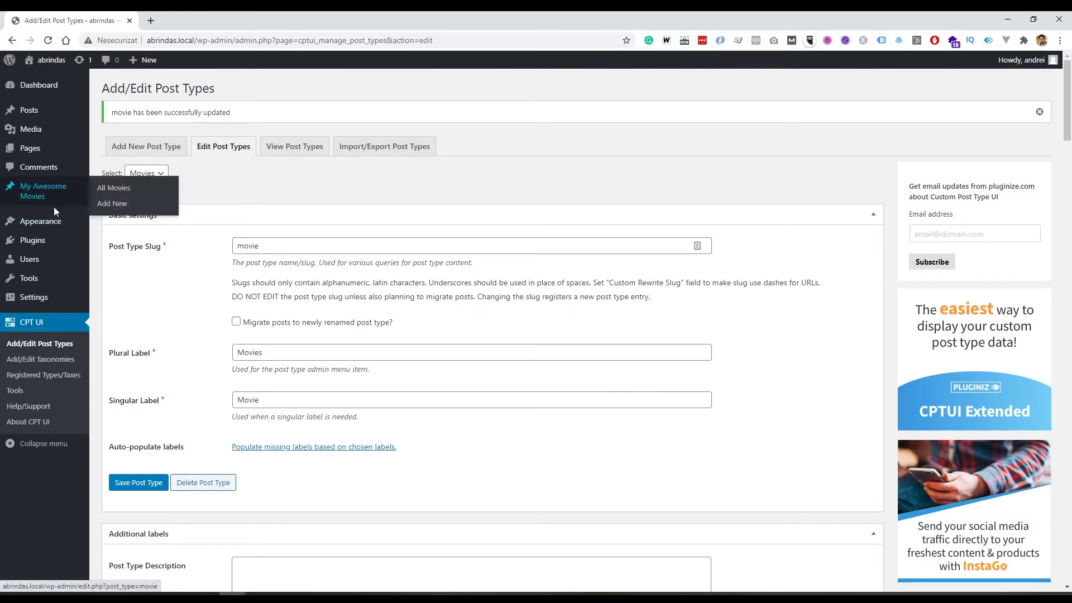
mouse_move(257, 369)
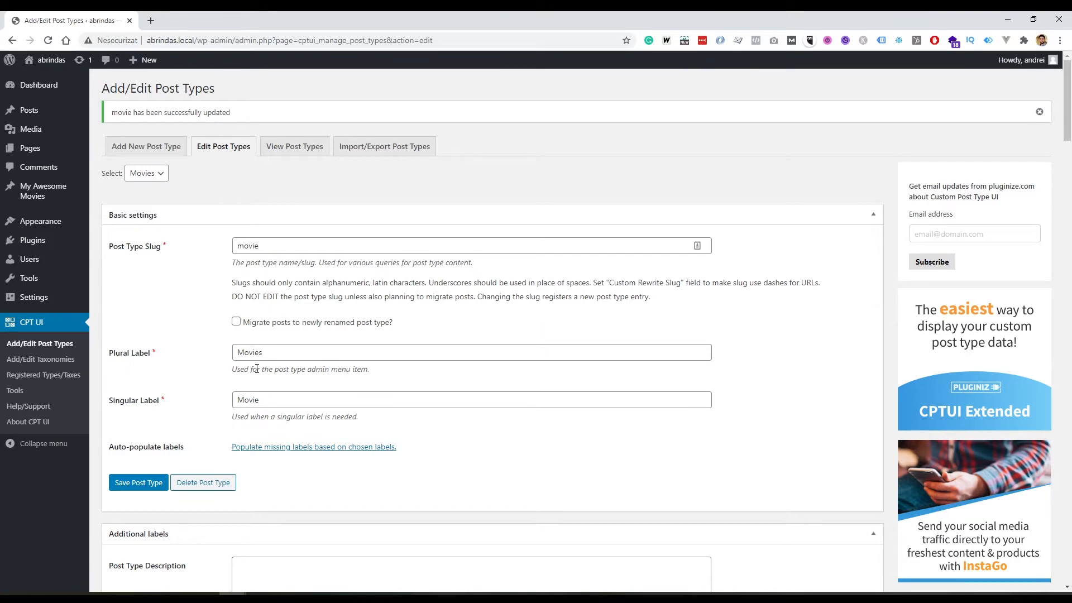
mouse_move(216, 263)
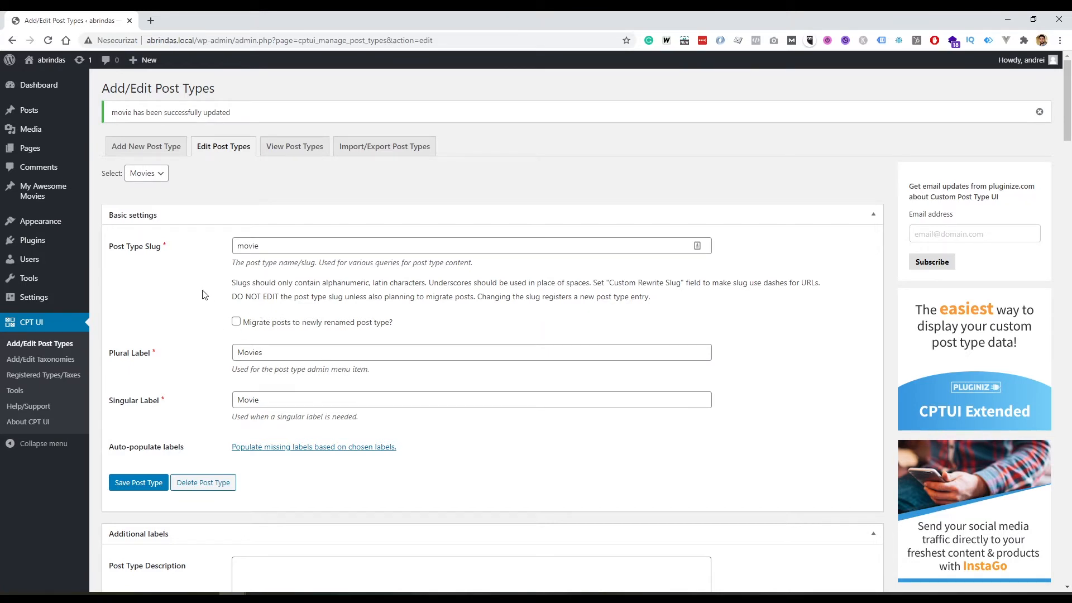
mouse_move(193, 253)
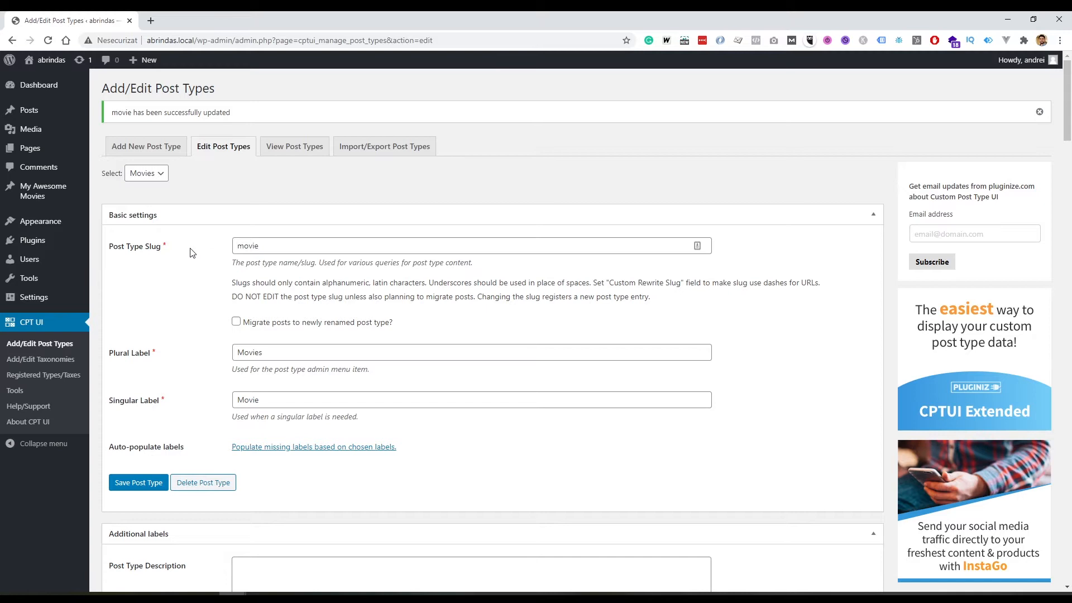
mouse_move(146, 291)
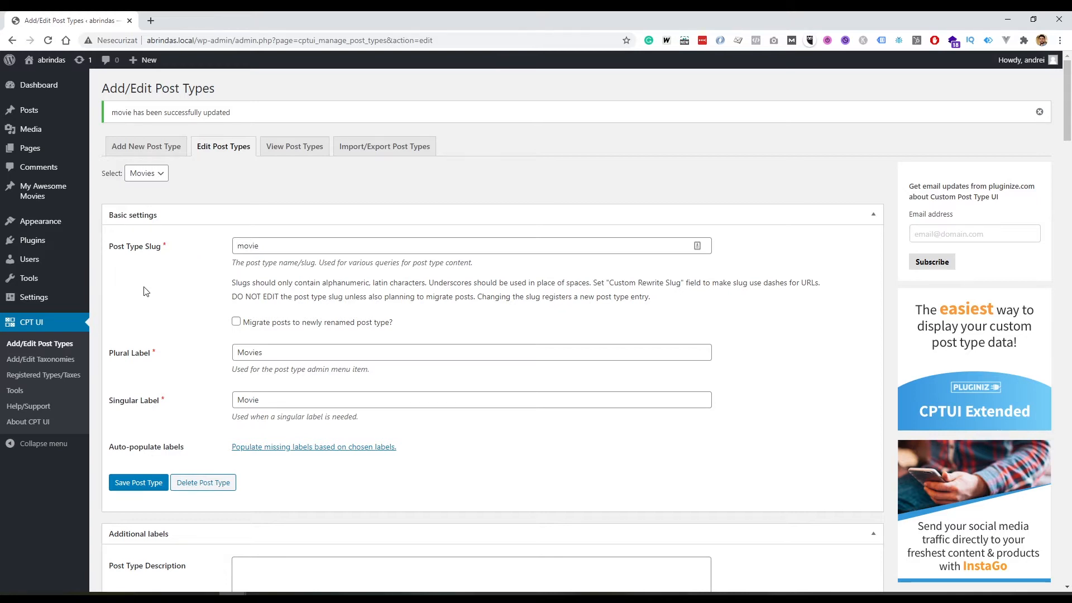
mouse_move(158, 277)
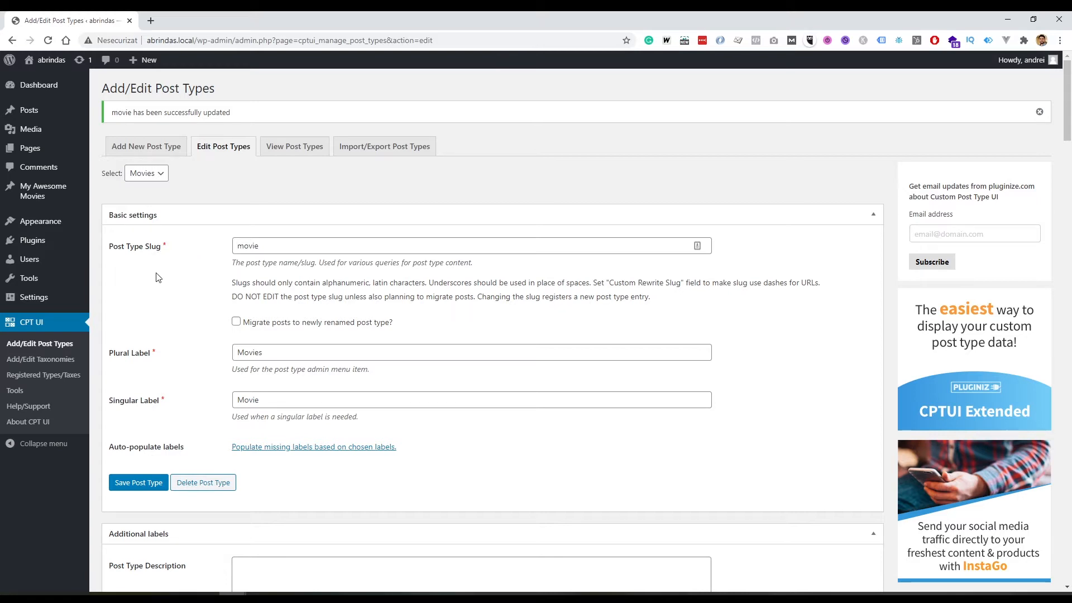
mouse_move(164, 298)
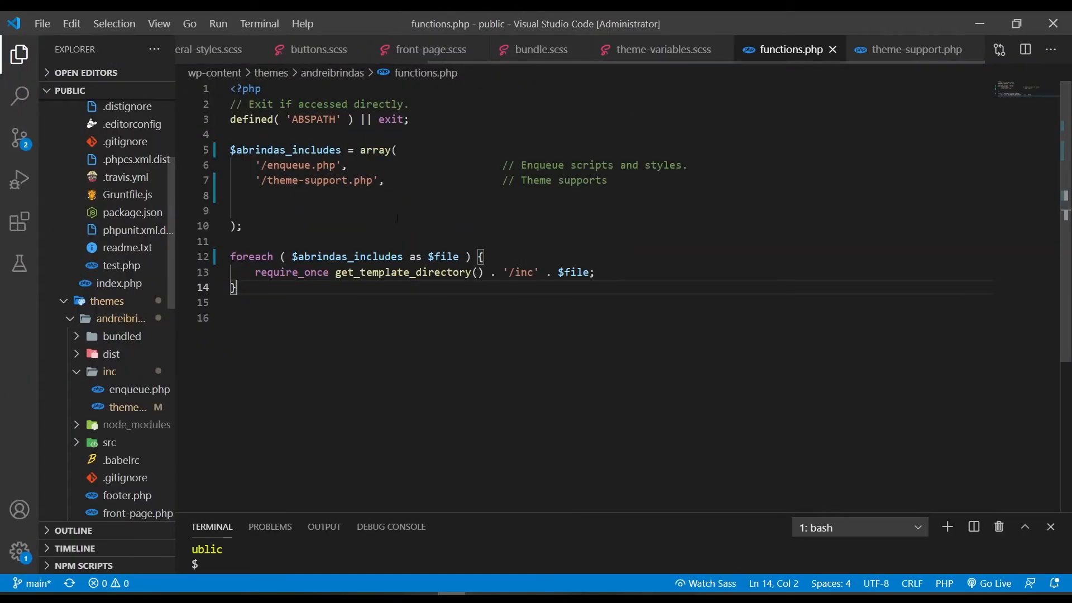
- Write an empty abrindas_cpt() function below the loop in functions.php
key(Enter)
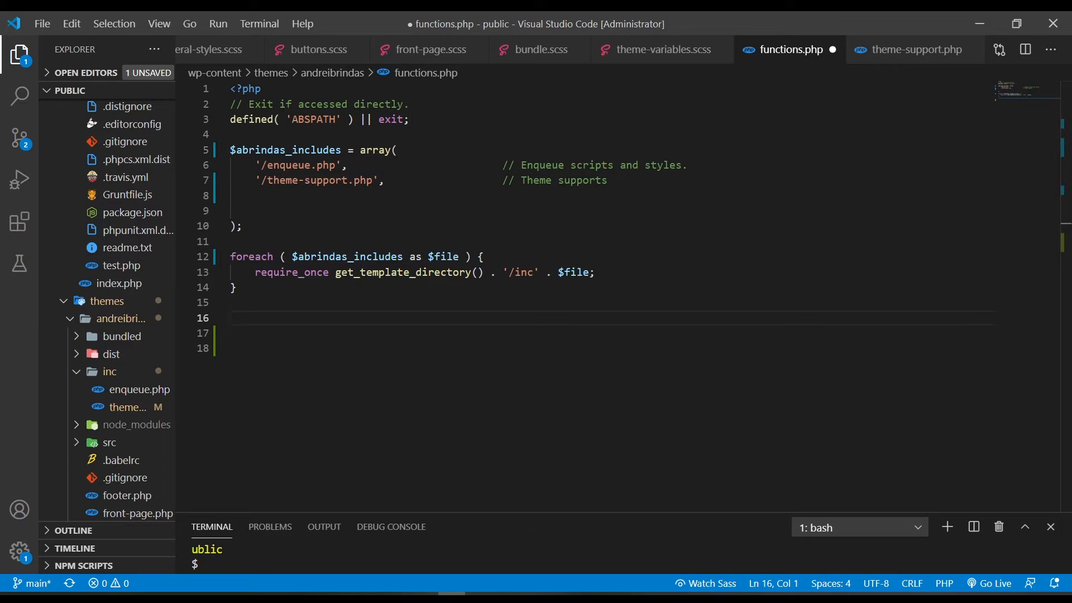
key(Enter)
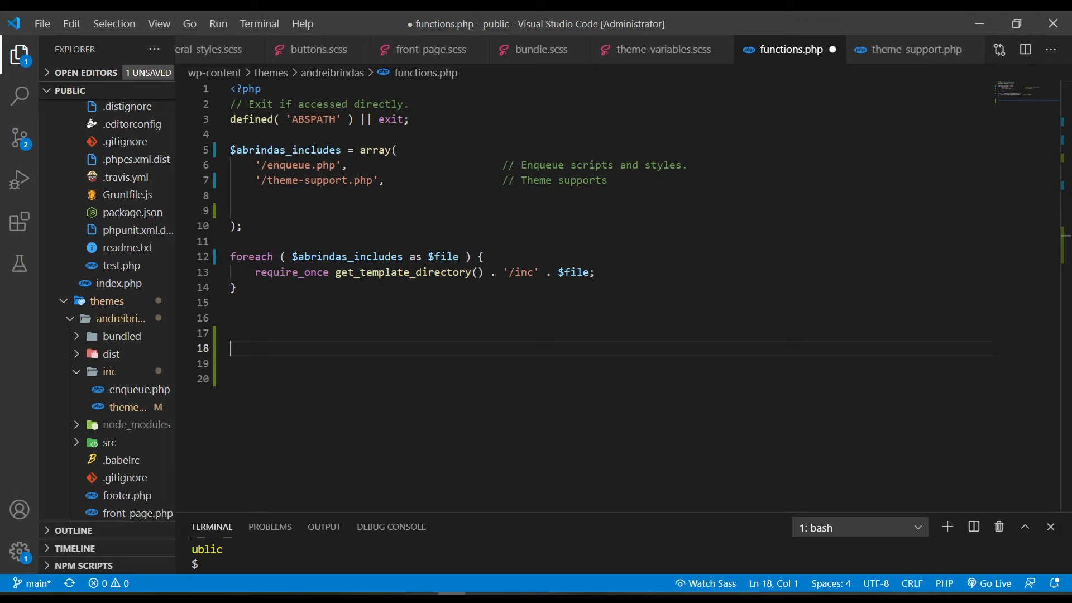
text(f)
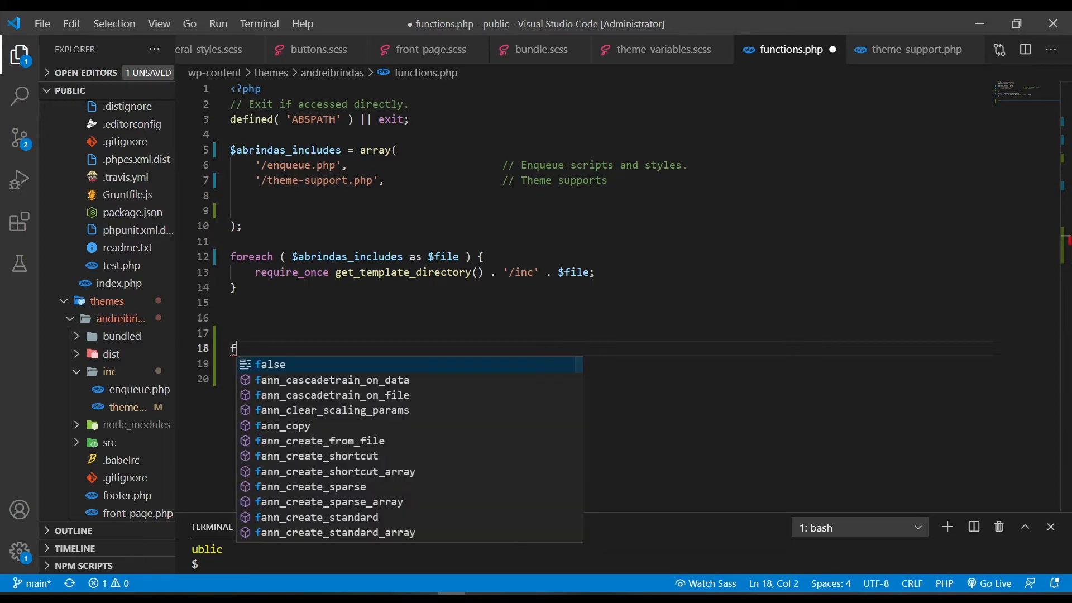
text(unction)
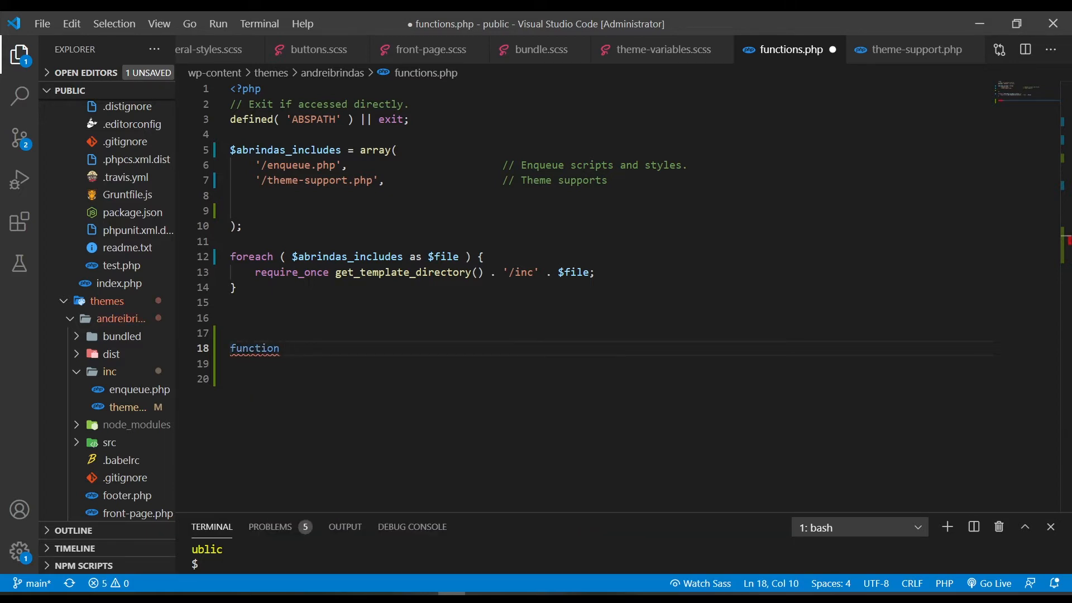
text(abrindas_)
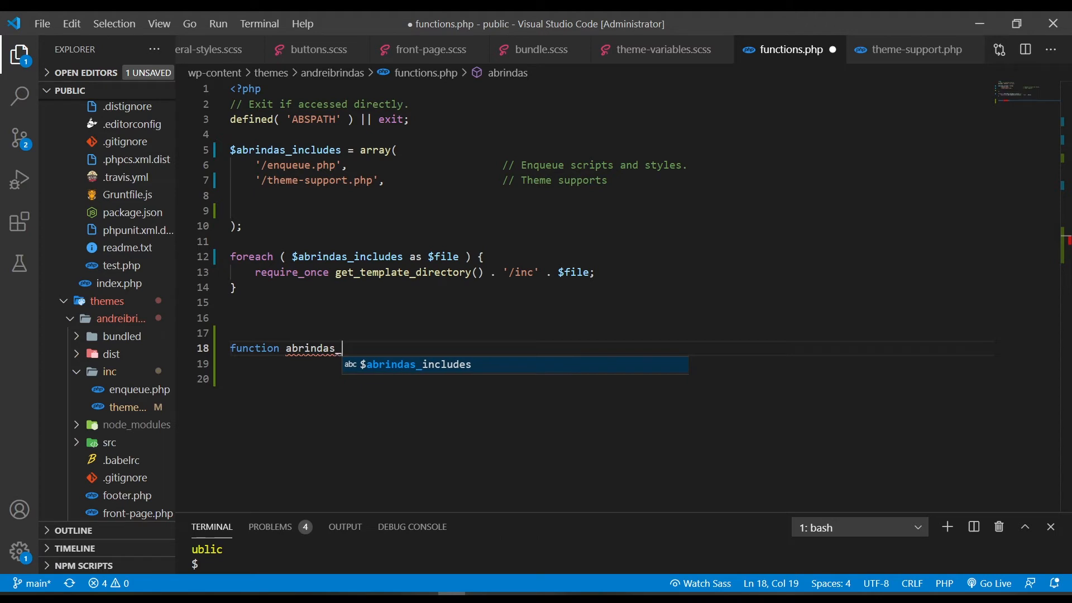
text(cpt() {)
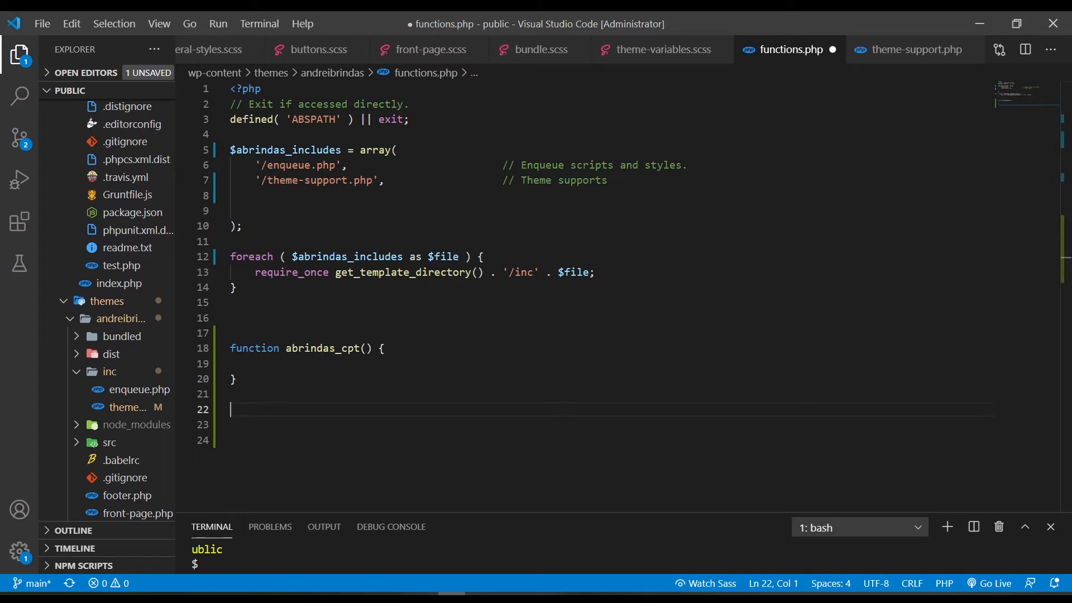
- Hook abrindas_cpt to the 'init' action with add_action
text(add)
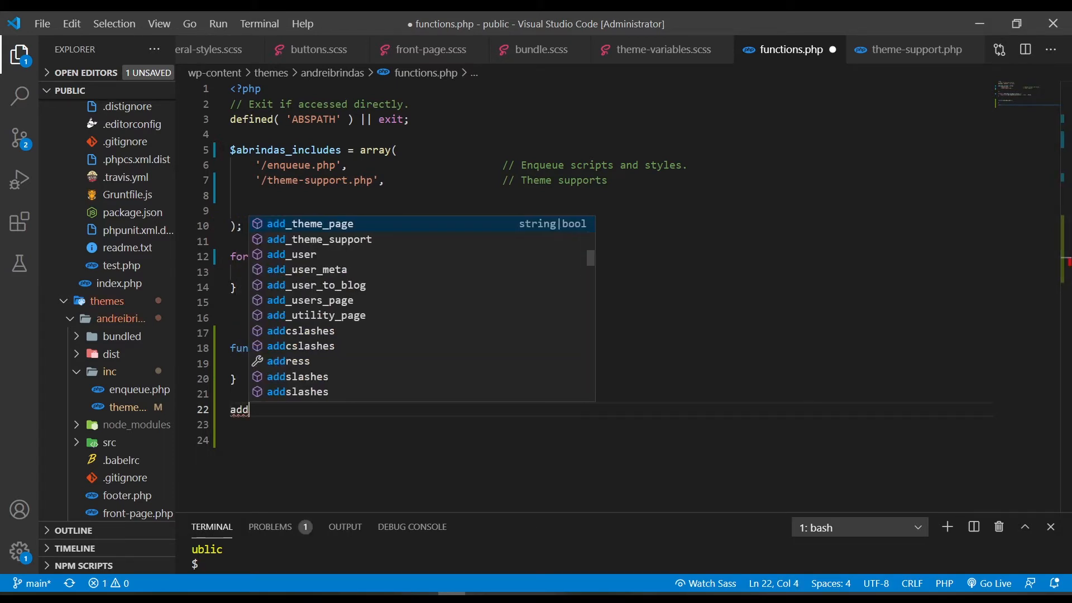
text(_action()
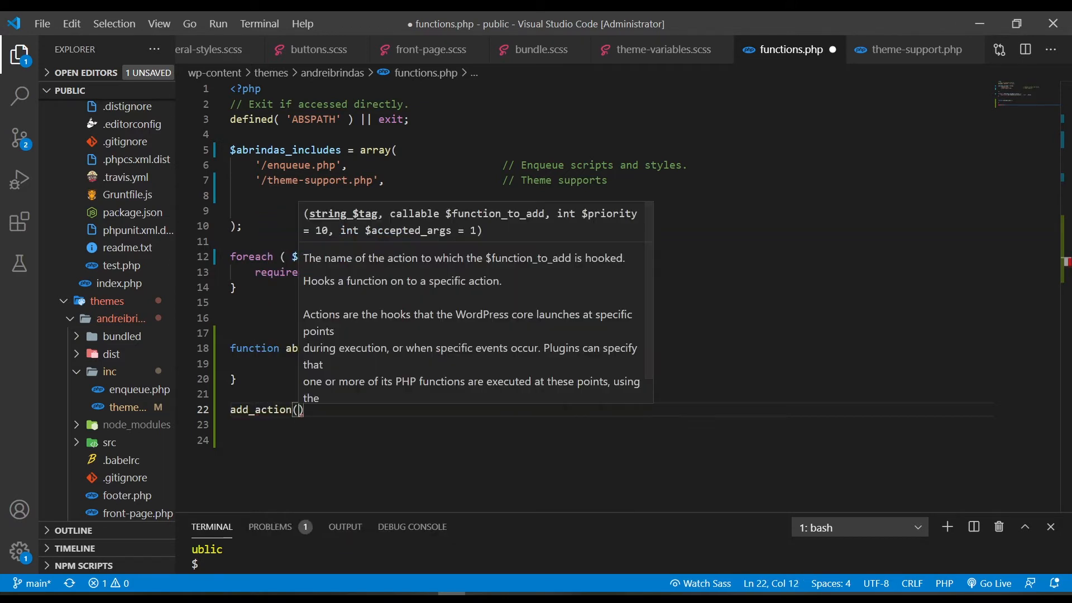
text('init')
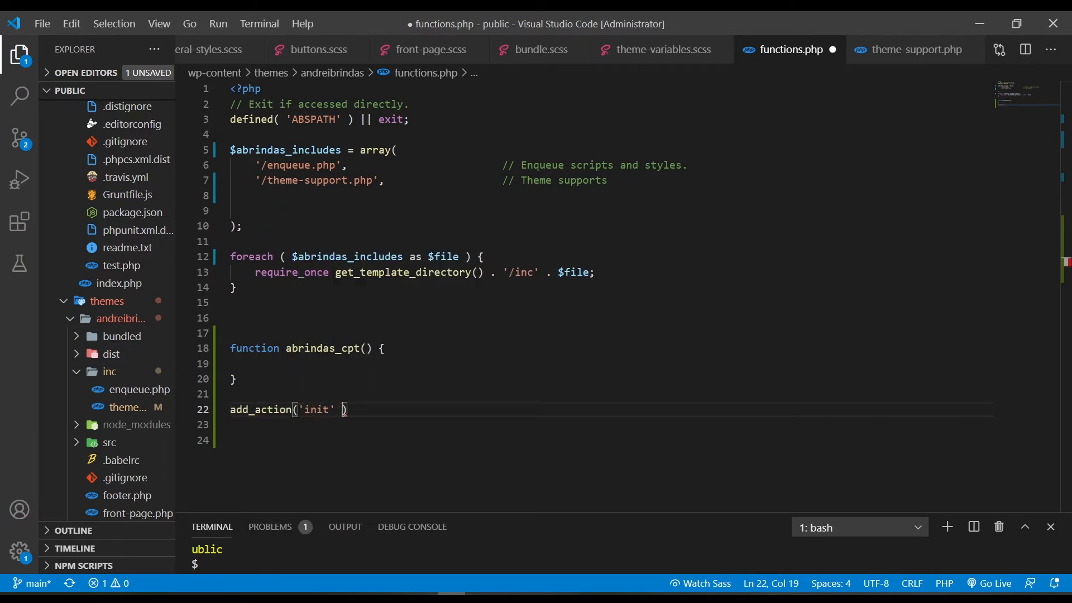
text(, ')
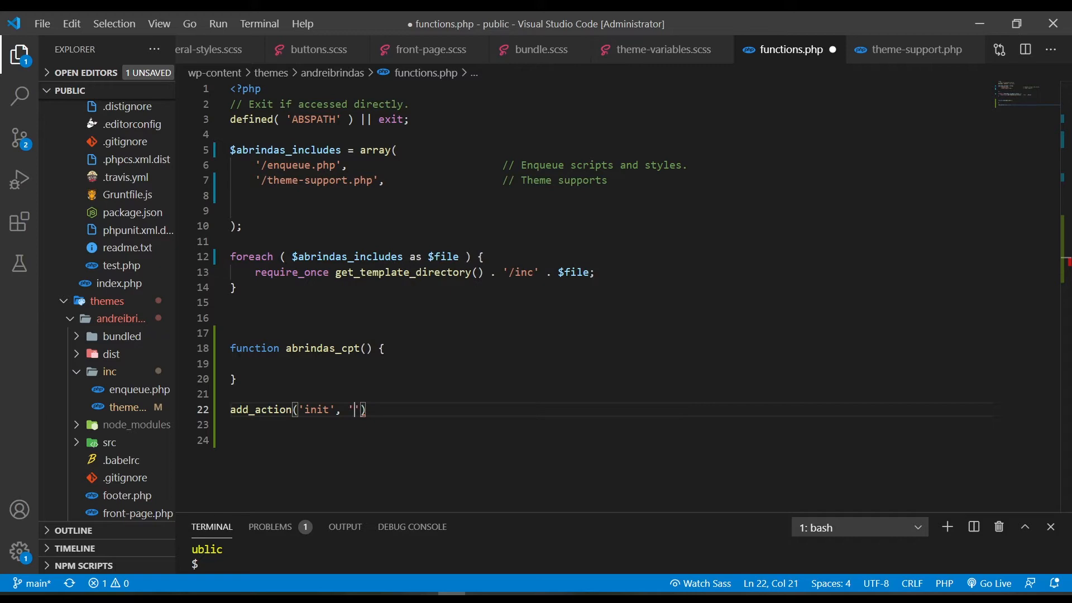
double_click(322, 348)
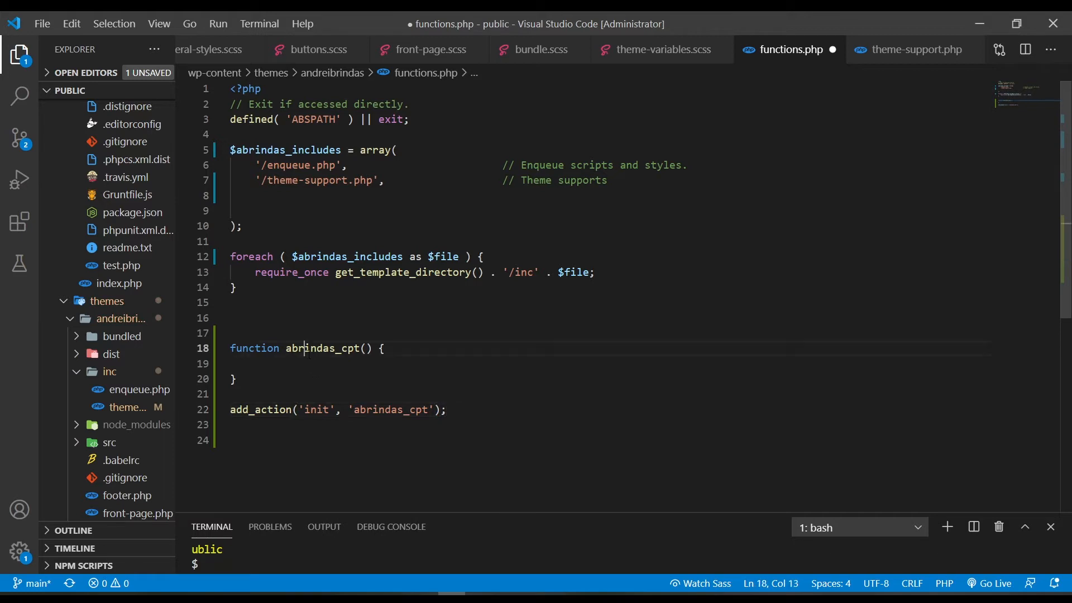
double_click(321, 348)
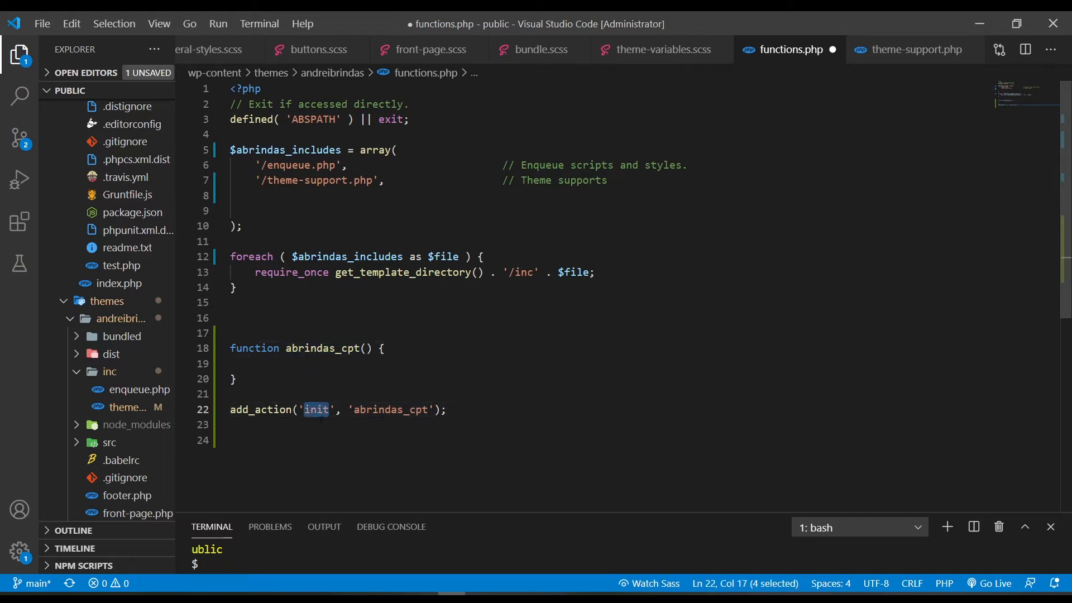
click(290, 364)
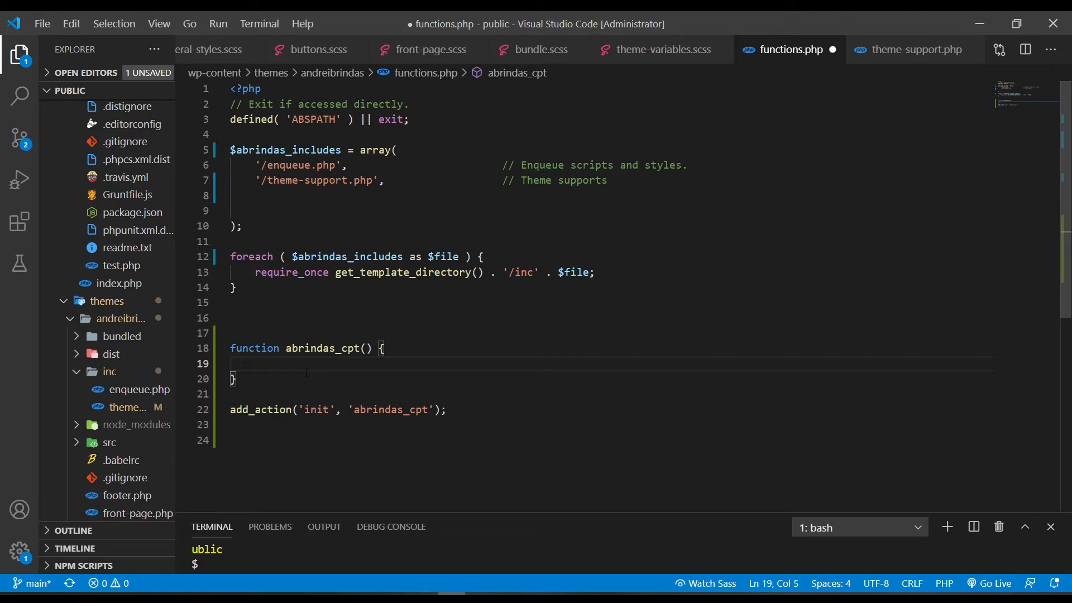
- Add register_post_type('product', []) inside abrindas_cpt with an empty arguments array
text(registe)
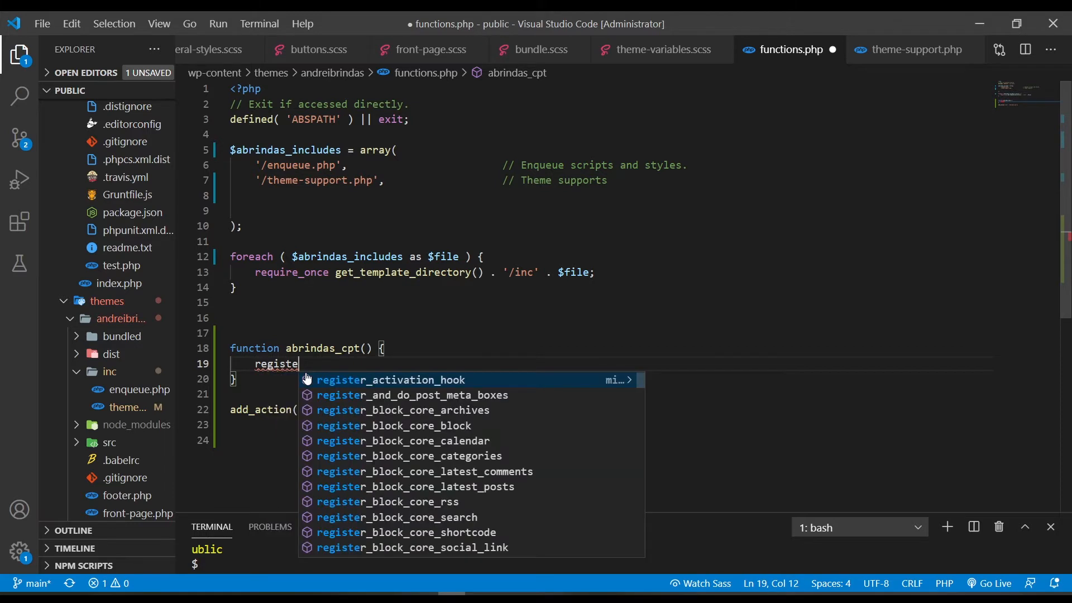
text(r_post)
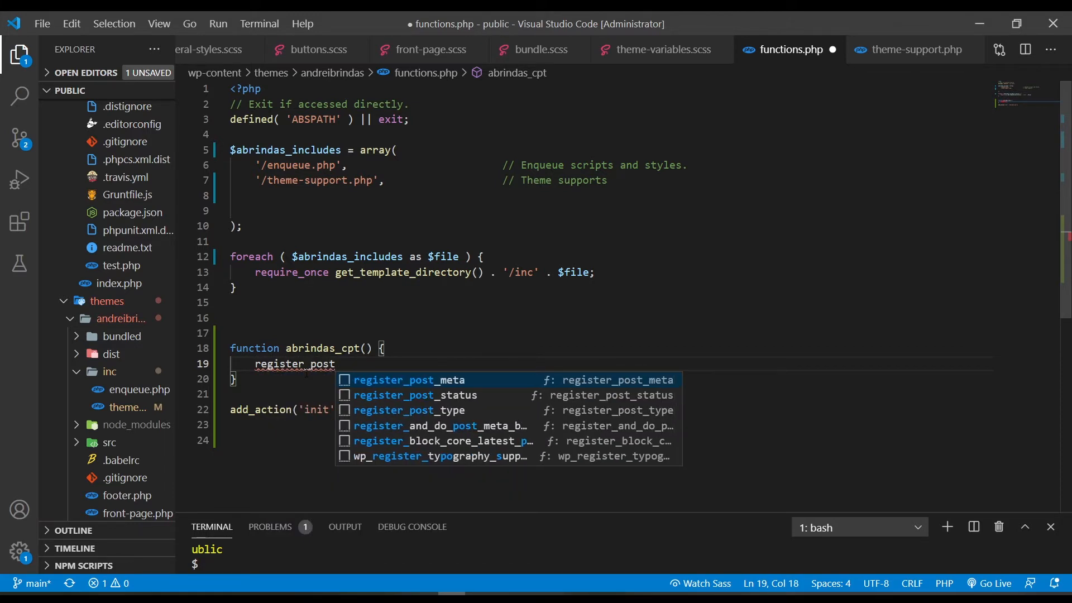
click(409, 410)
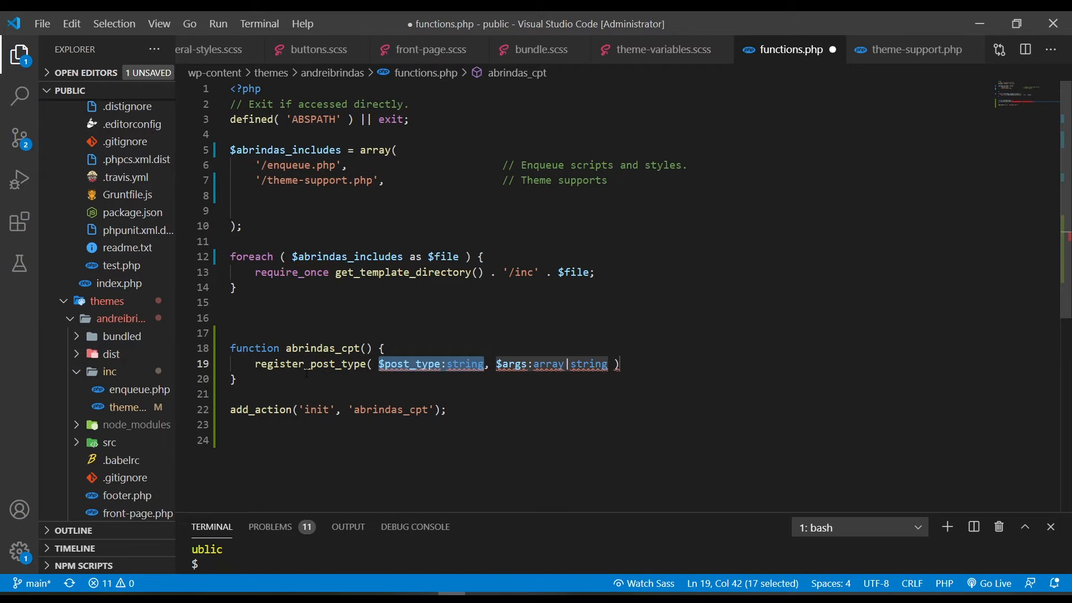
key(Delete)
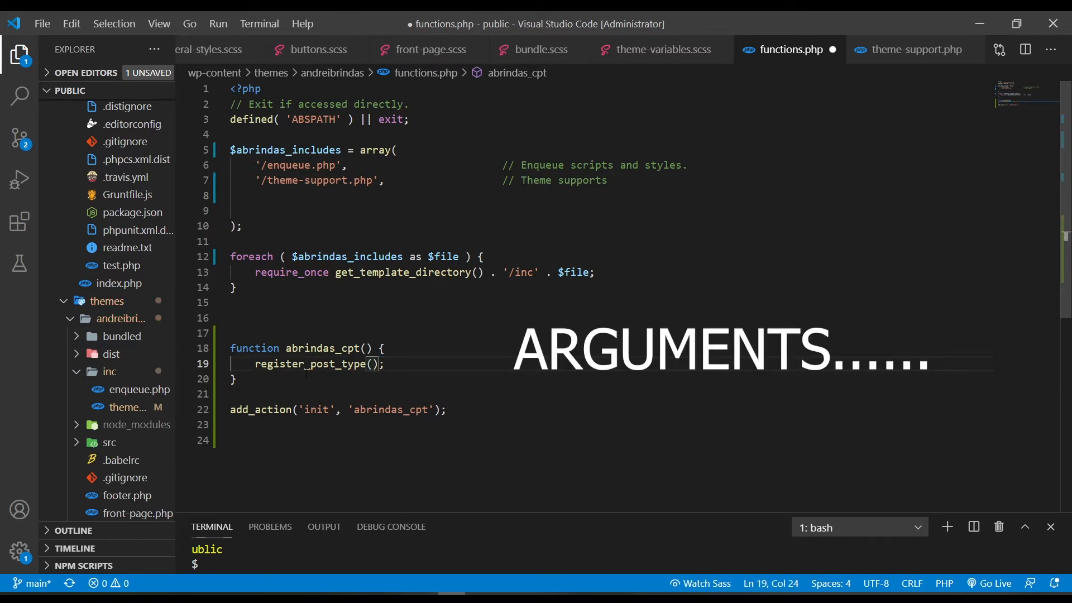
text(')
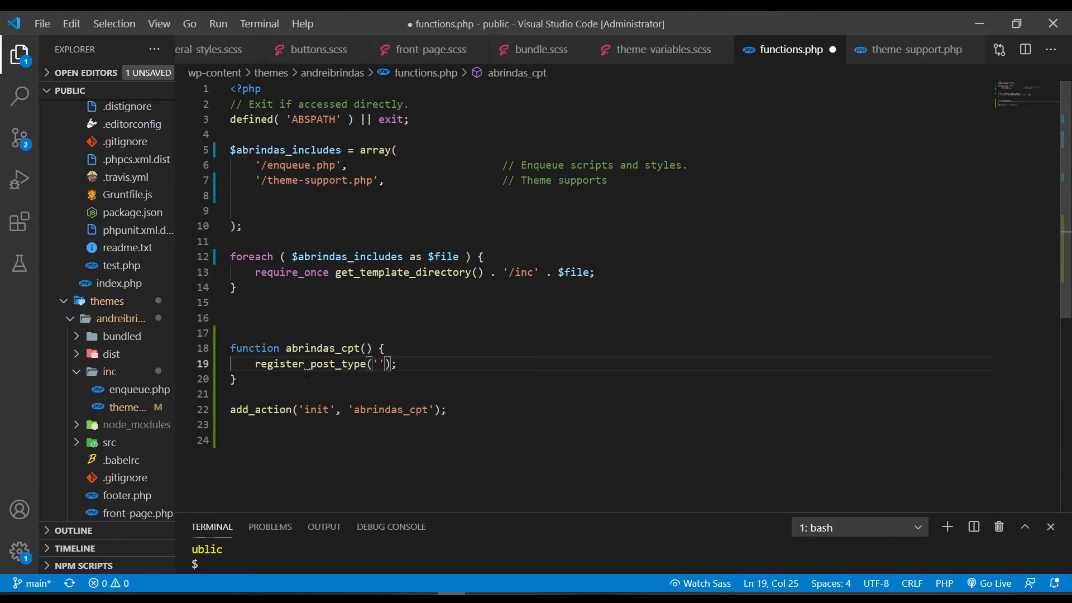
text(product)
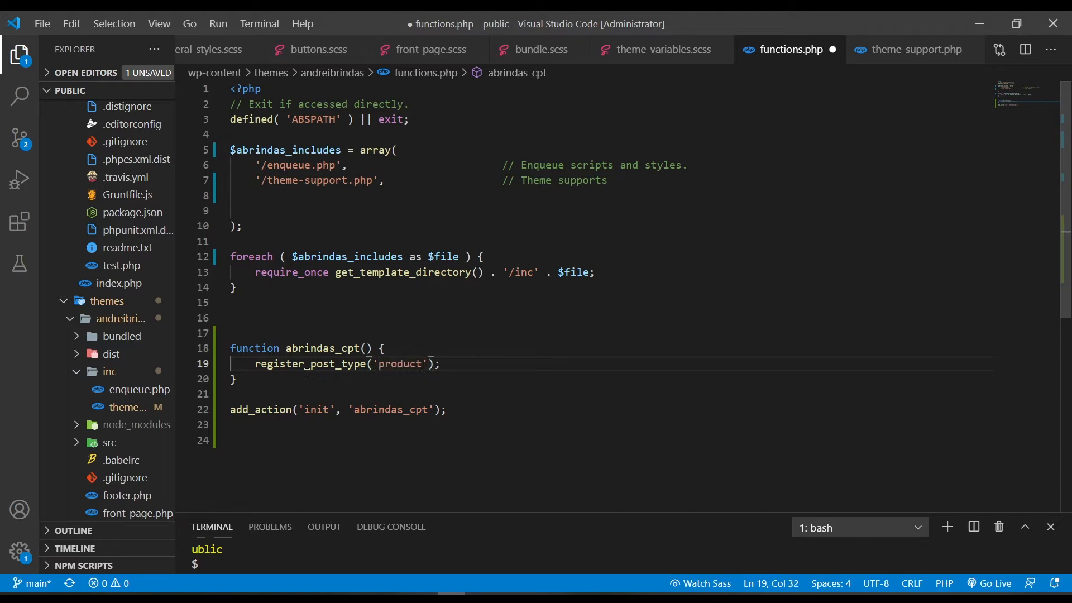
text(,)
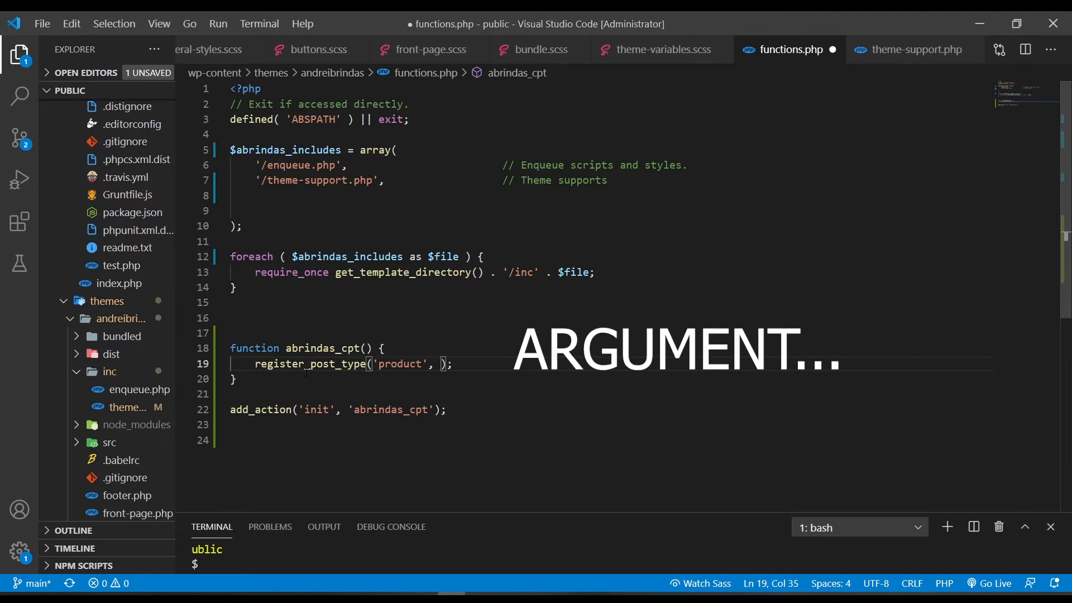
text([])
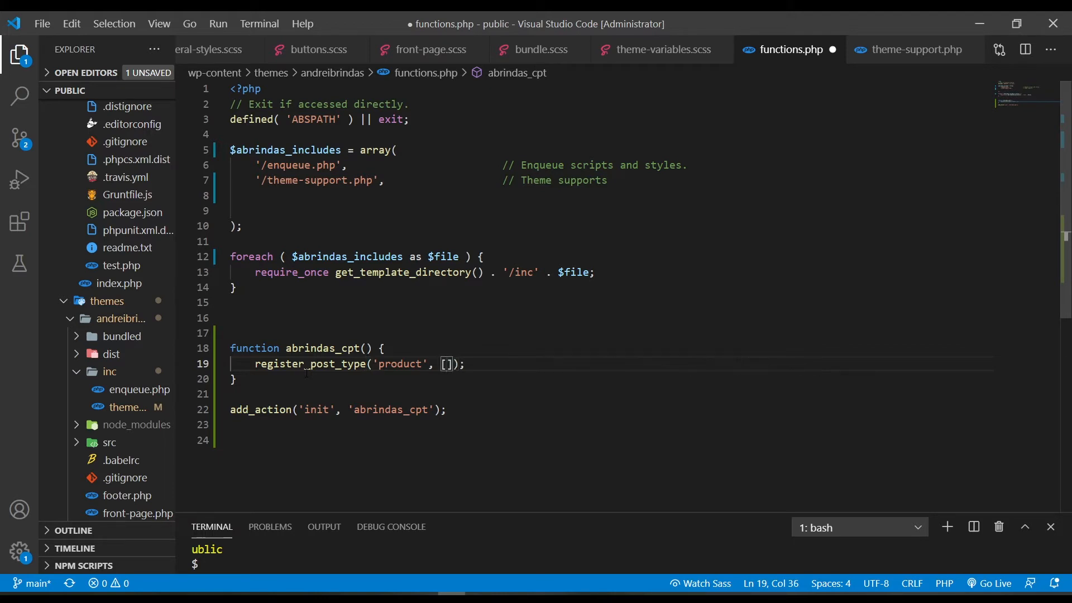
text(arrayh)
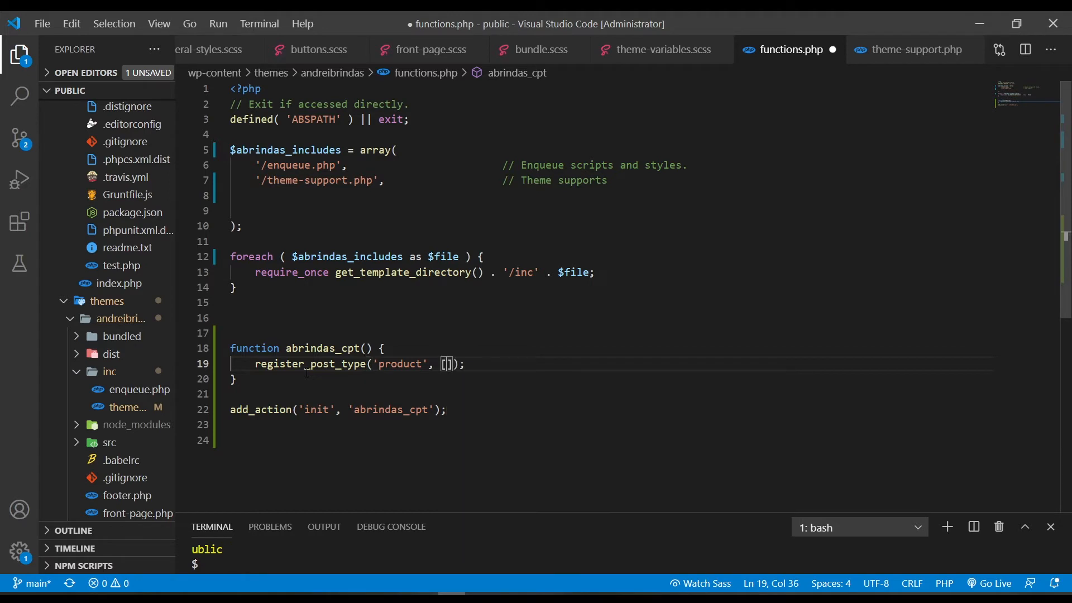
key(Enter)
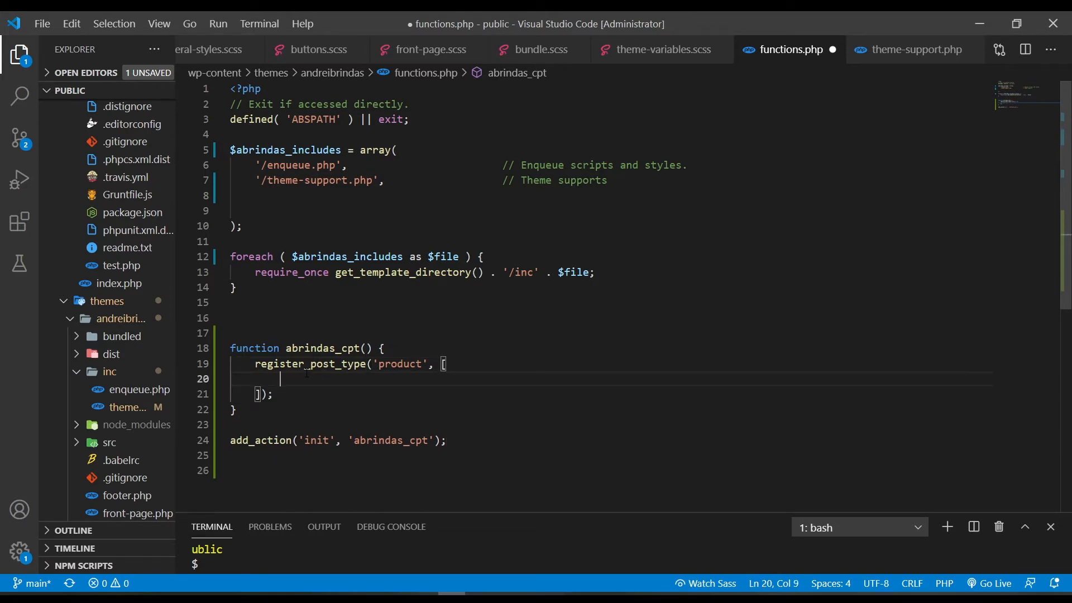
- Add a labels array with name 'Product' and singular_name 'Product'
text('labels')
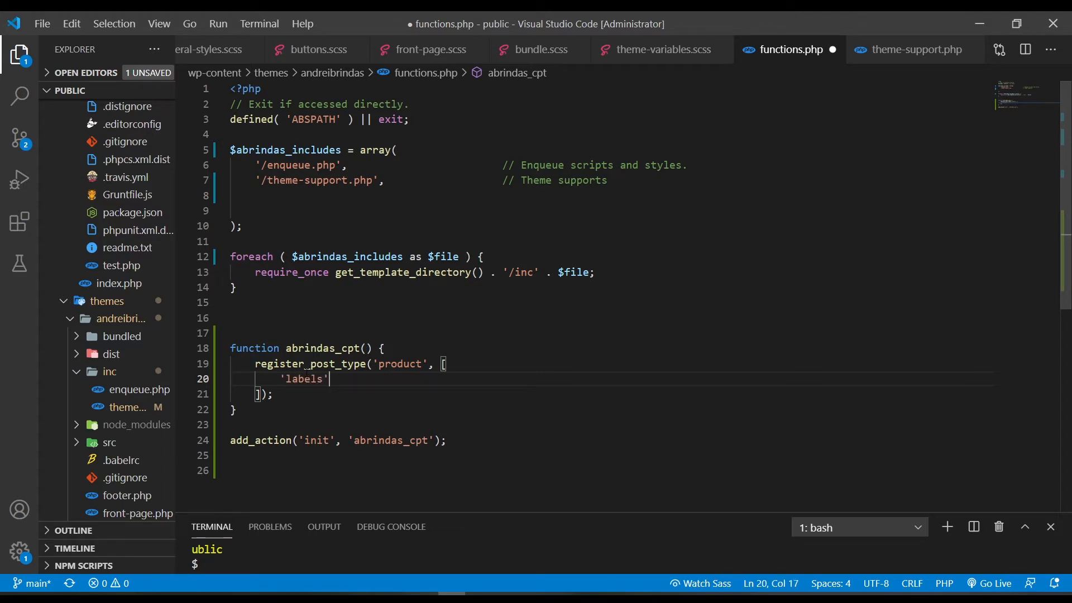
text(=>)
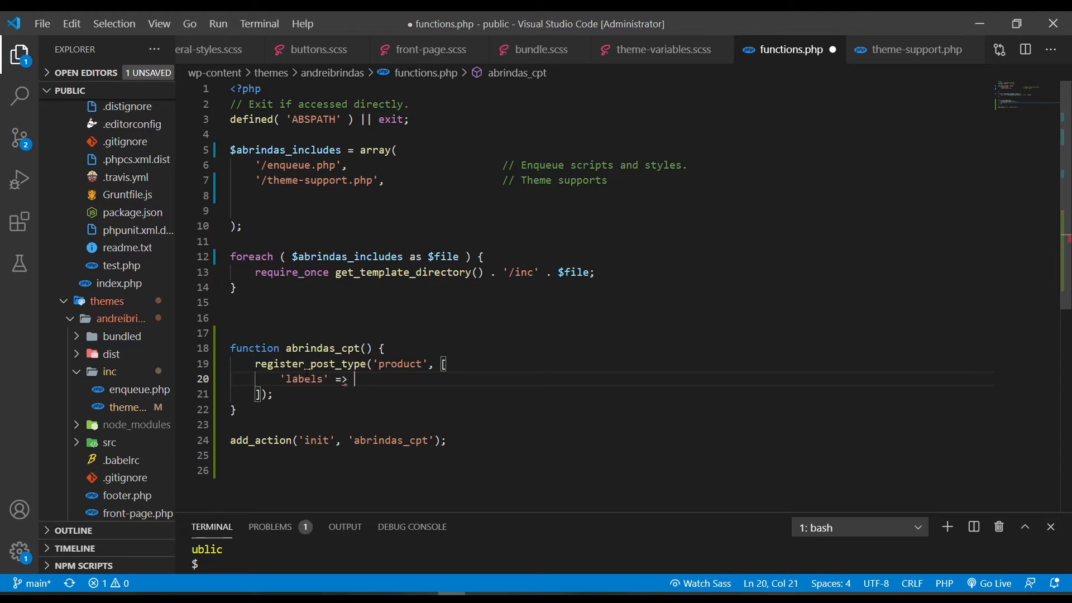
text([)
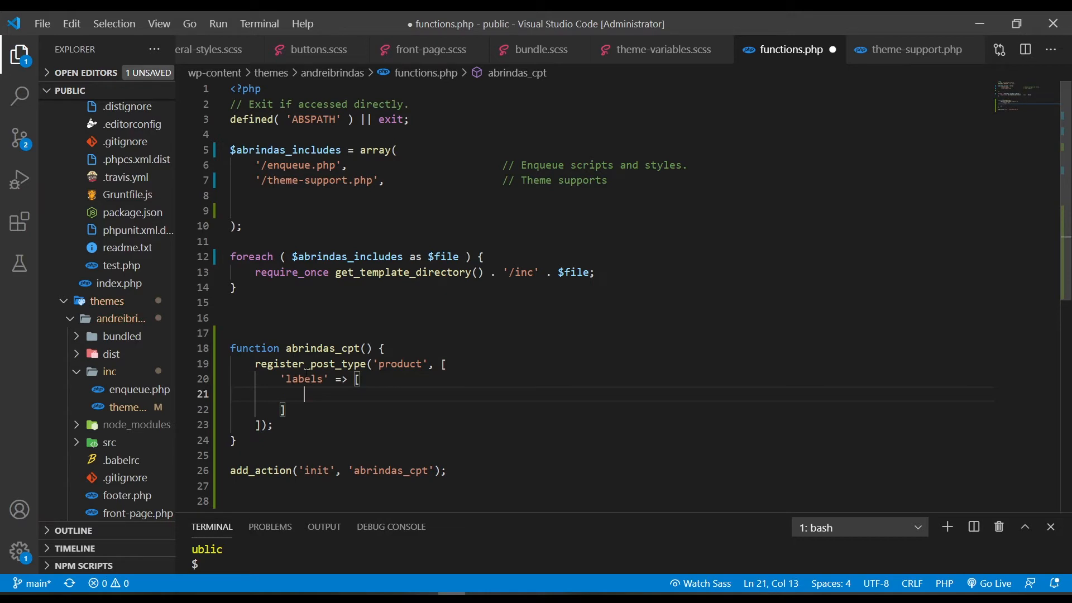
text('')
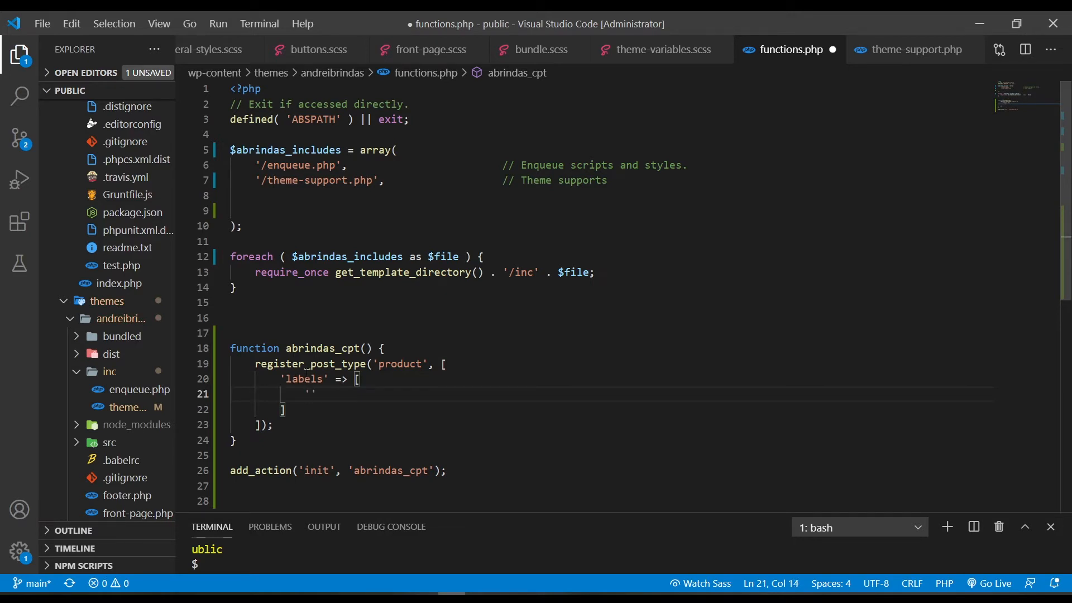
text(name)
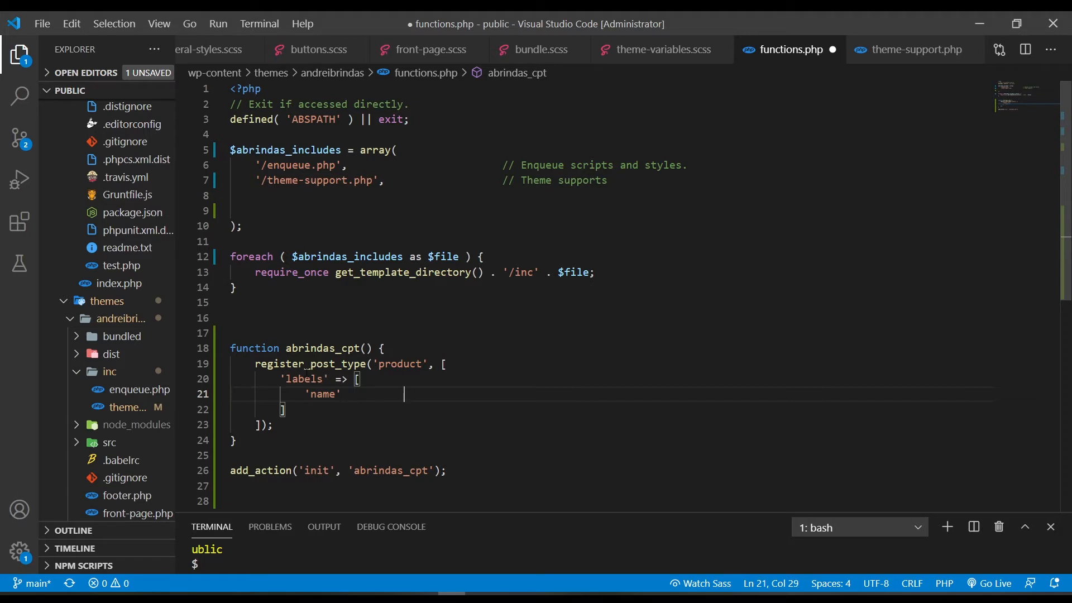
text(=>)
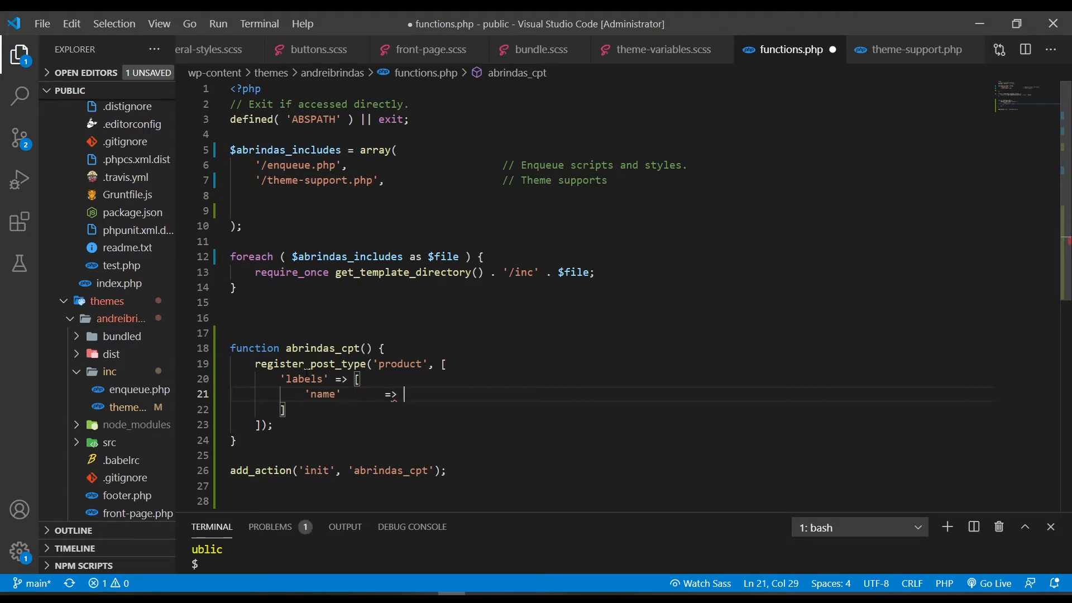
text('')
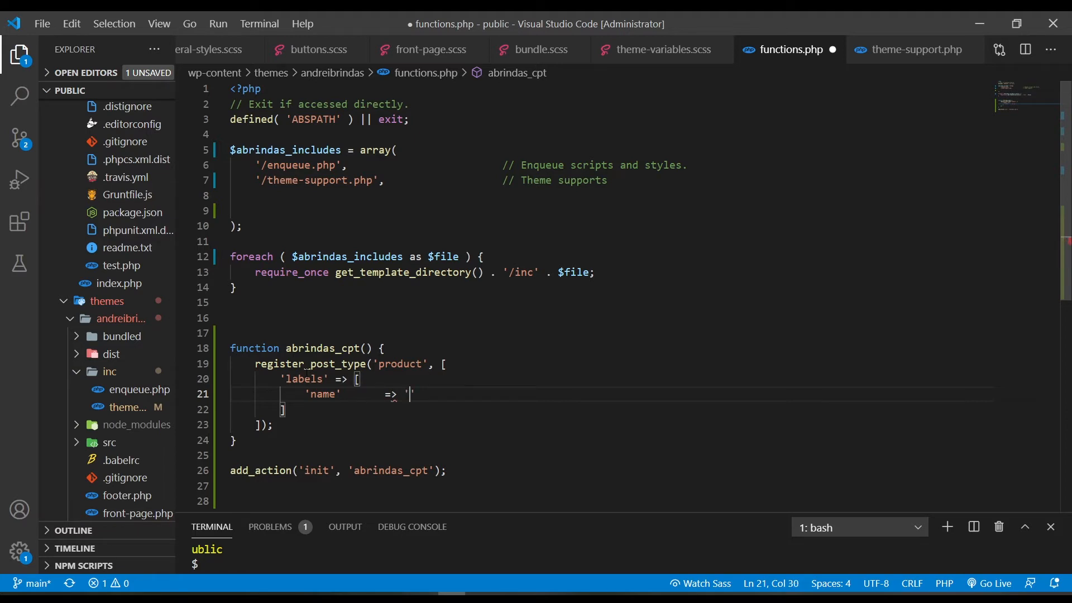
text(Prod)
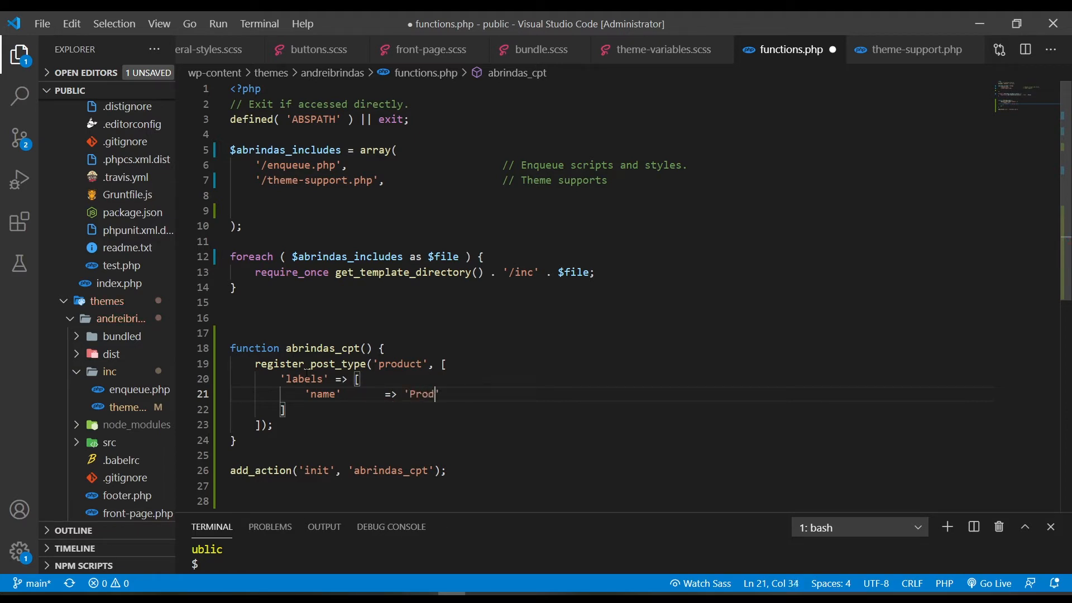
text(uct',)
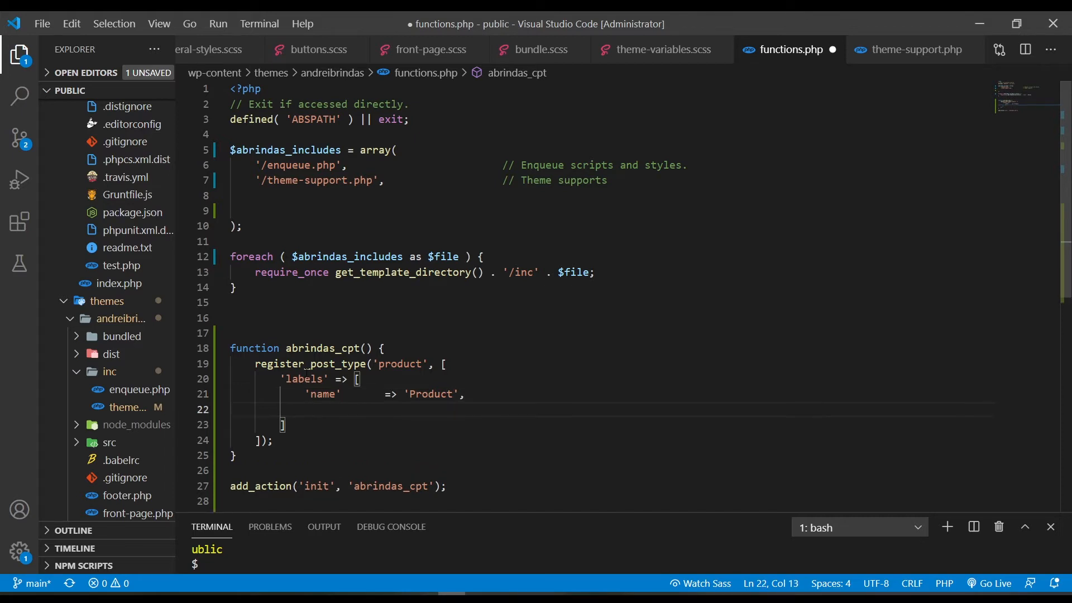
text(')
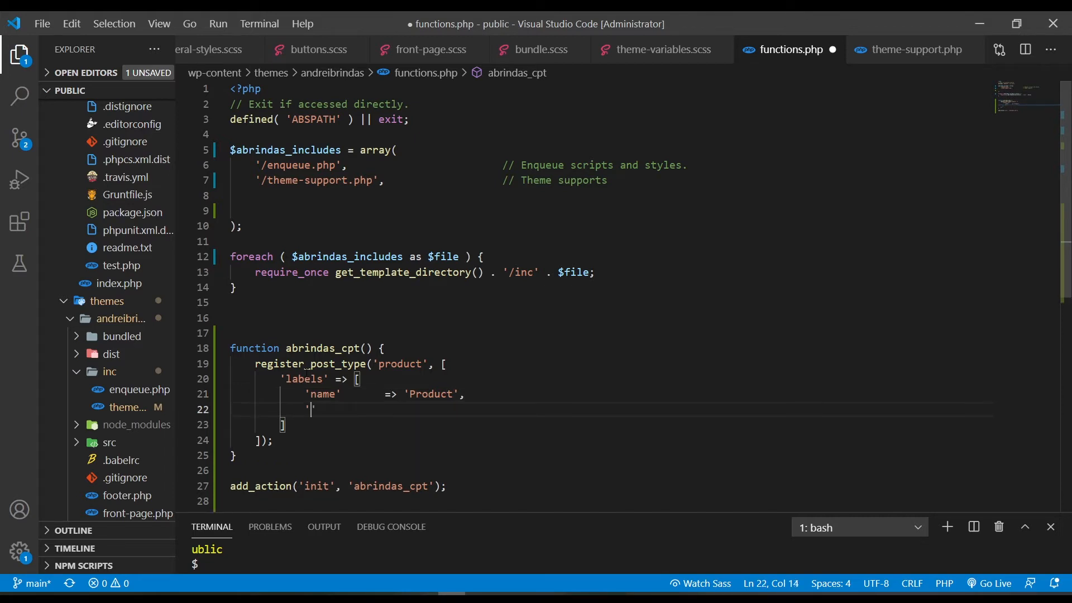
text(Singular)
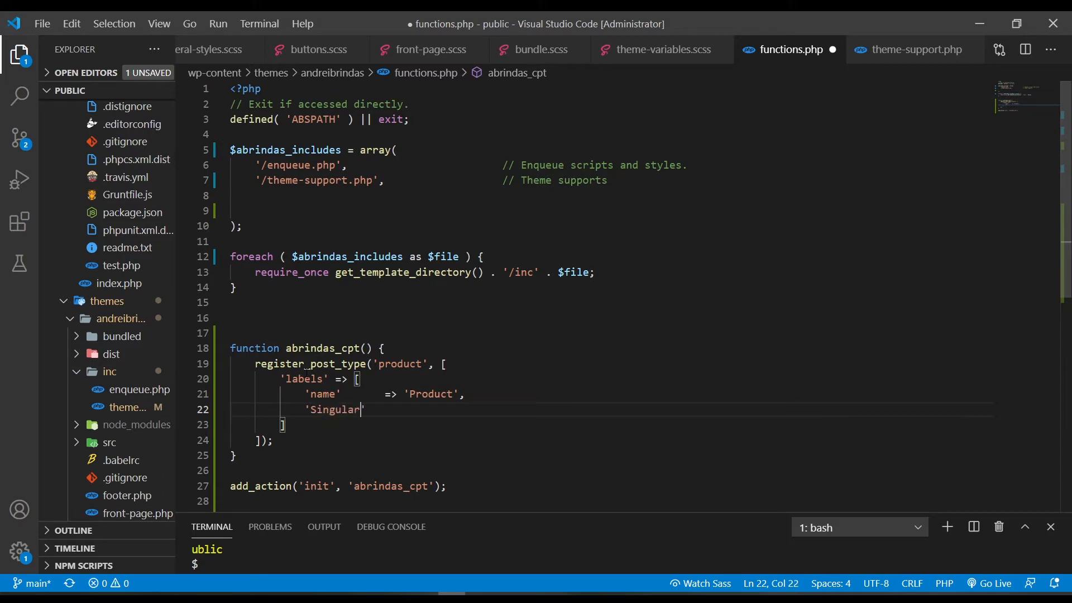
text(sing)
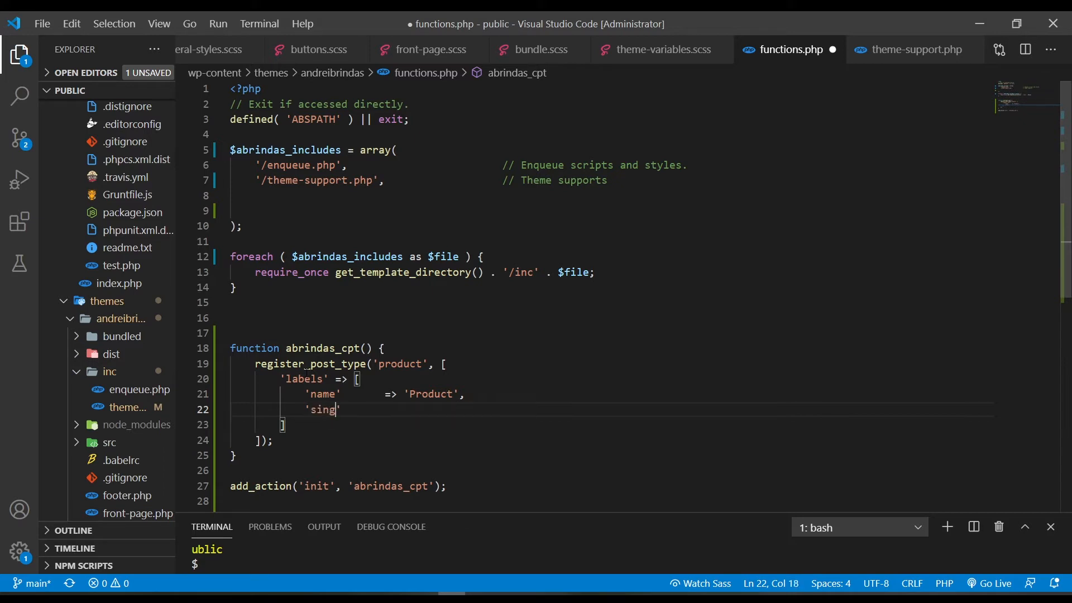
text(ular_name)
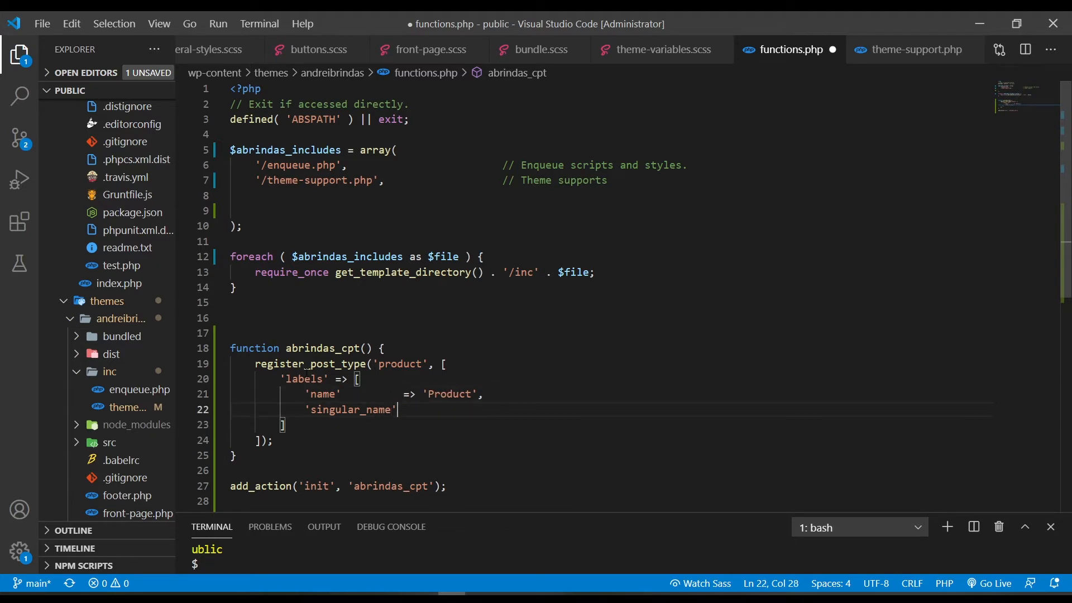
text(=> '')
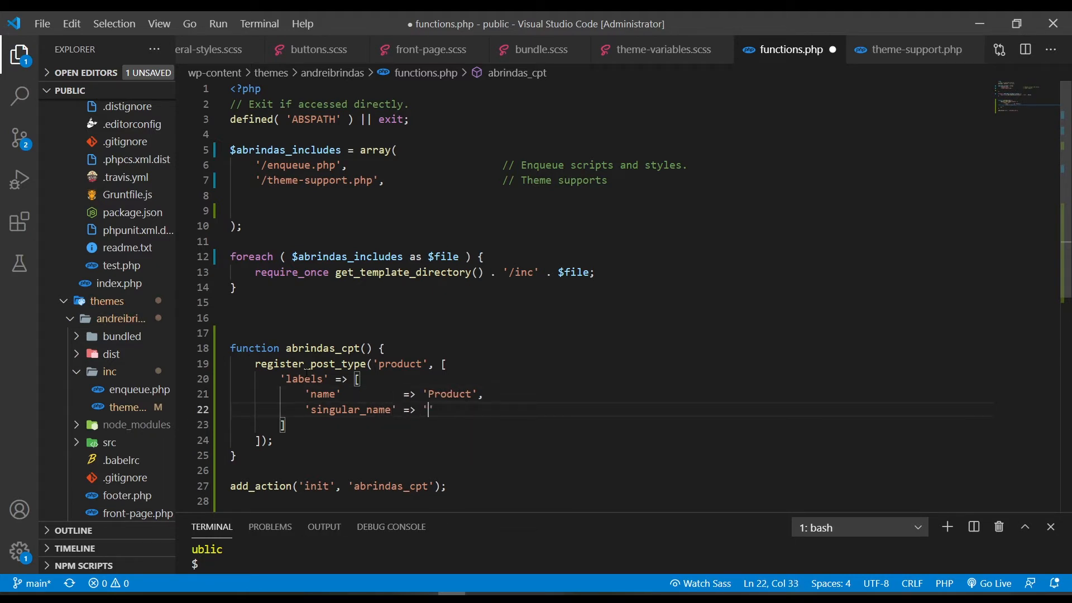
text(Product';)
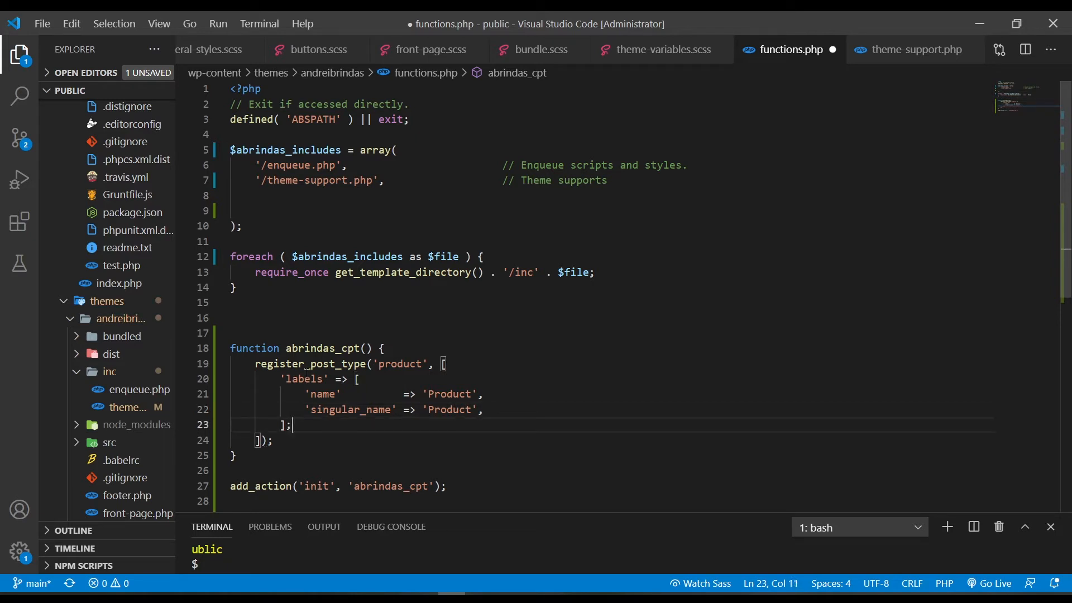
text(,)
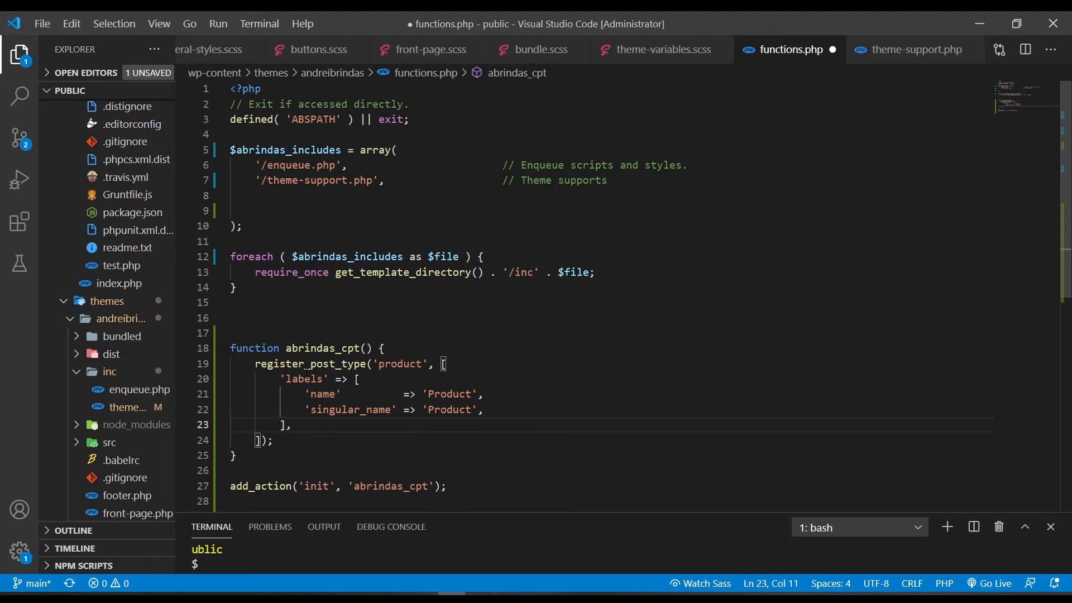
- Set 'public' and 'has_archive' to true and save functions.php
text('p')
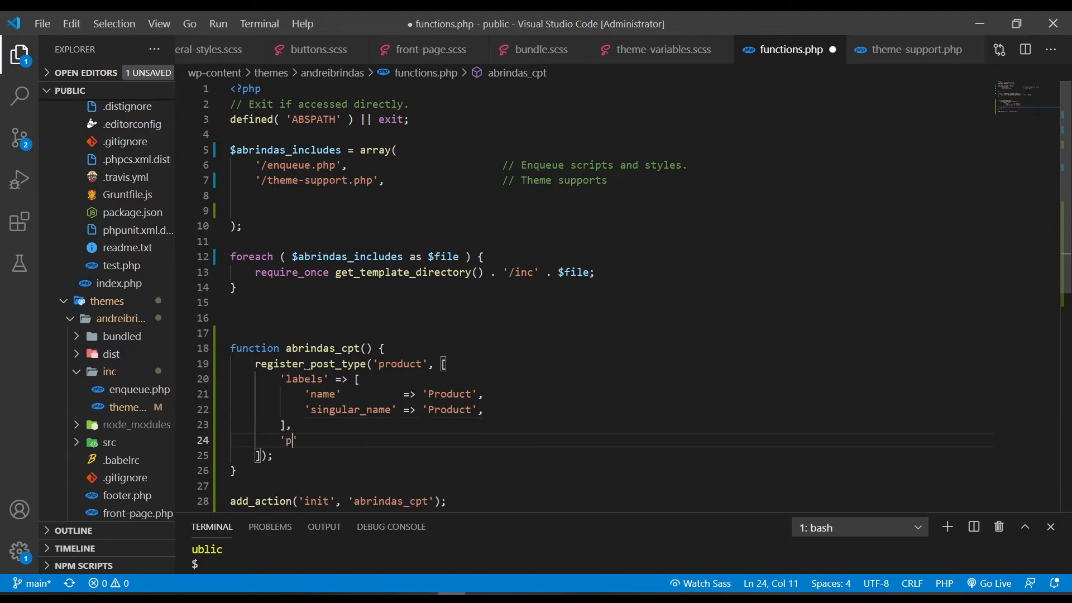
text(ublic')
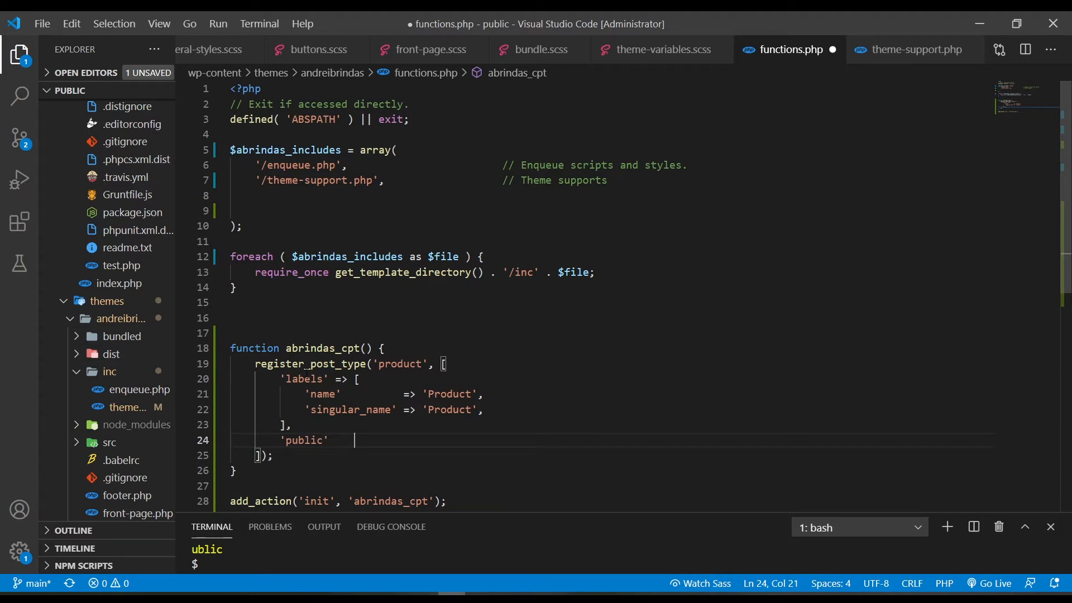
text(=> '')
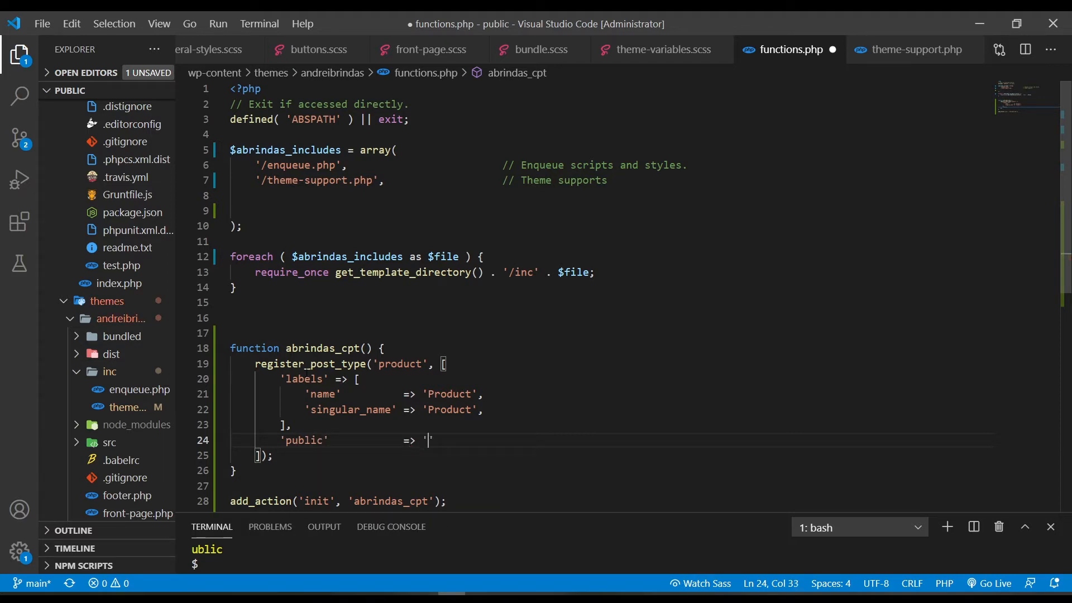
text(true,)
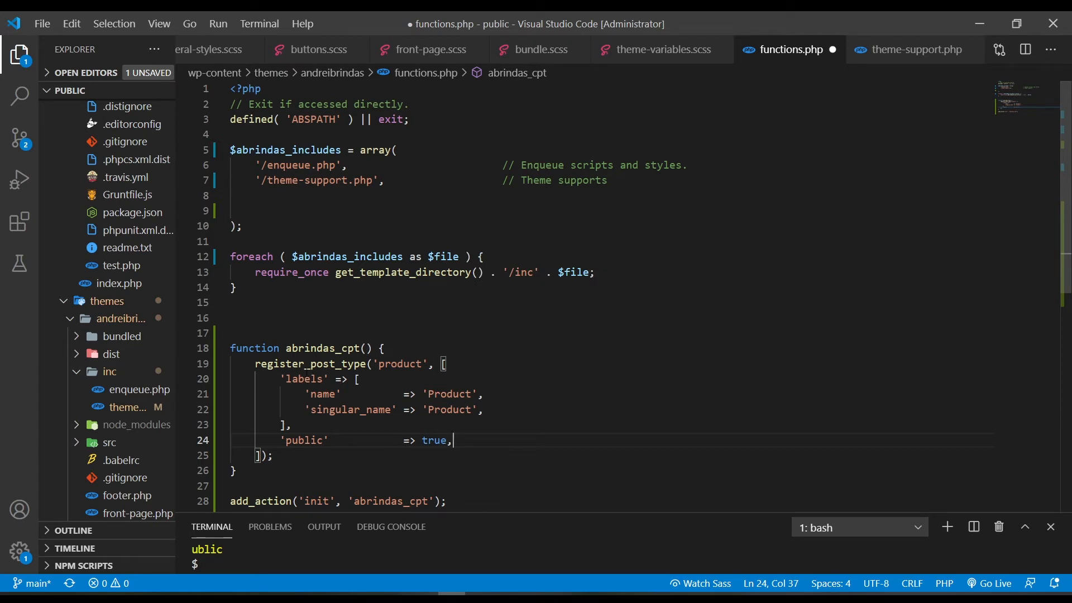
text('has_ac')
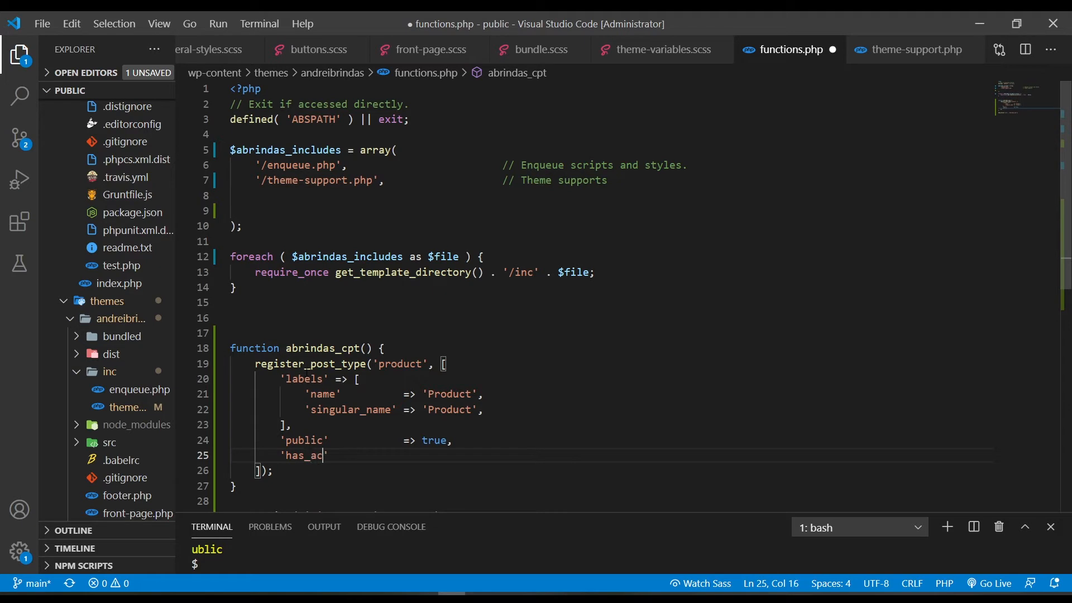
text(hive')
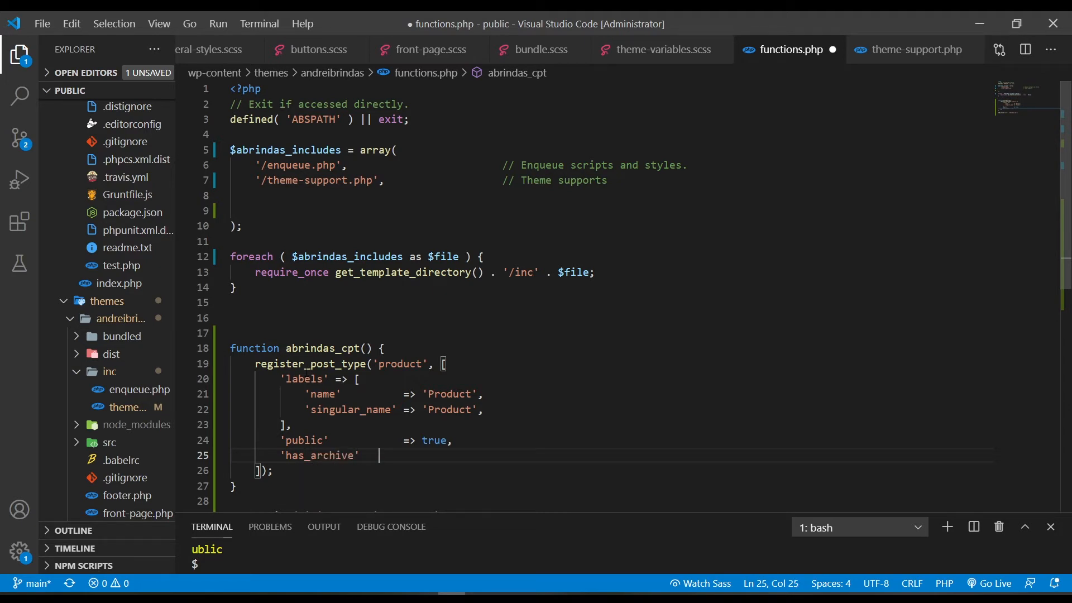
text(=> t)
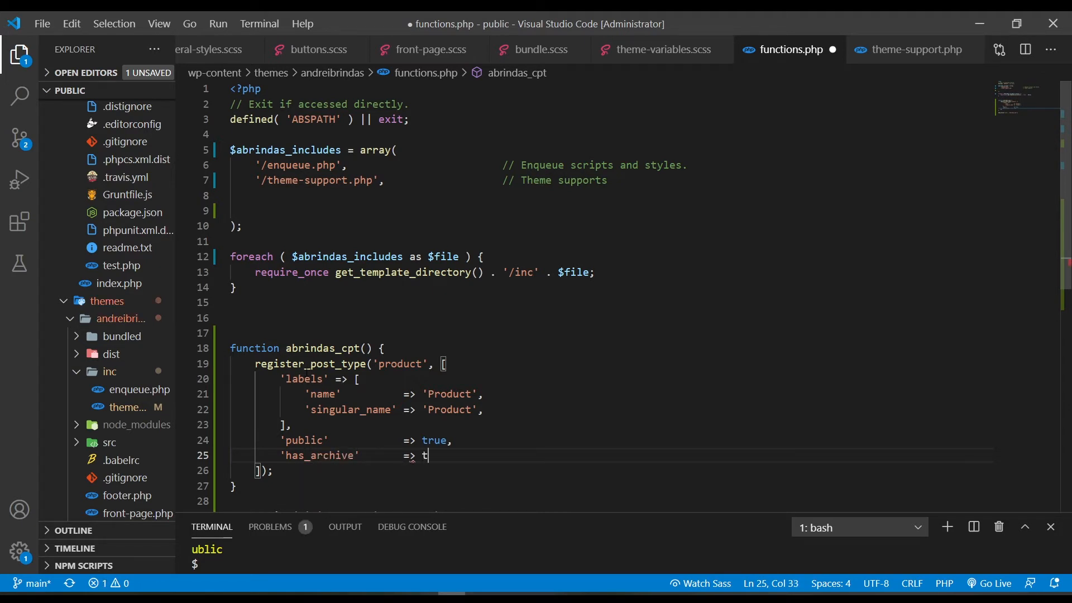
text(rue,)
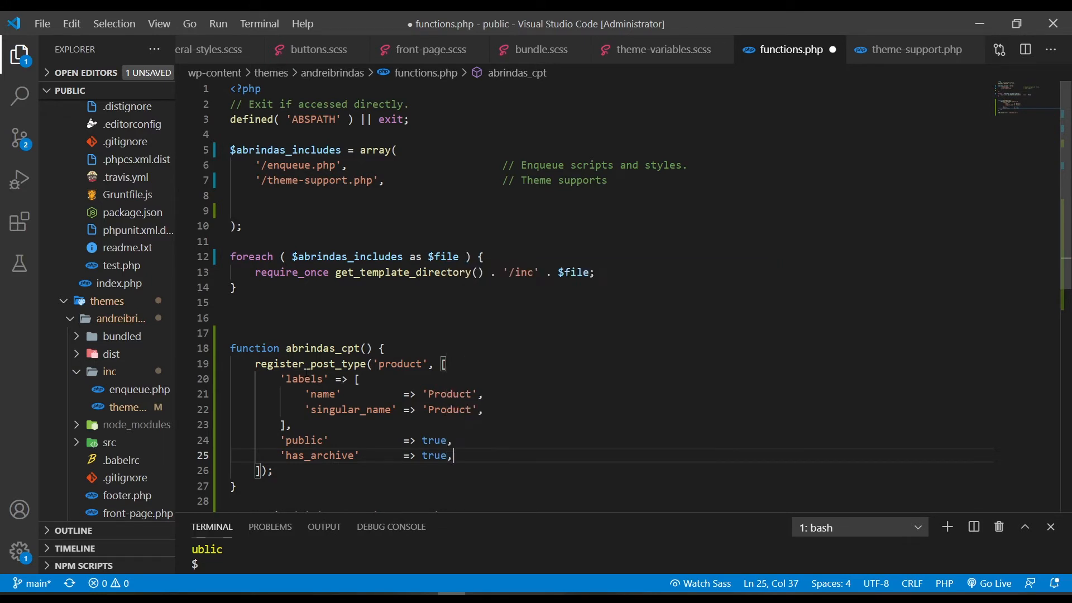
key(Ctrl+s)
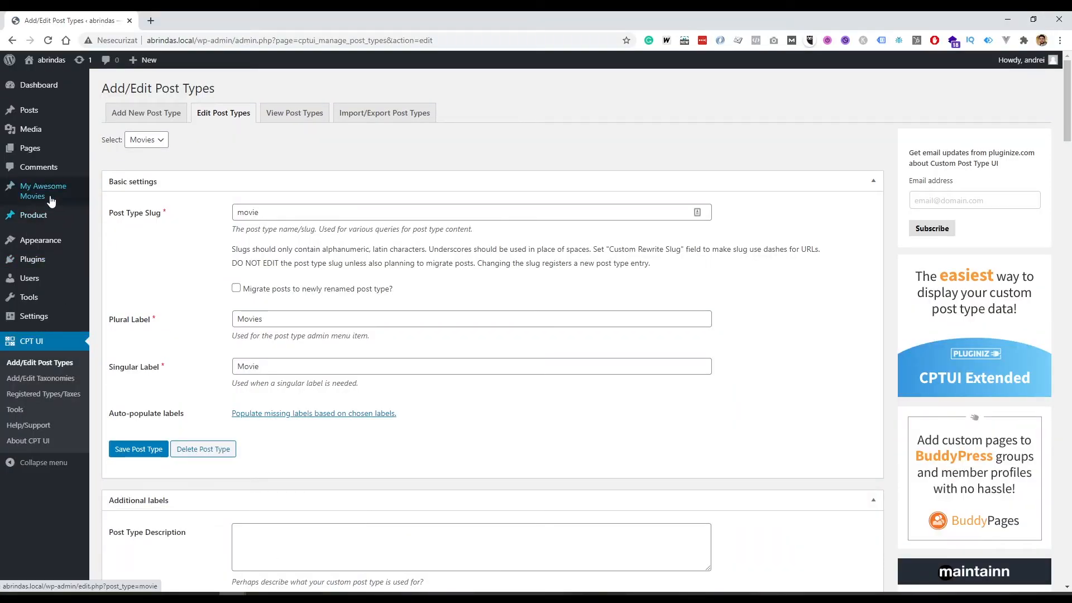
- Create and publish a Product titled 'This is a product'
click(33, 215)
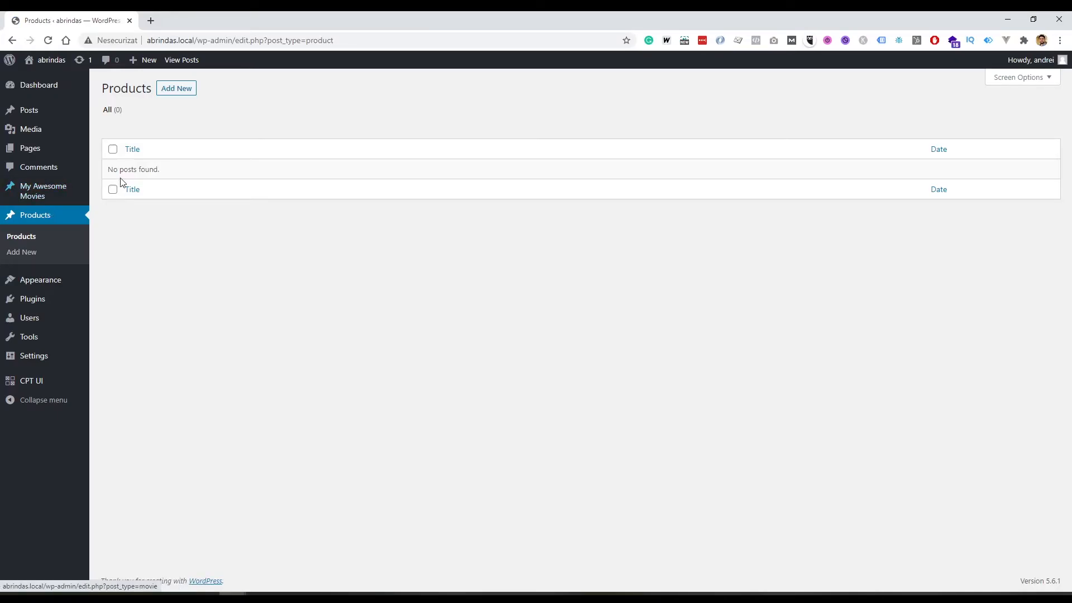
click(176, 88)
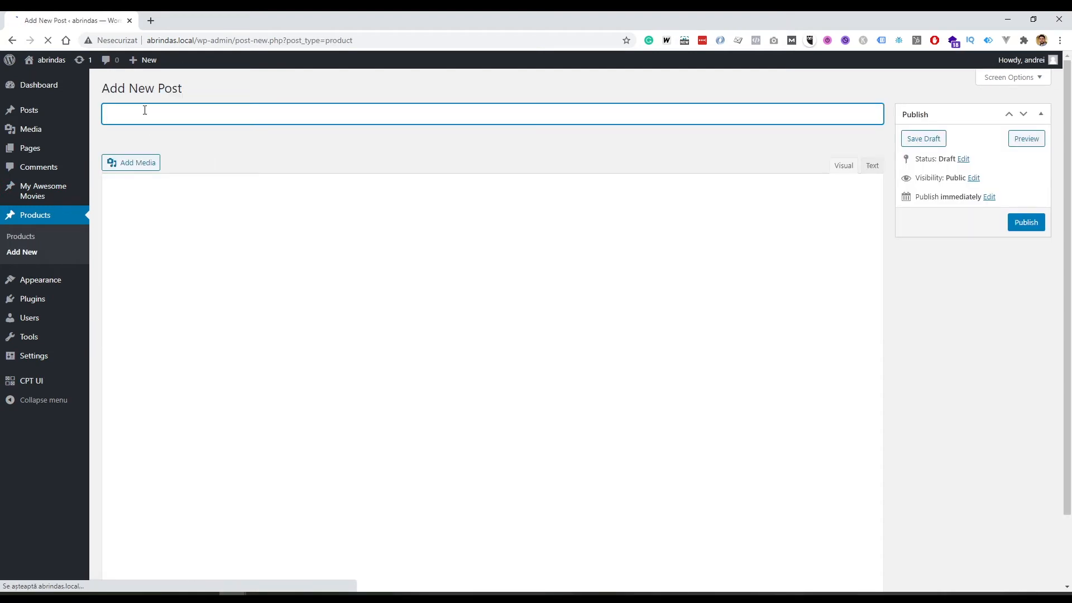
text(This si a)
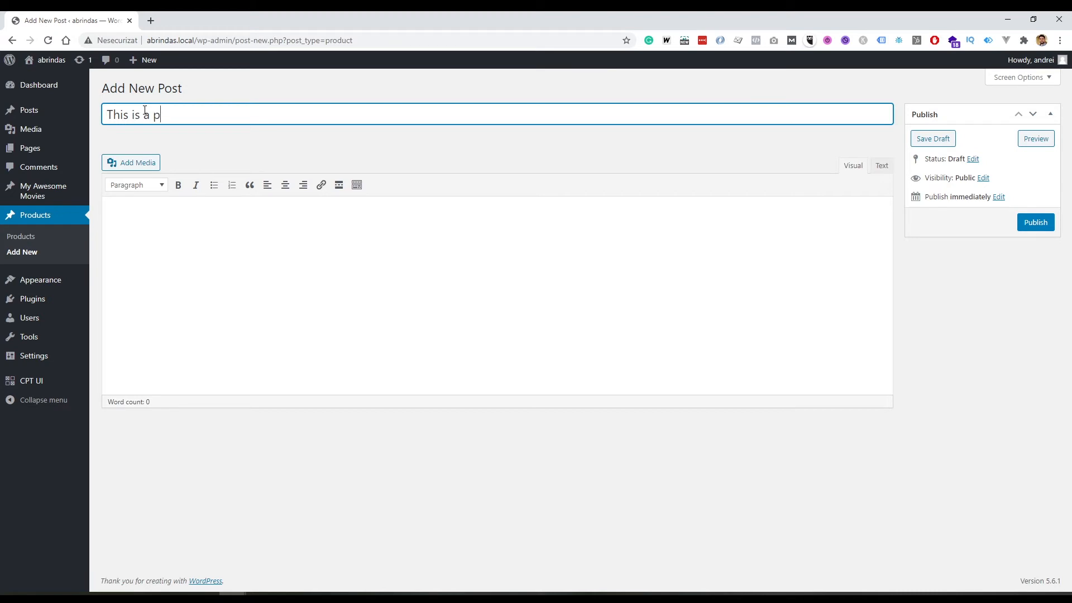
text(roduct)
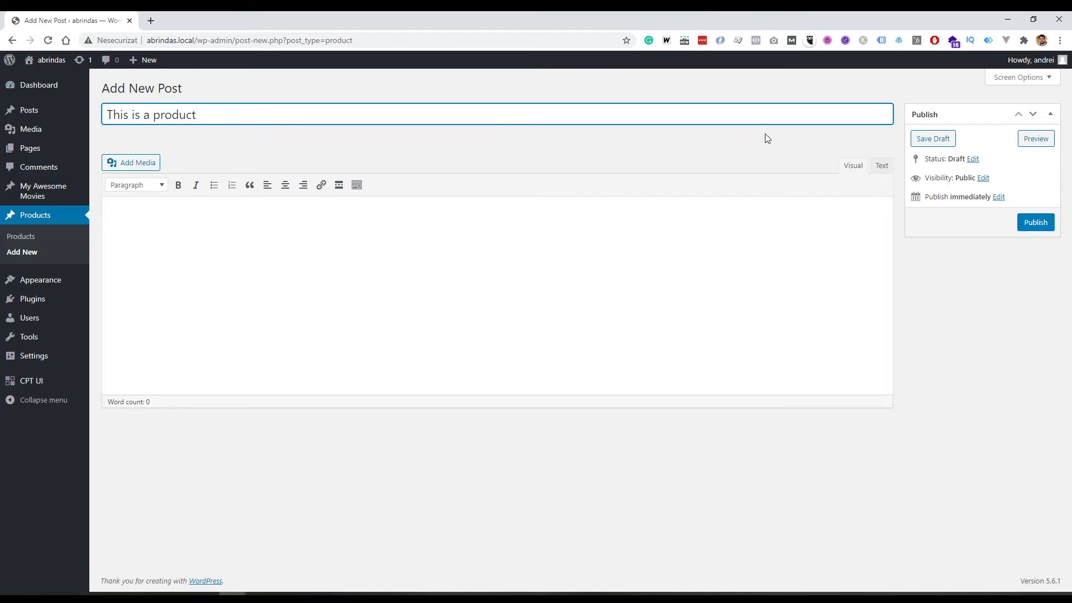
click(1036, 222)
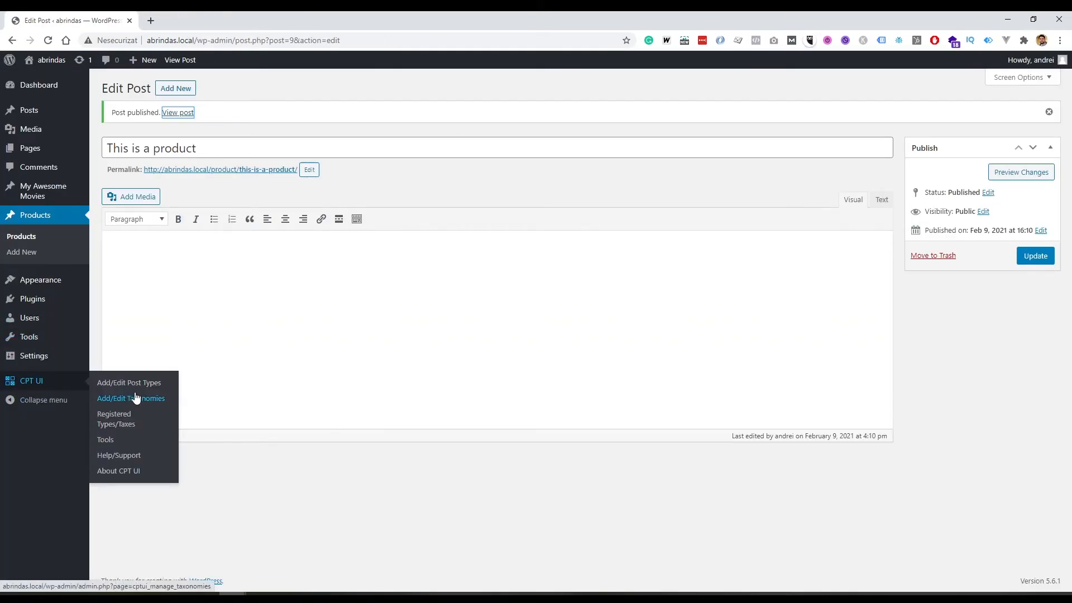
- Open CPT UI's Edit Post Types page in a new tab and scroll its fields
click(129, 383)
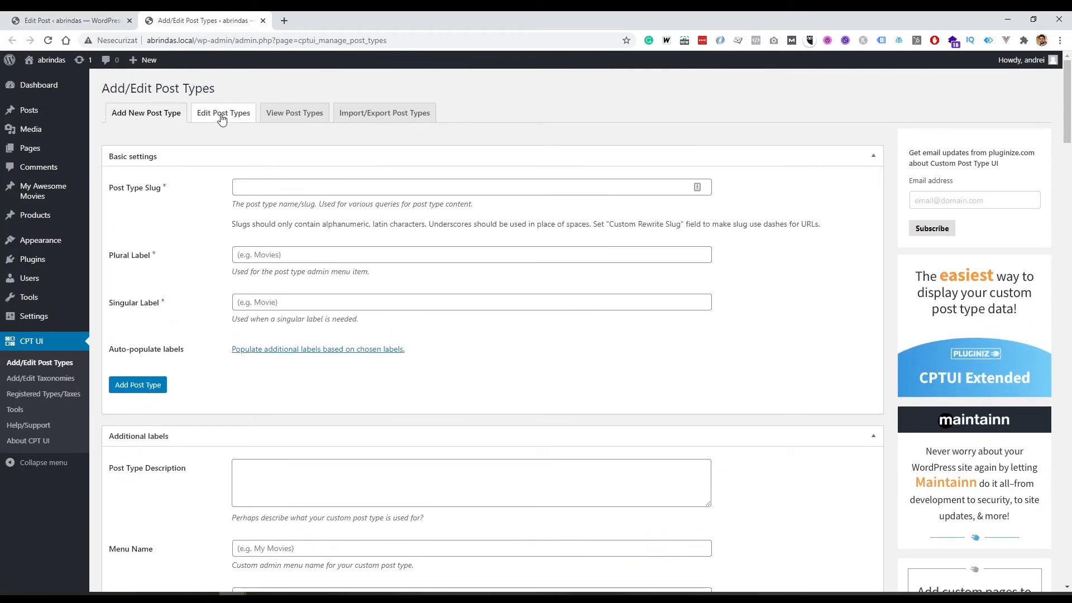
click(222, 113)
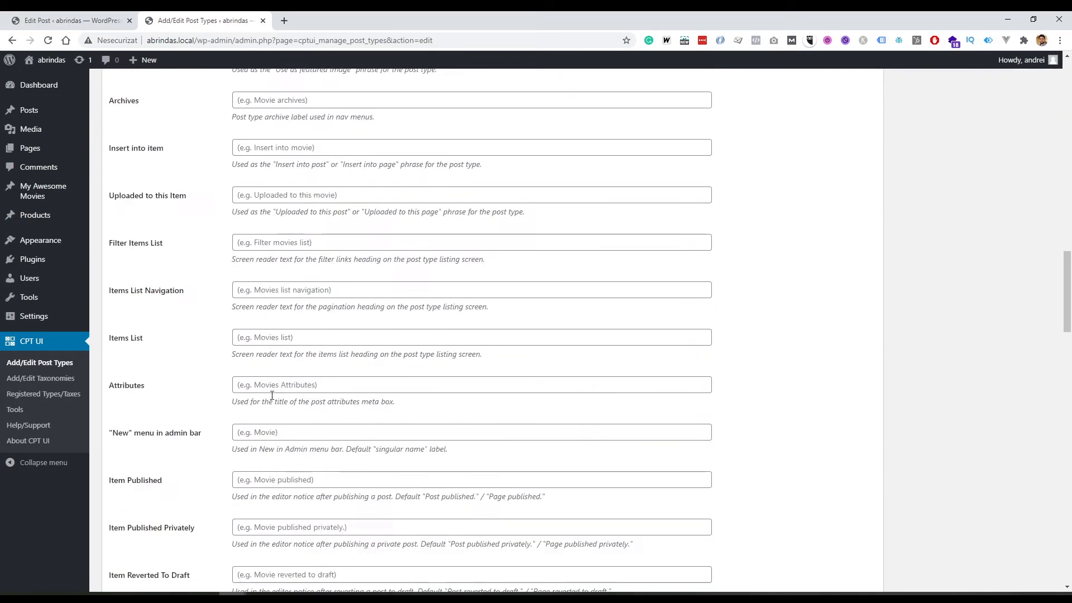
scroll(down, 3)
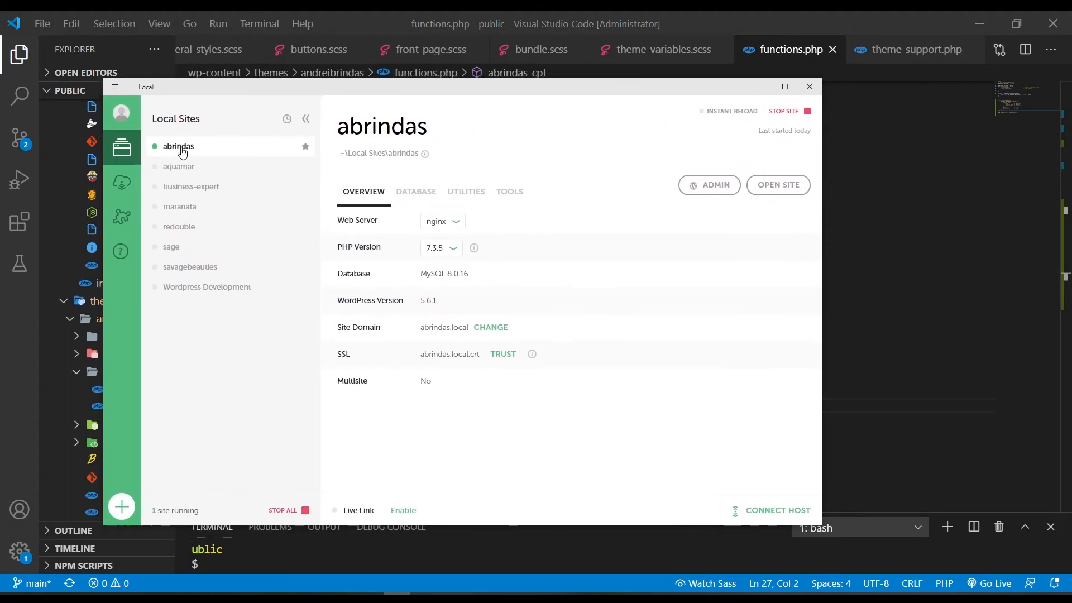
- Open the abrindas site shell from Local and begin typing a wp command
right_click(178, 146)
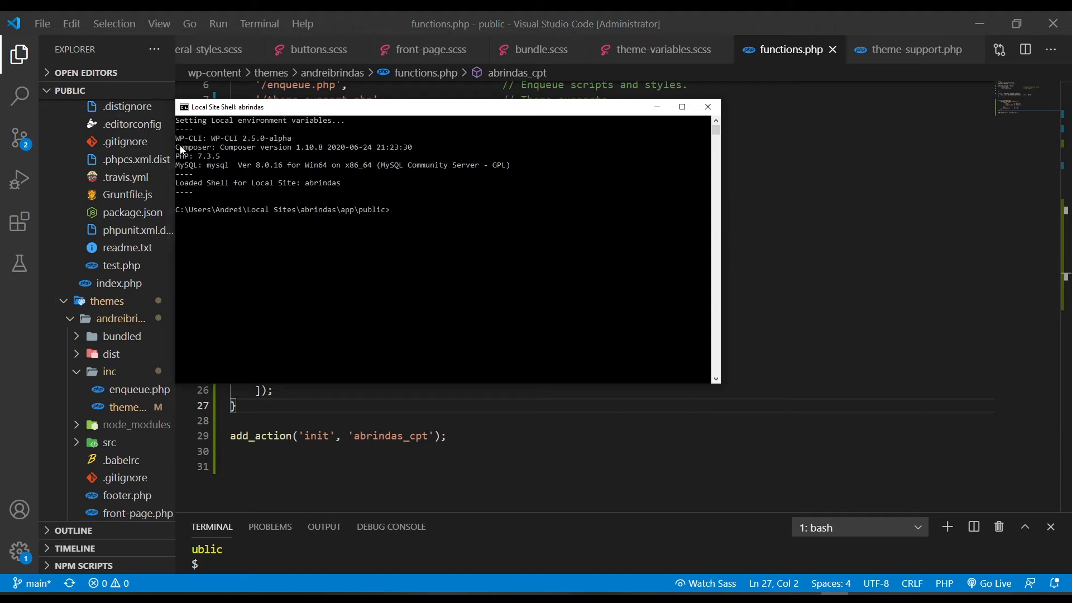
mouse_move(248, 152)
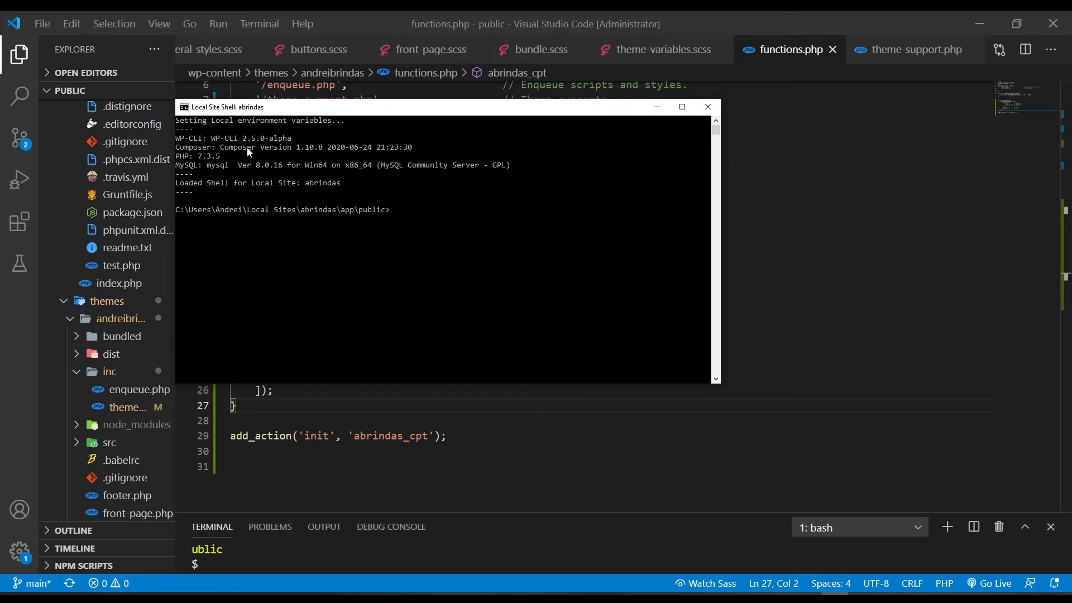
mouse_move(235, 170)
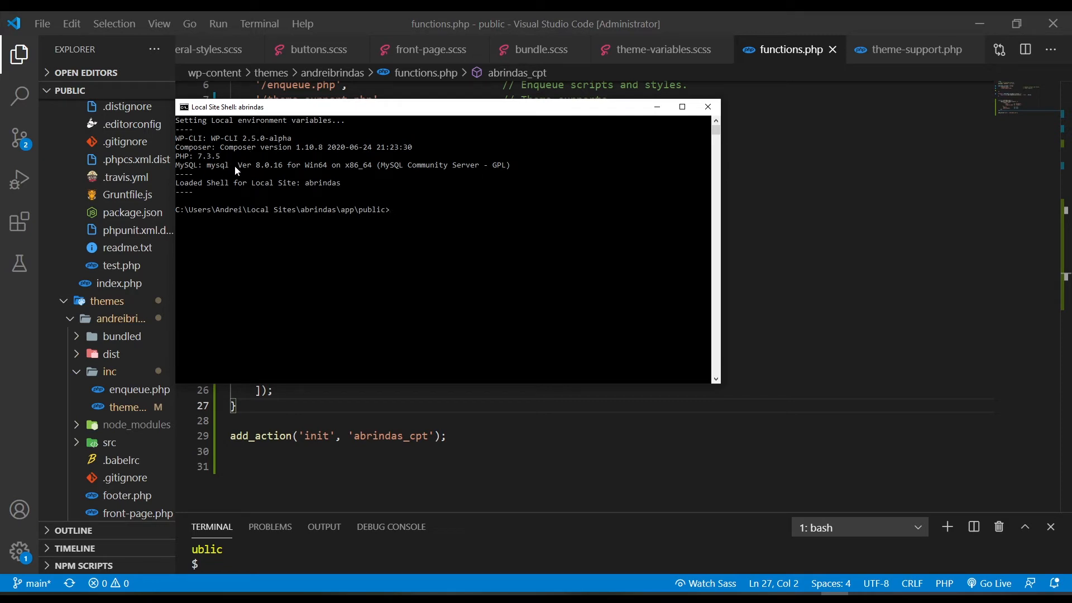
mouse_move(215, 201)
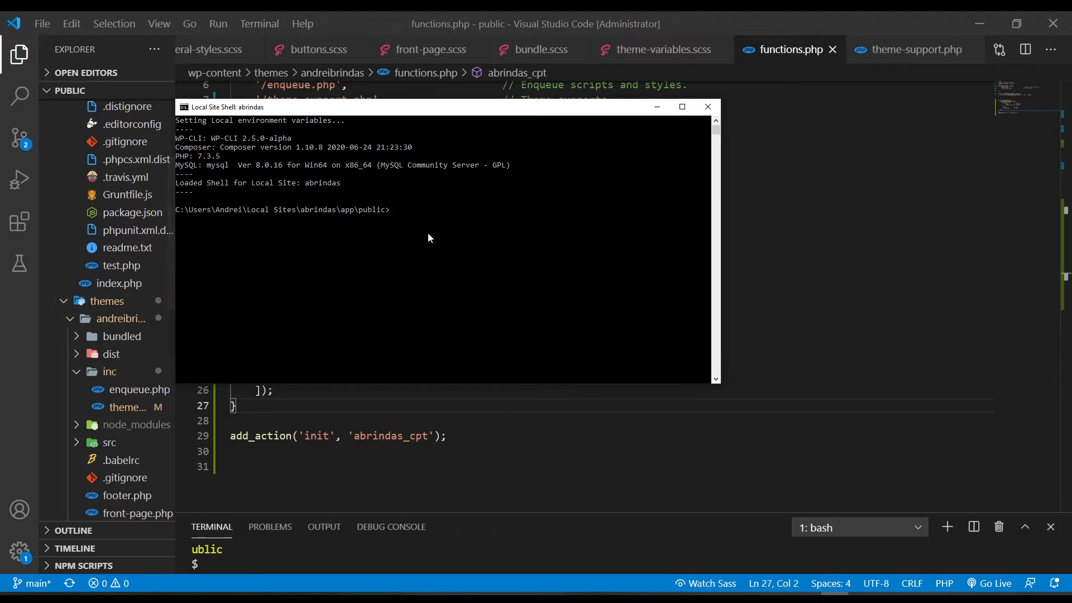
mouse_move(438, 223)
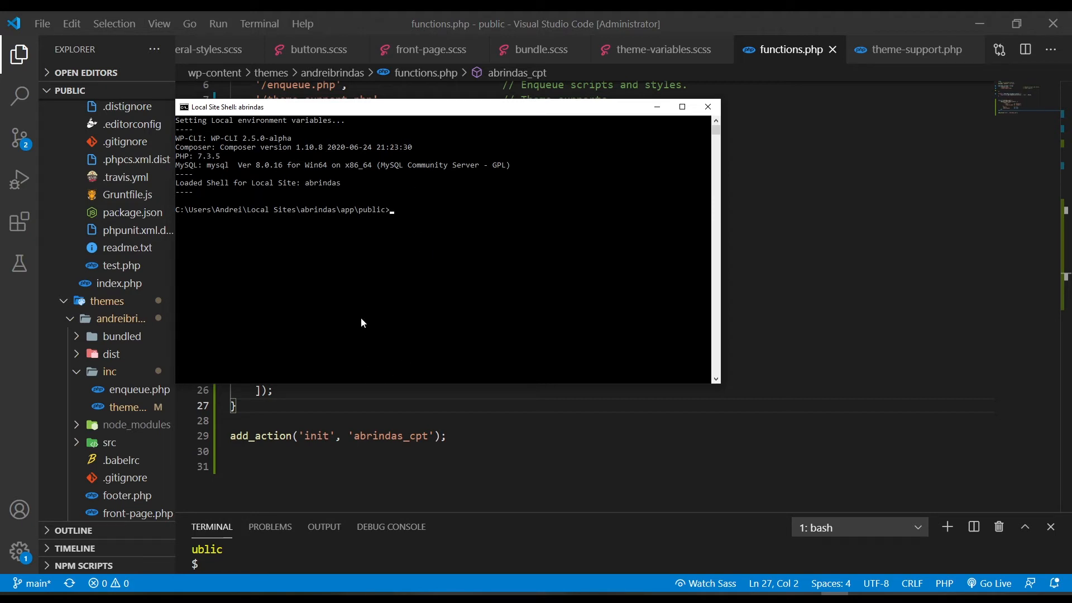
mouse_move(360, 272)
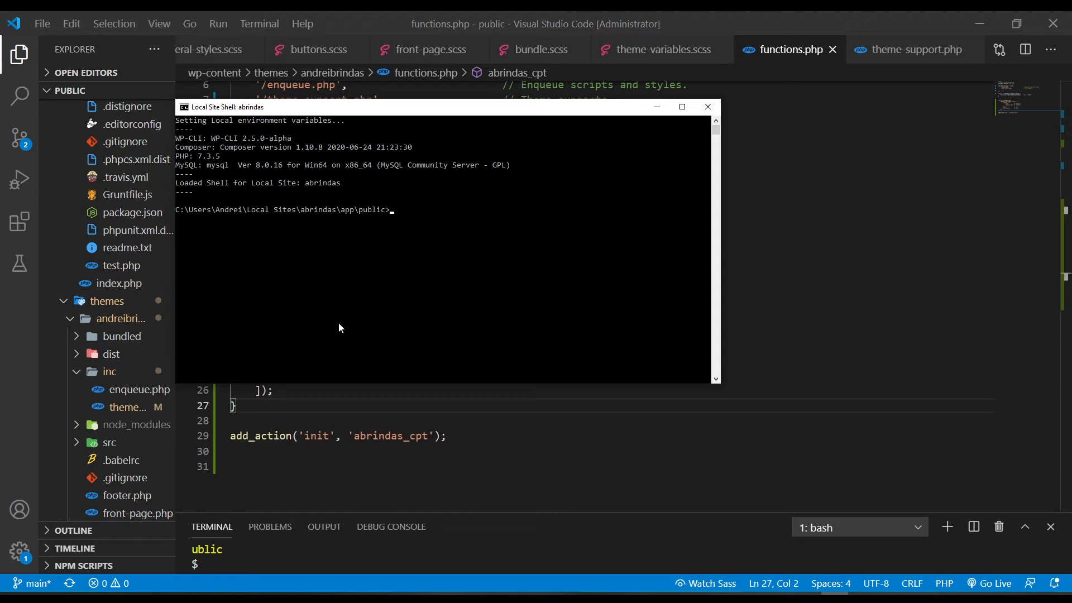
mouse_move(368, 330)
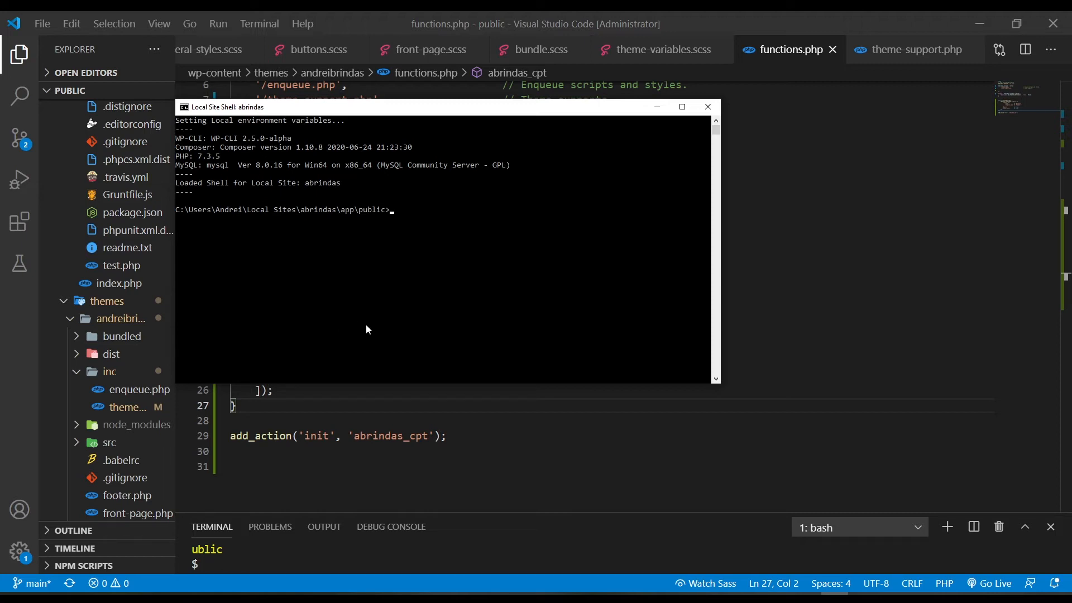
mouse_move(260, 325)
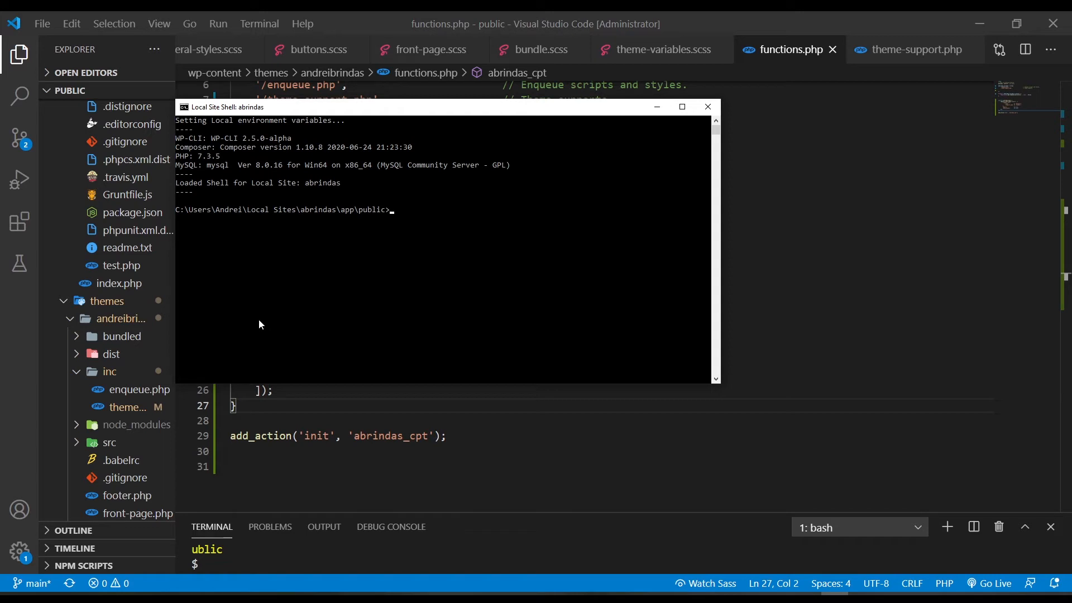
text(wp)
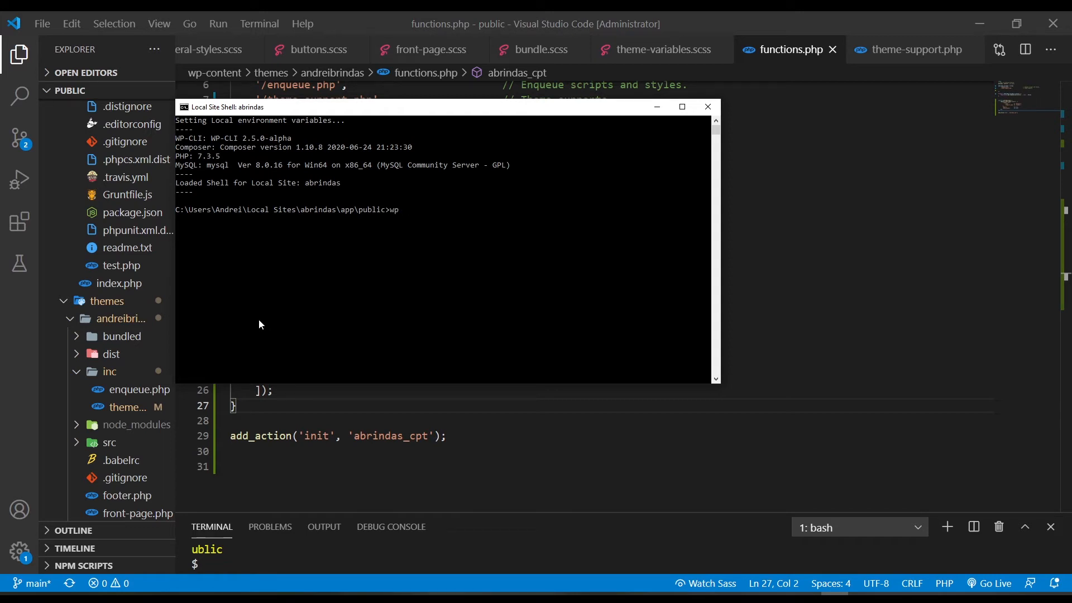
- Scaffold the 'project' post type labelled Project into the brindas theme, then close the shell
text(scaffold)
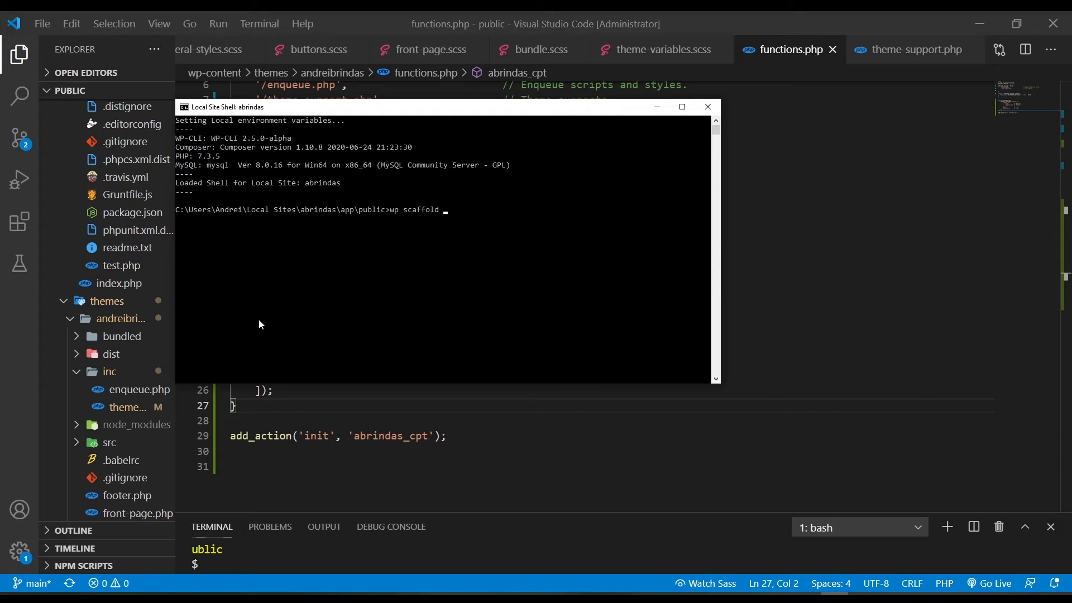
text(po)
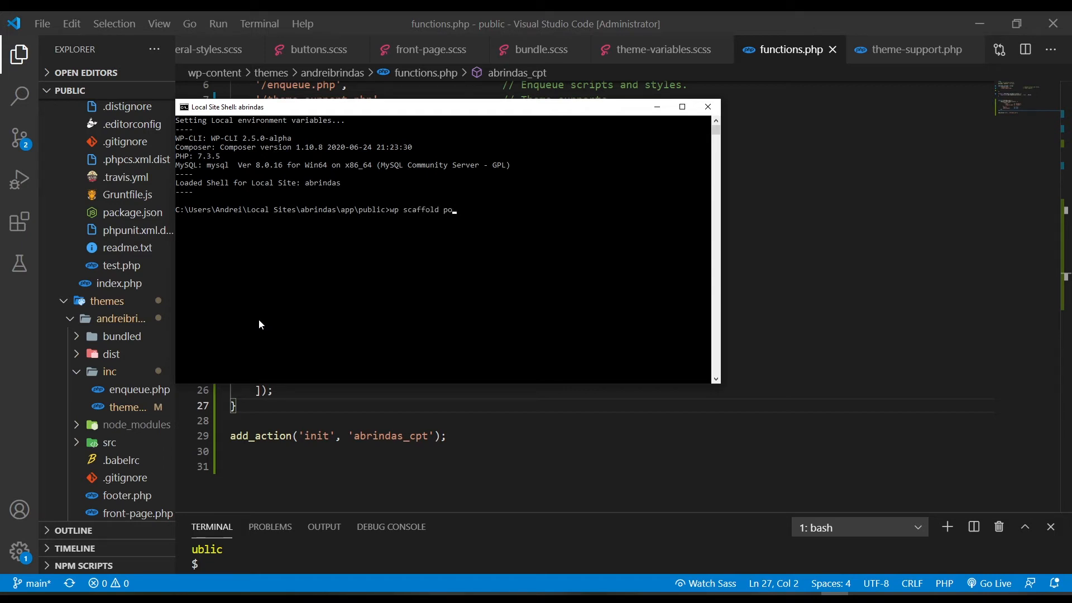
text(st-type)
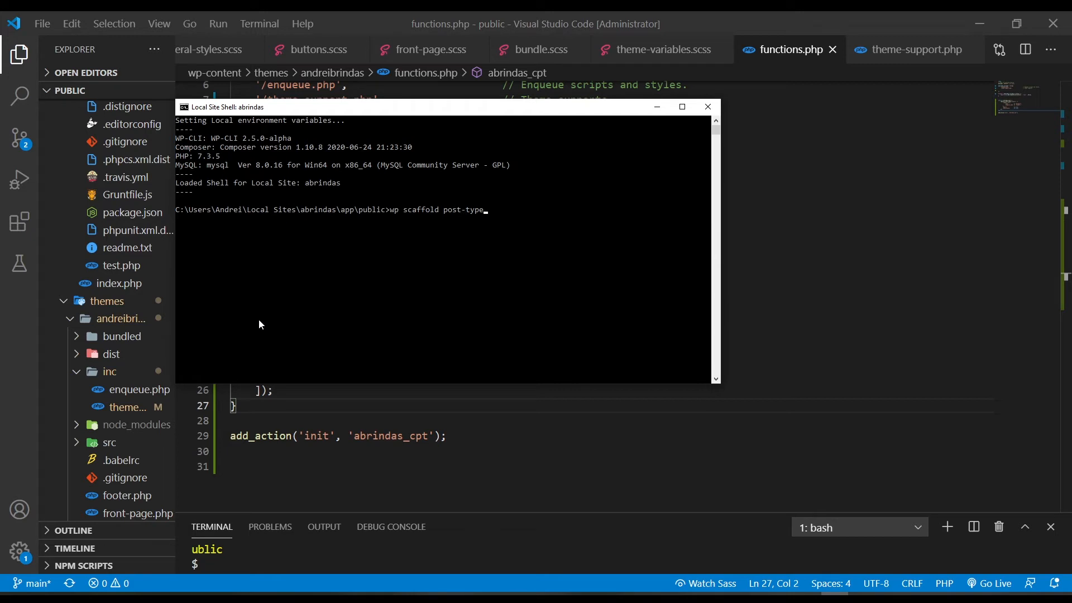
text(p)
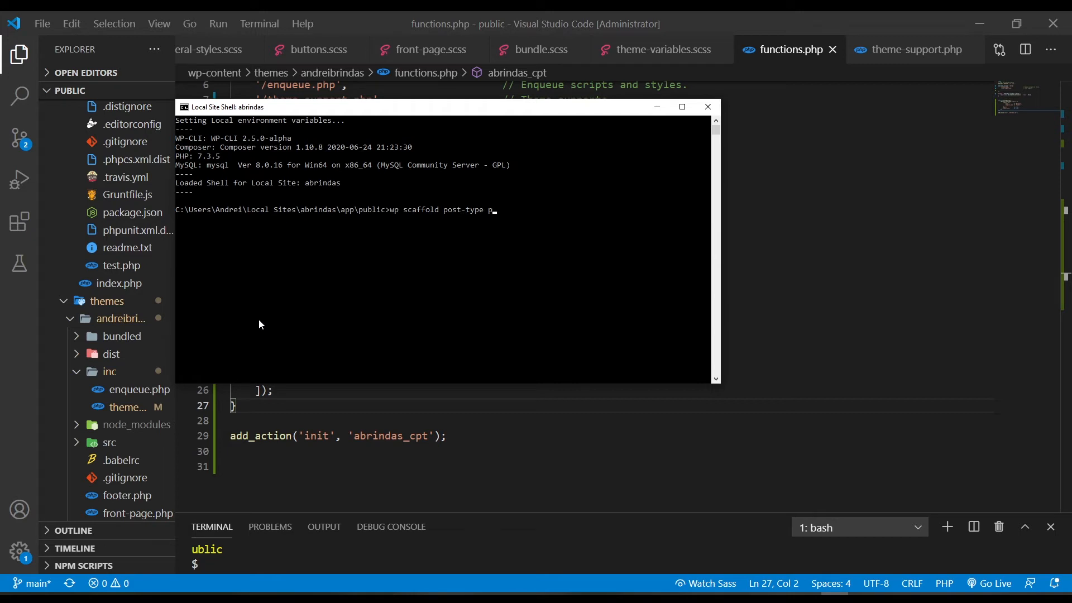
text(ro)
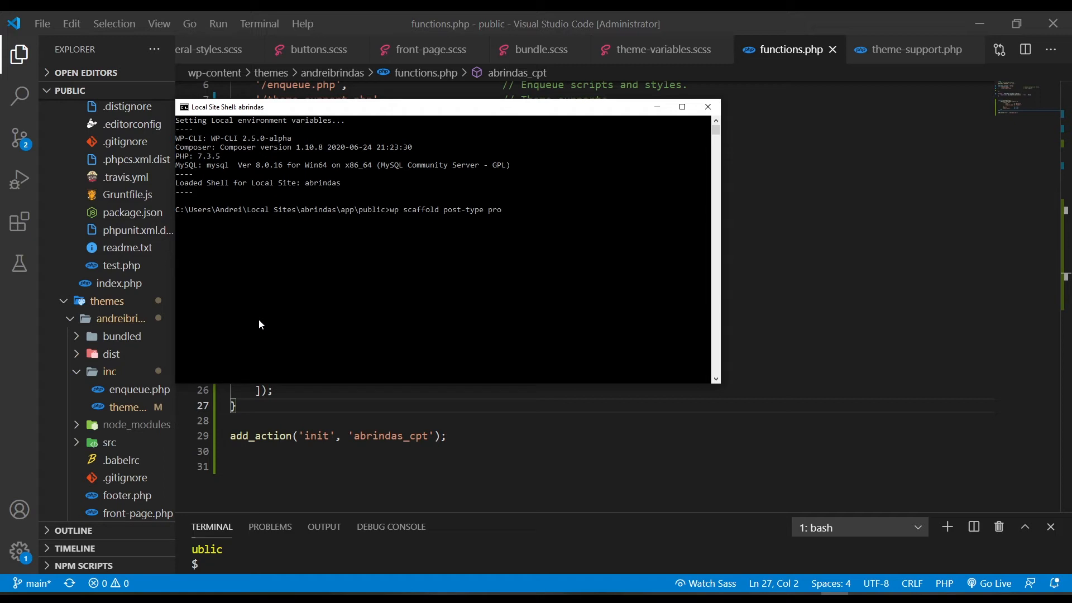
text(ject)
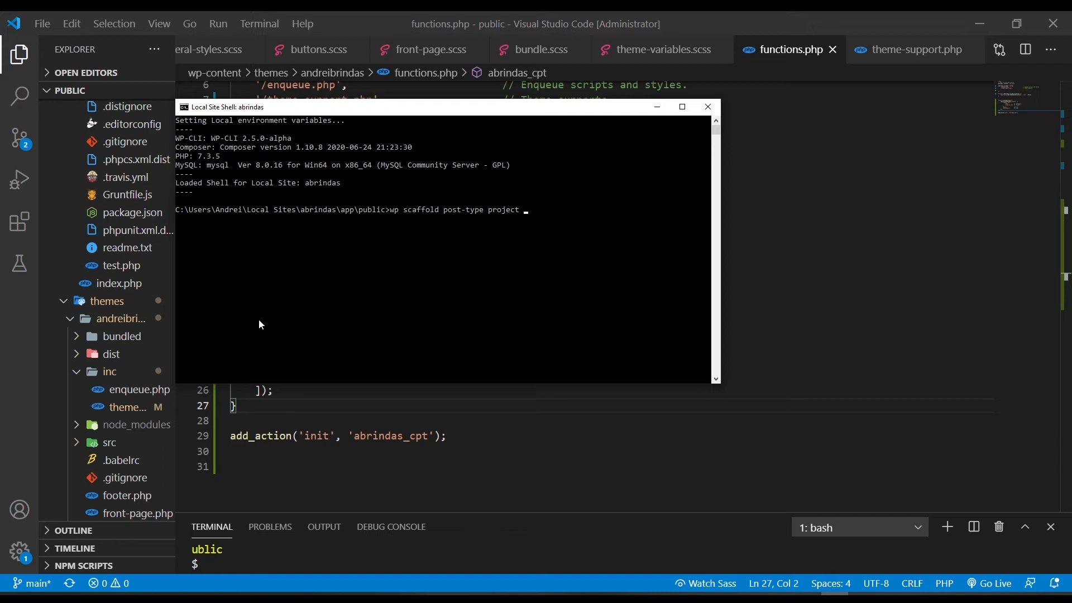
text(--labv)
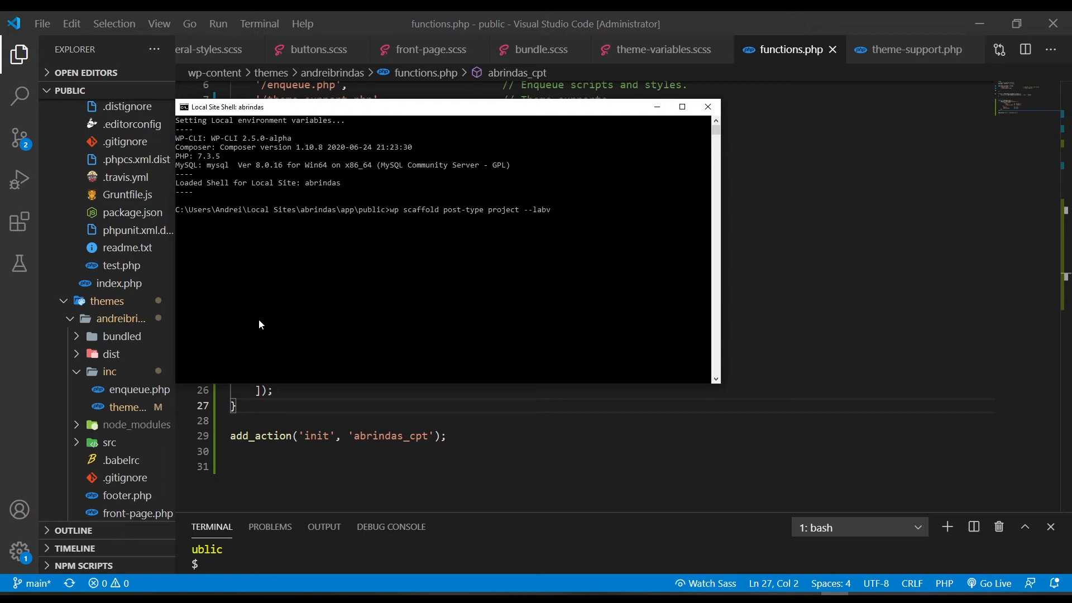
text(el)
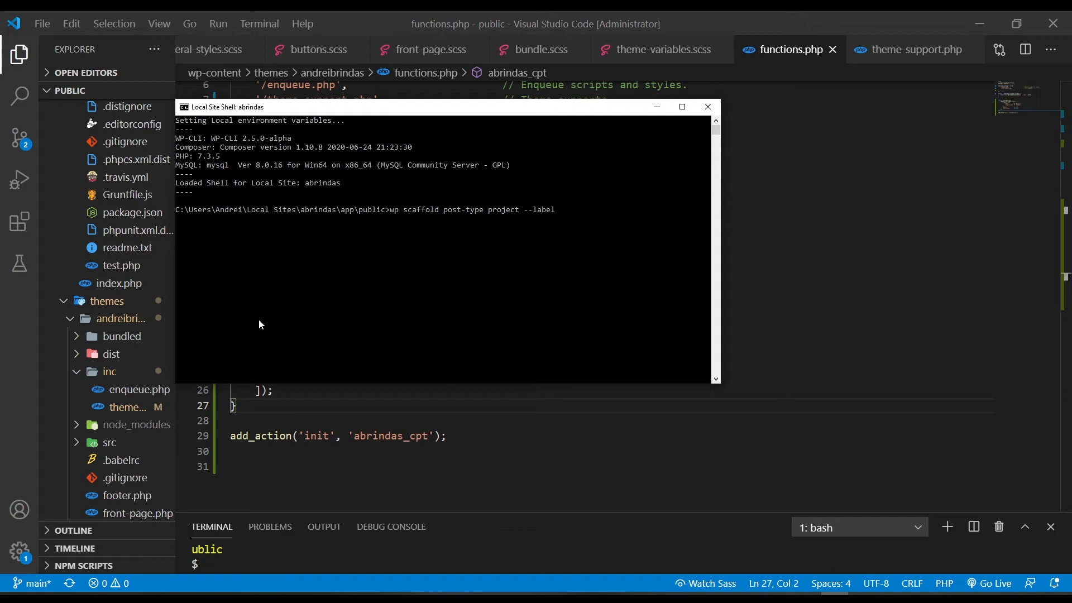
text(=Project --theme=andre)
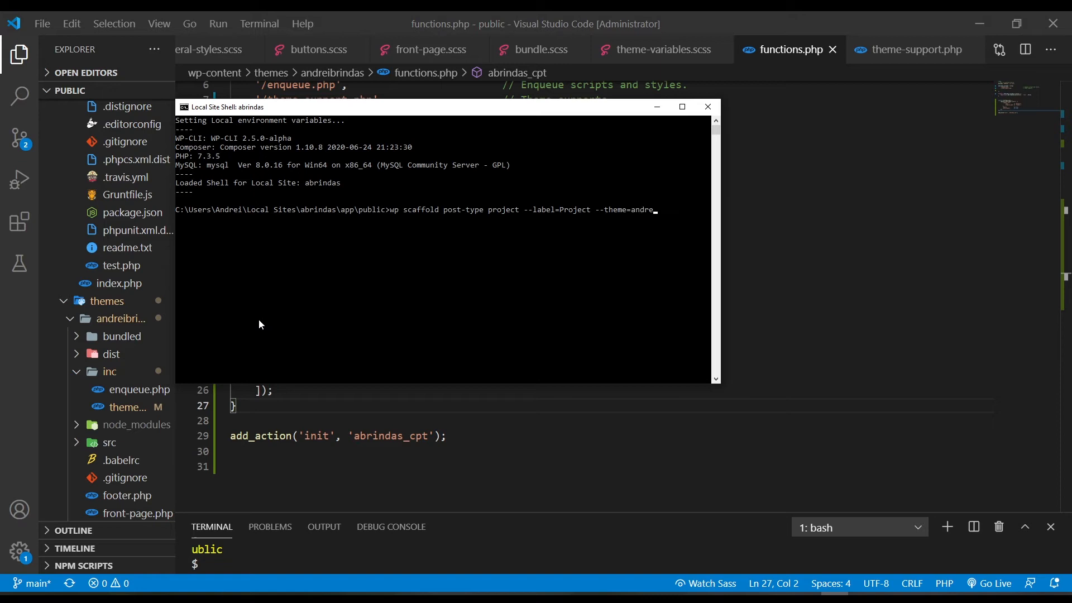
text(brindas)
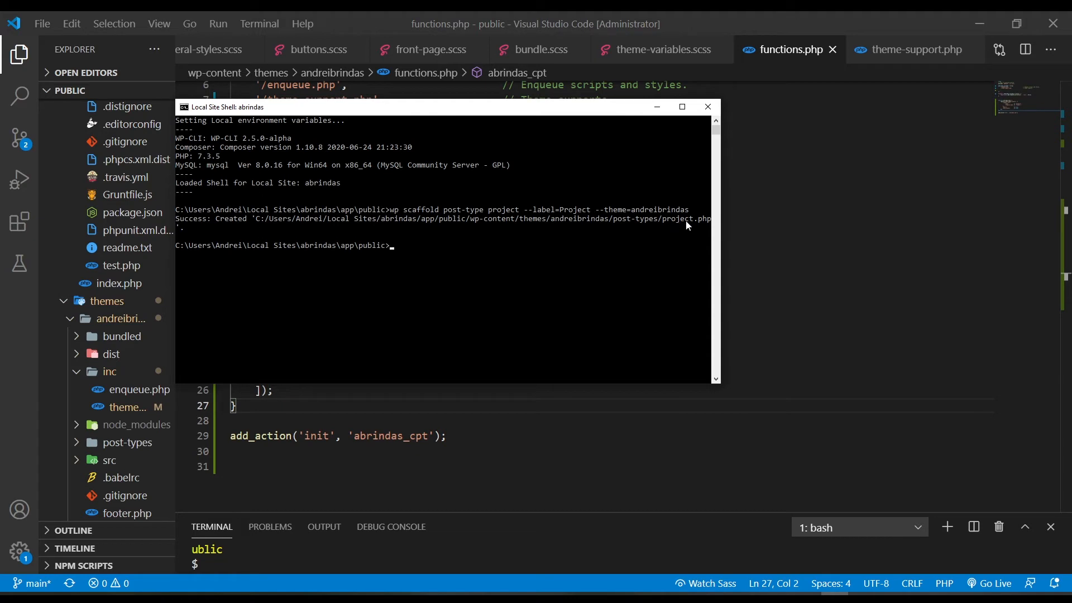
mouse_move(640, 224)
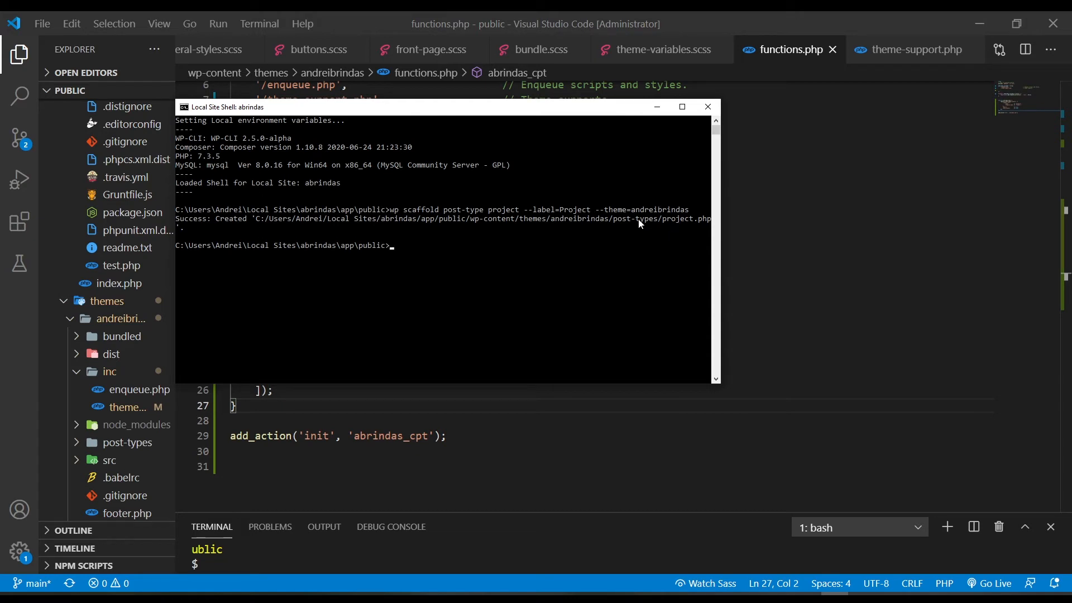
mouse_move(671, 228)
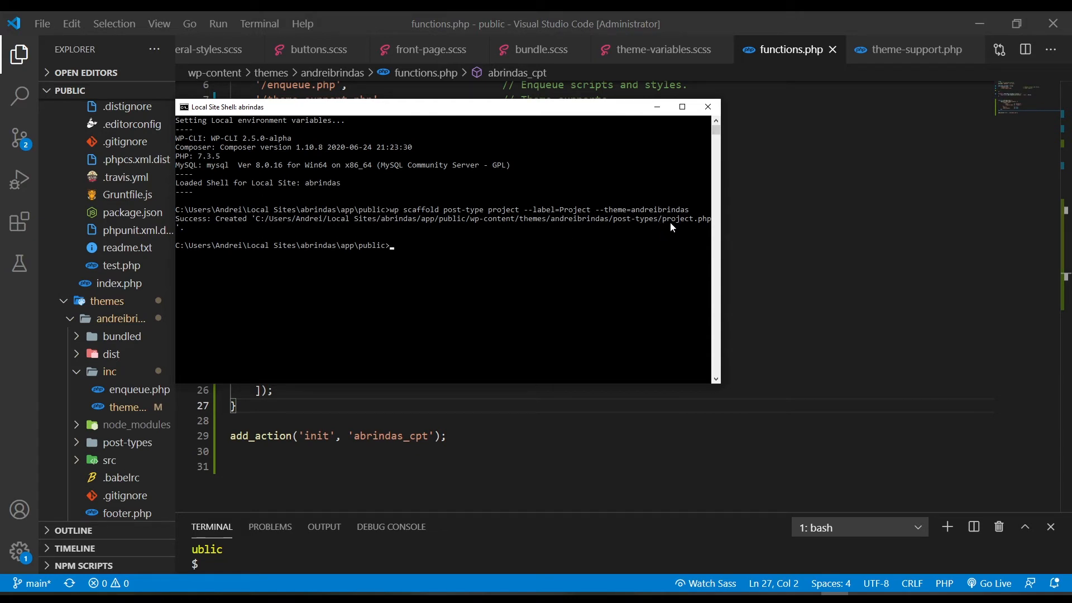
click(708, 106)
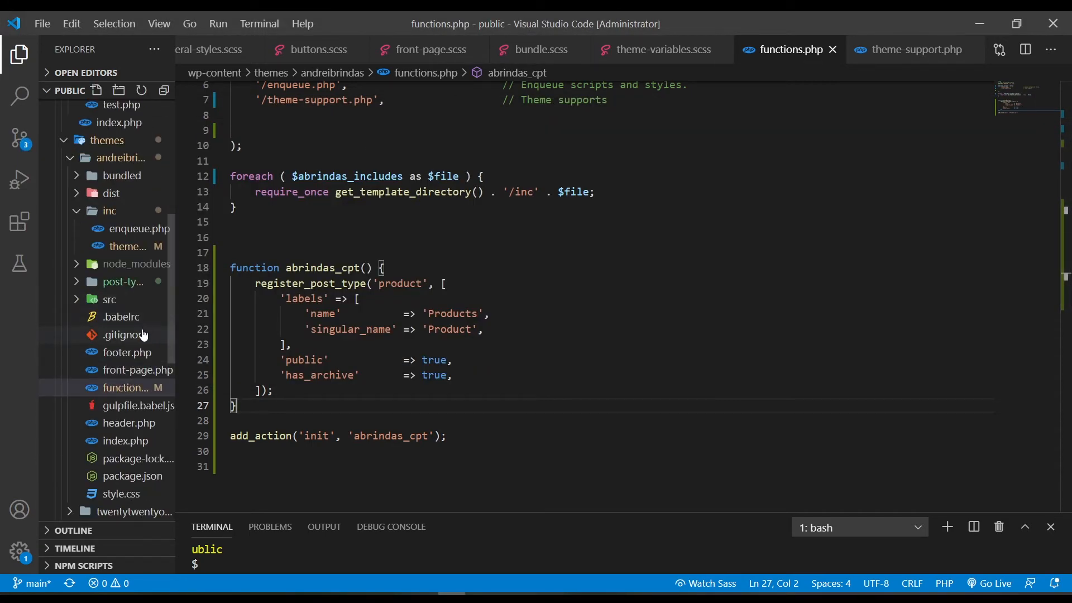
- Read through the generated post-types/project.php, then return to functions.php
click(126, 299)
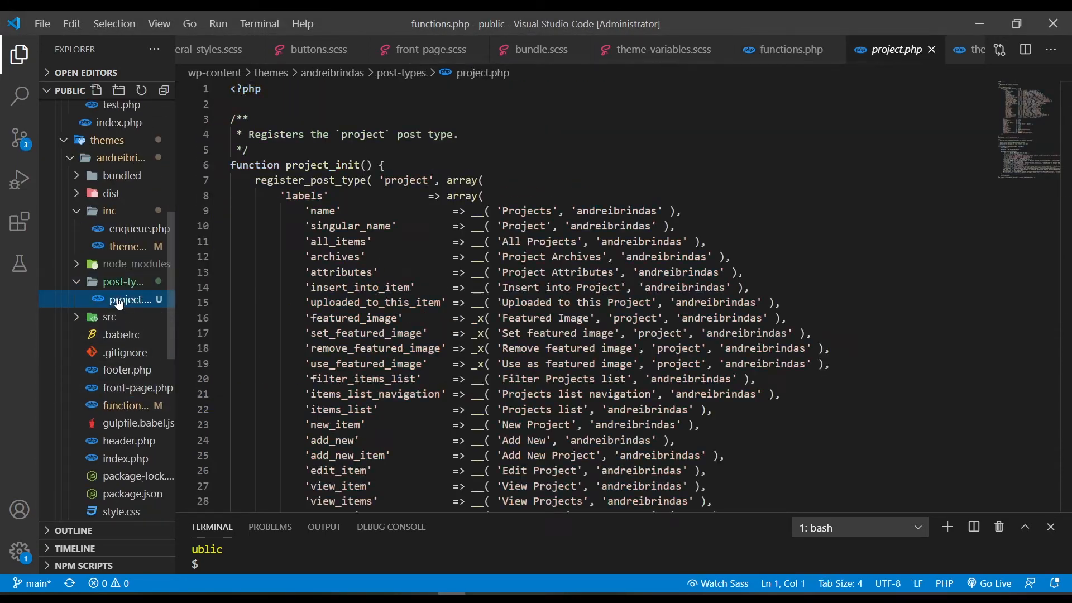
scroll(down, 3)
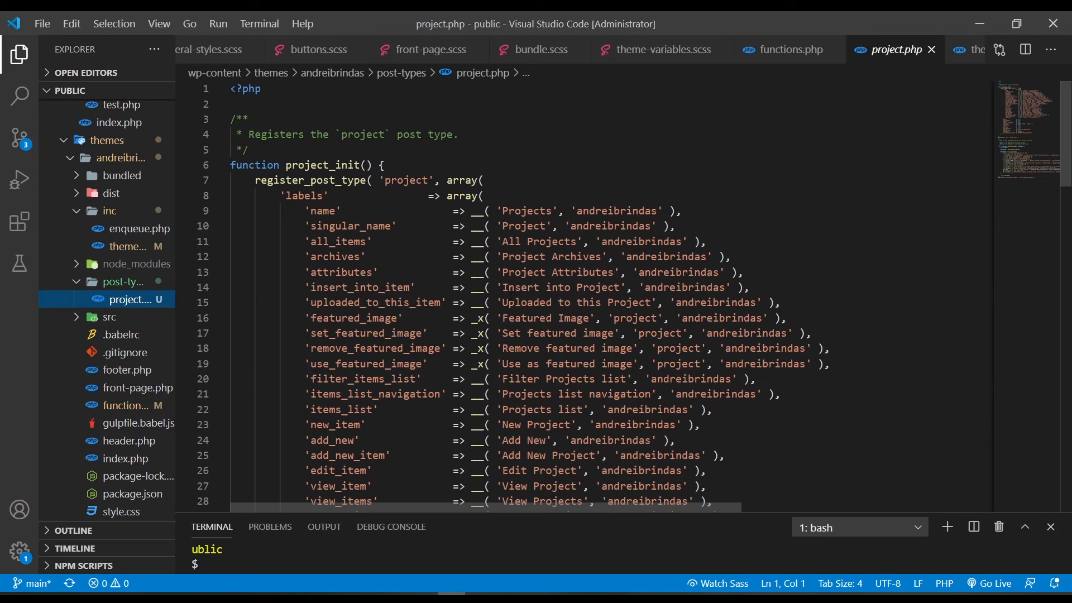
scroll(down, 3)
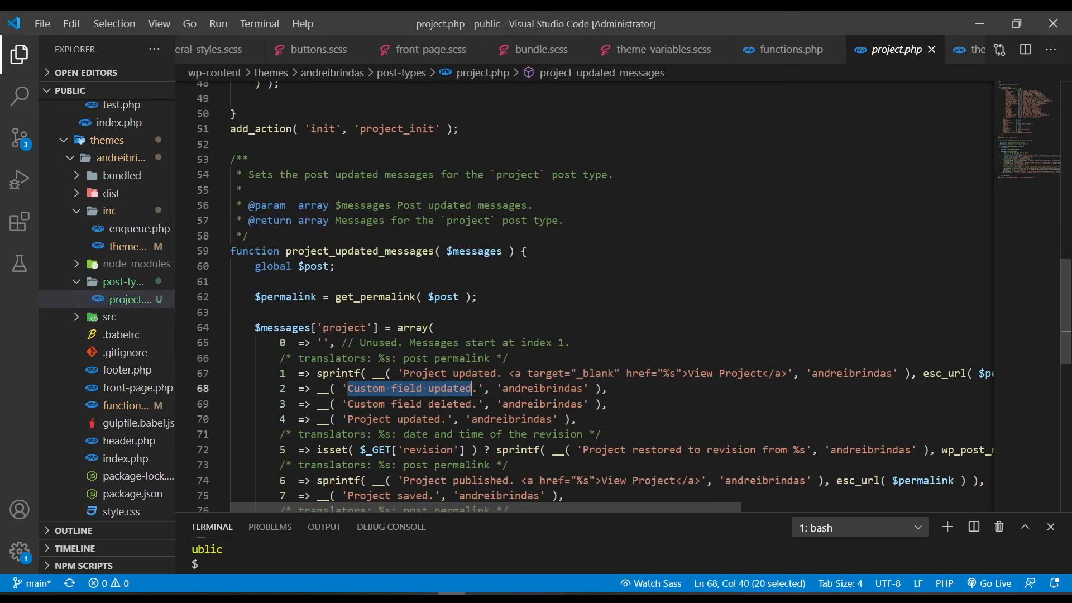
scroll(down, 3)
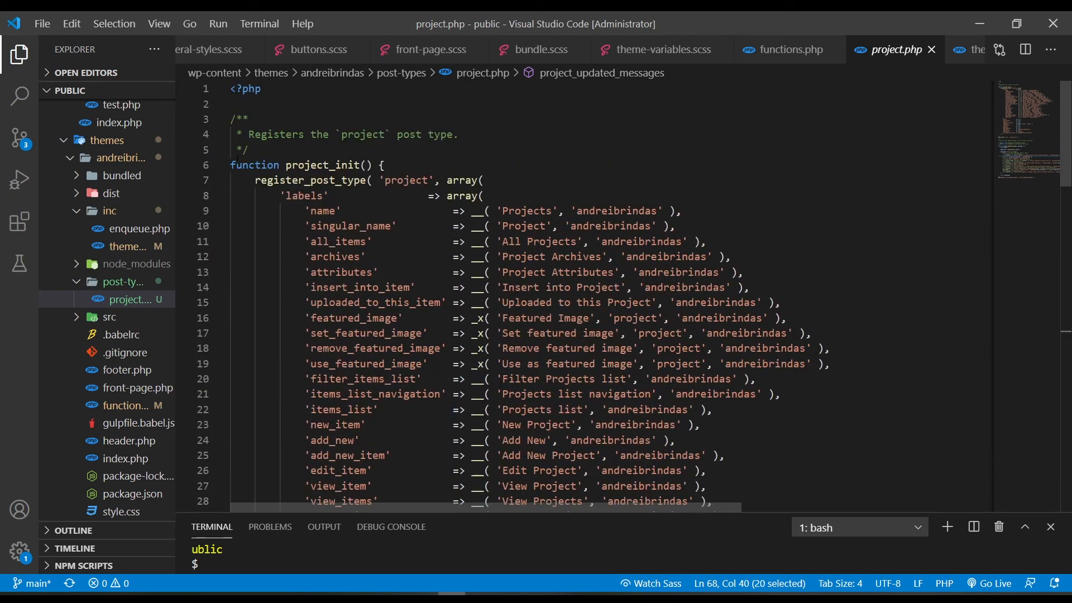
click(222, 165)
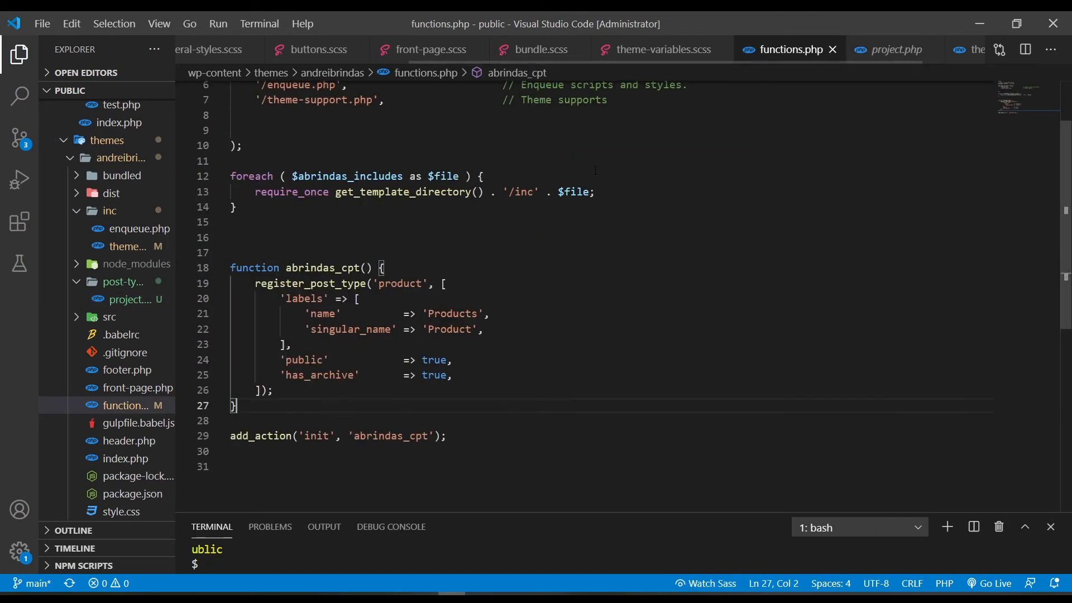
scroll(down, 3)
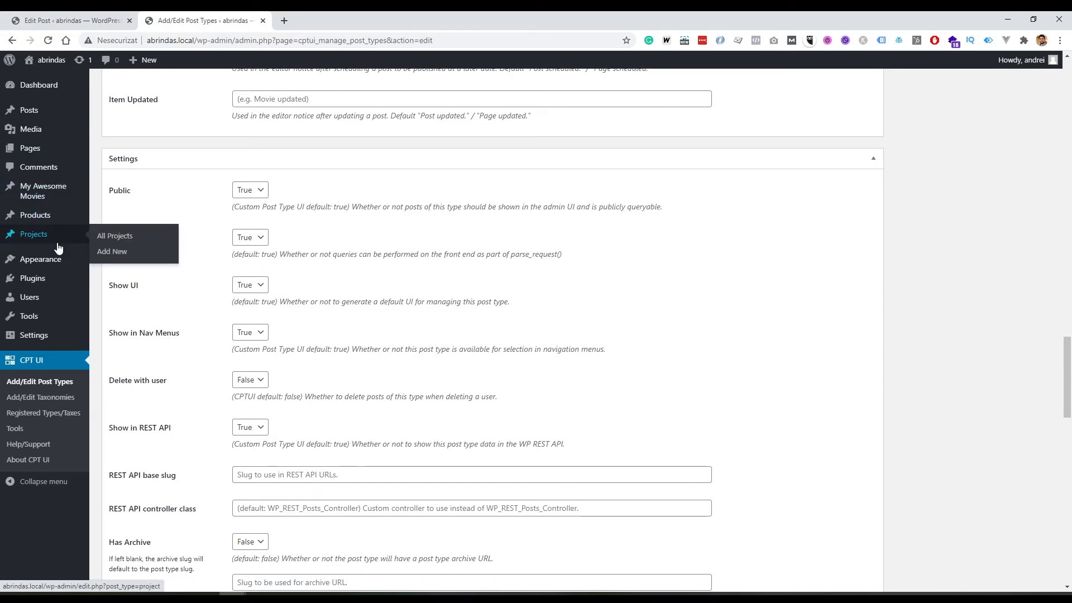
- Create and publish a project titled 'Youtube video'
click(114, 236)
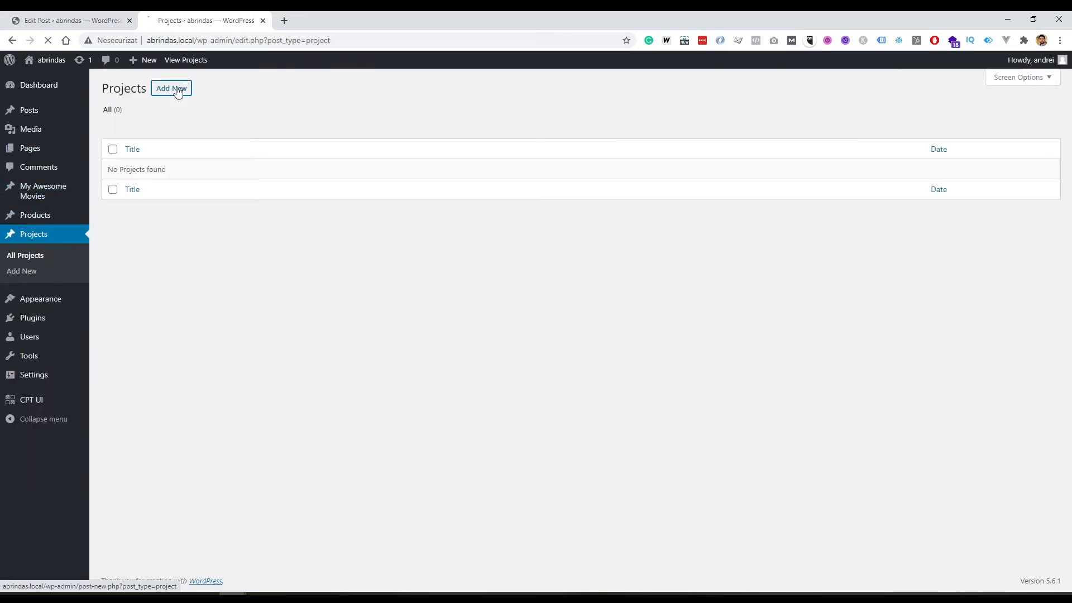
click(171, 88)
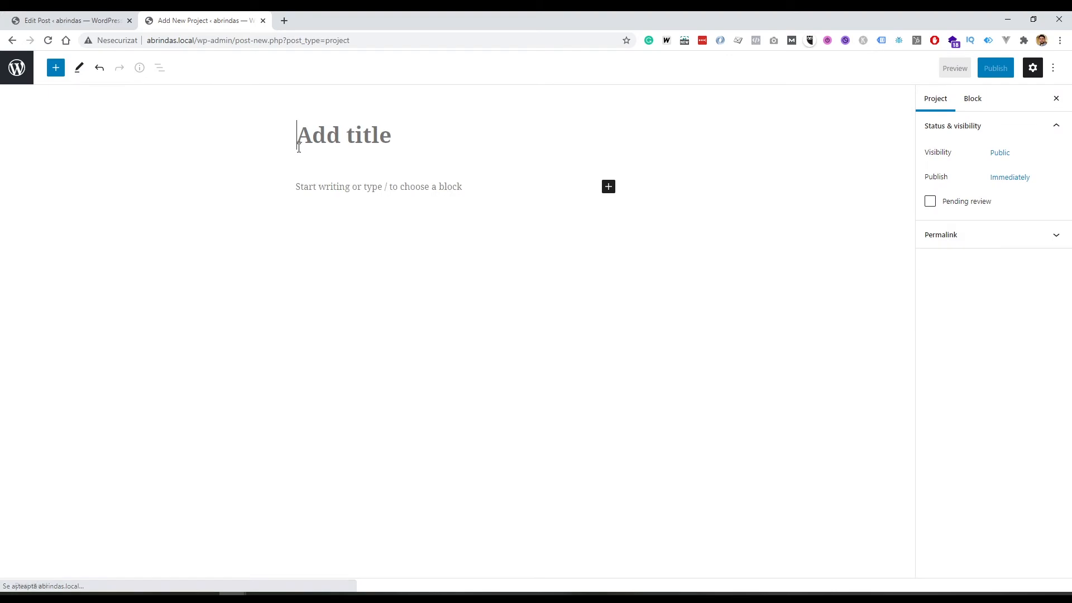
text(Youtube vide)
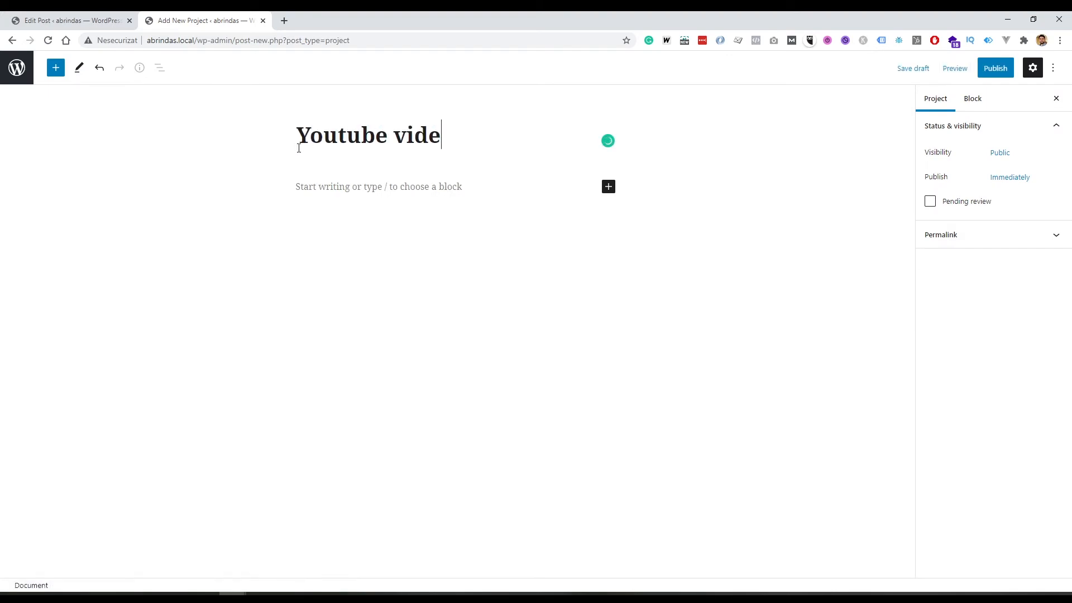
click(996, 68)
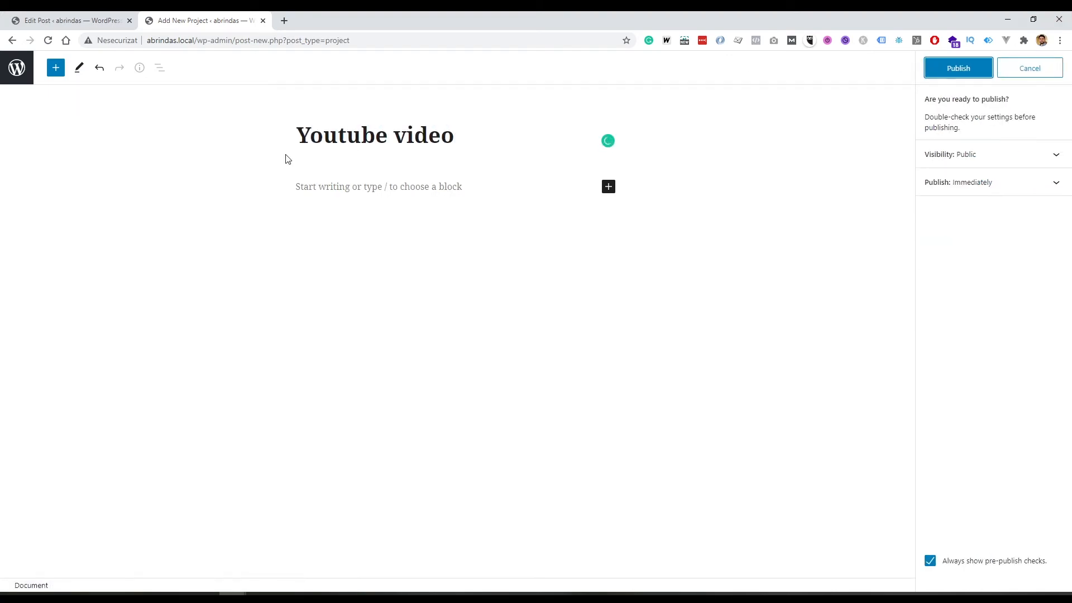
click(958, 67)
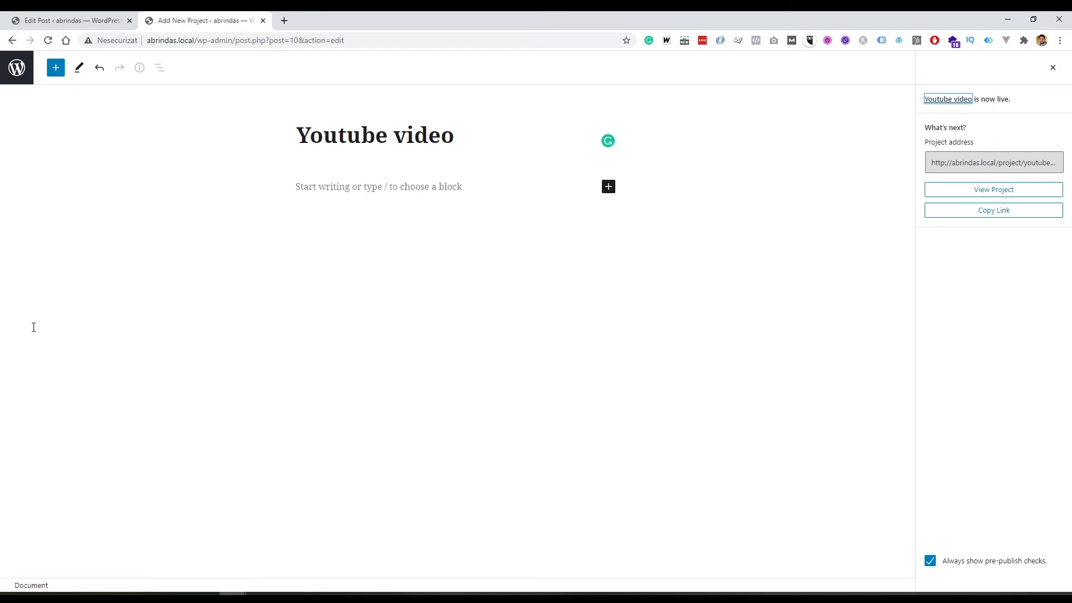
mouse_move(45, 264)
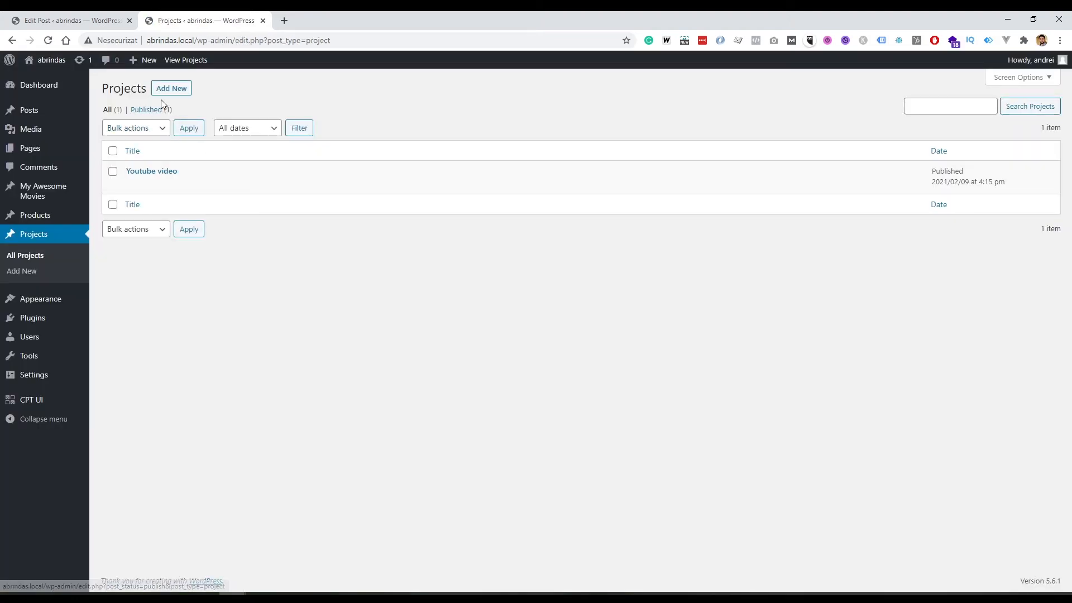
- Add the next new projects and publish the Course project
click(172, 88)
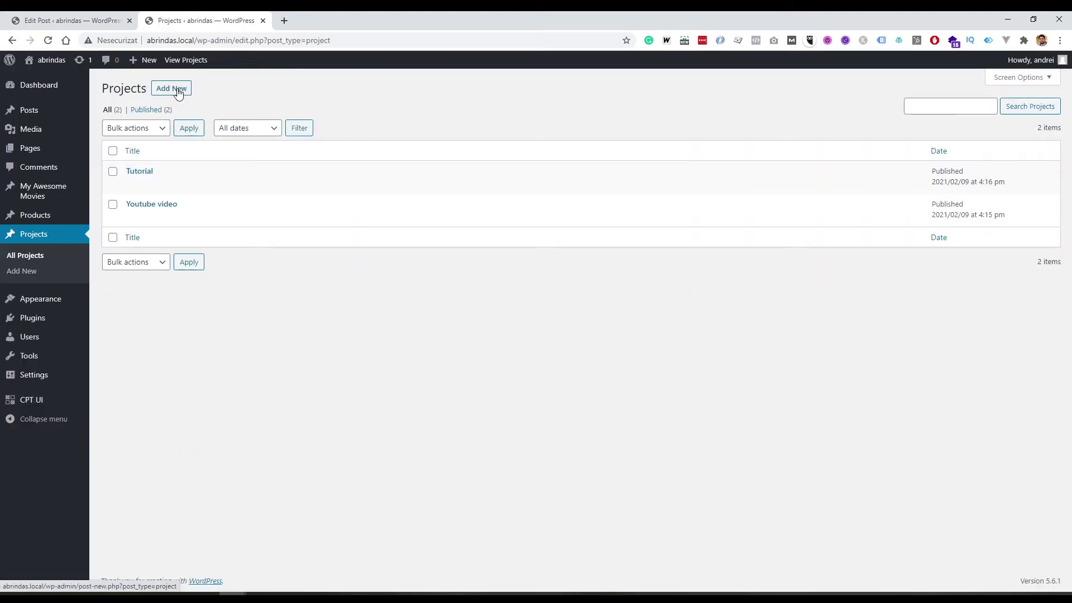
click(171, 88)
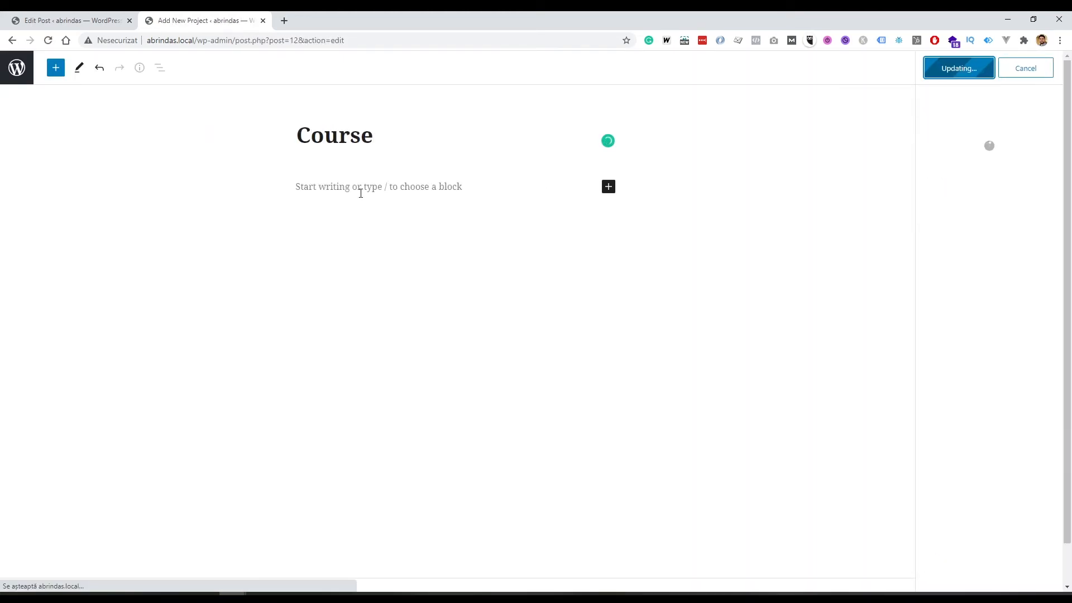
click(959, 68)
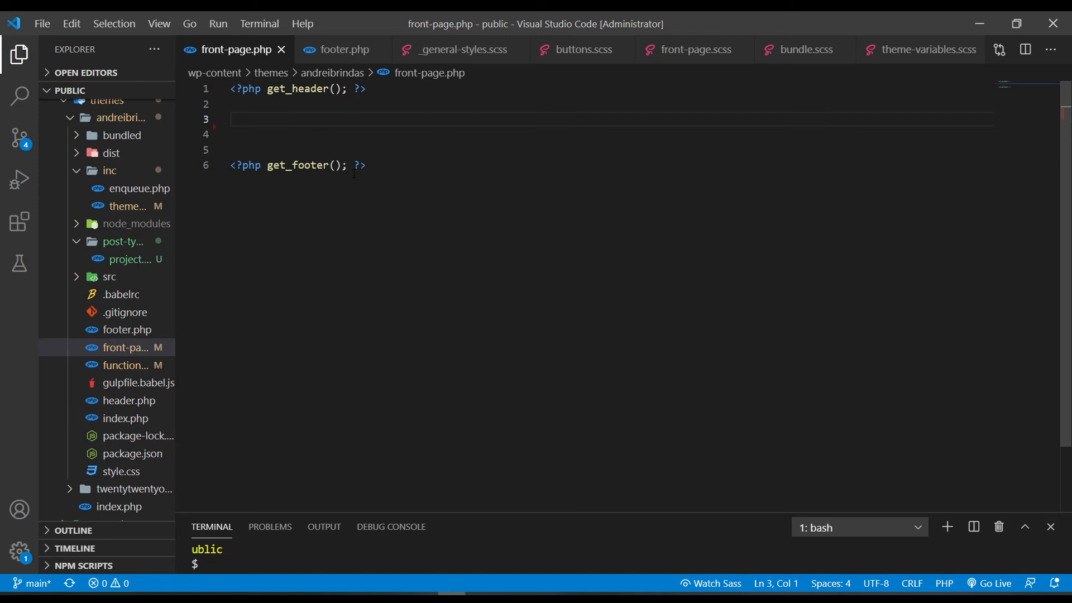
- Open a PHP block in front-page.php with an $args array containing post_type 'project'
text(<?php  ?>)
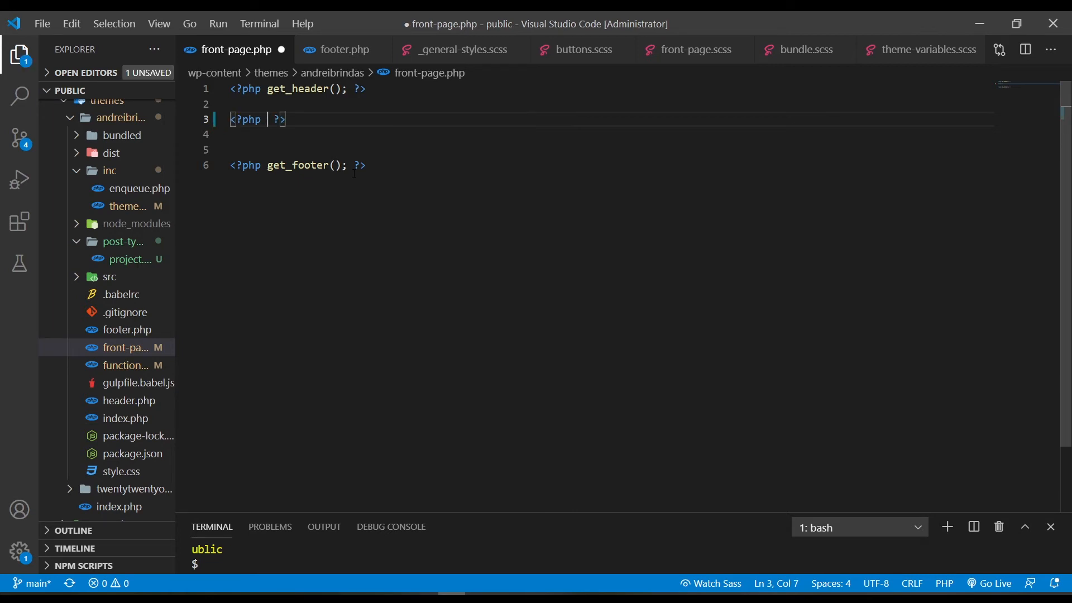
key(Enter)
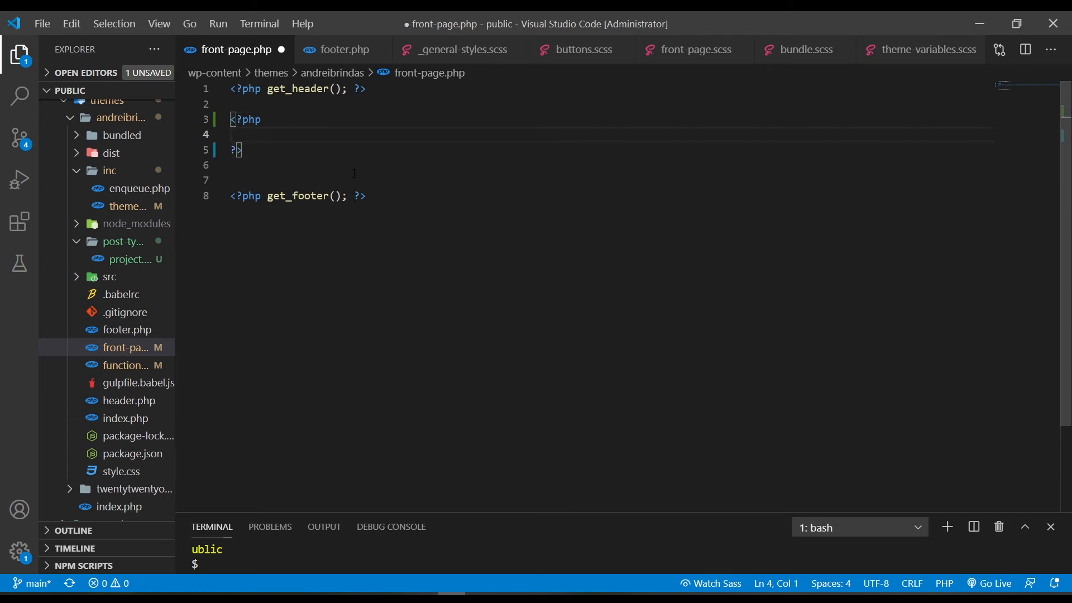
text($args =)
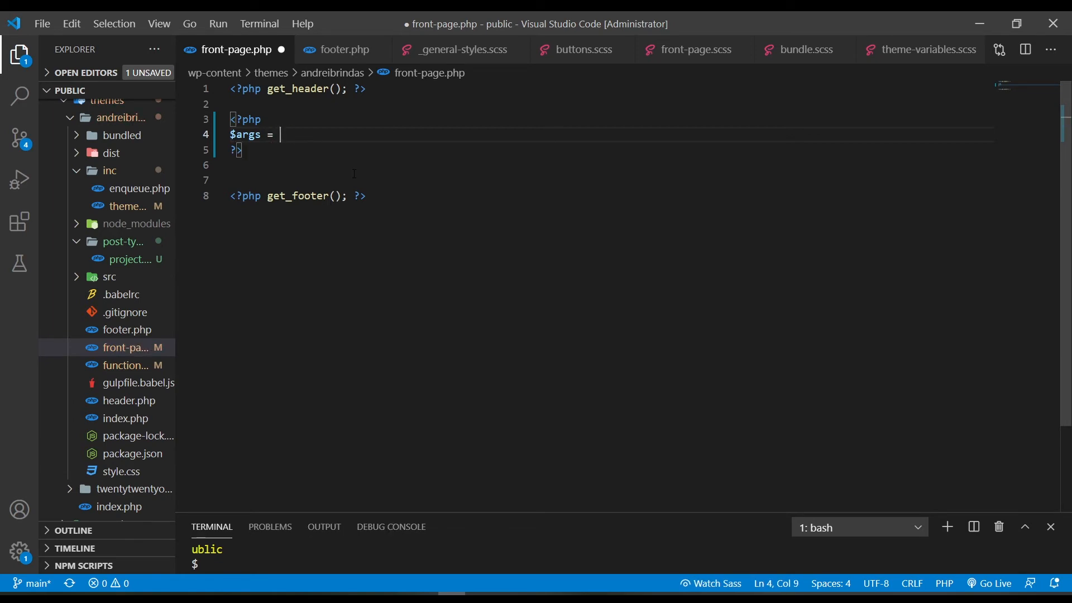
text(arra)
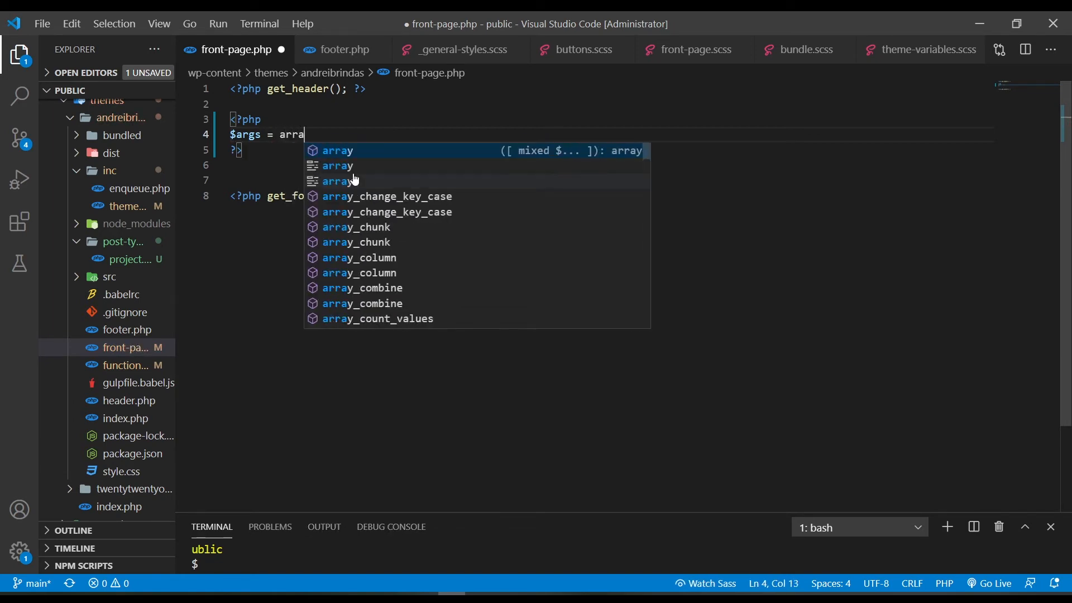
key(Backspace)
text([];)
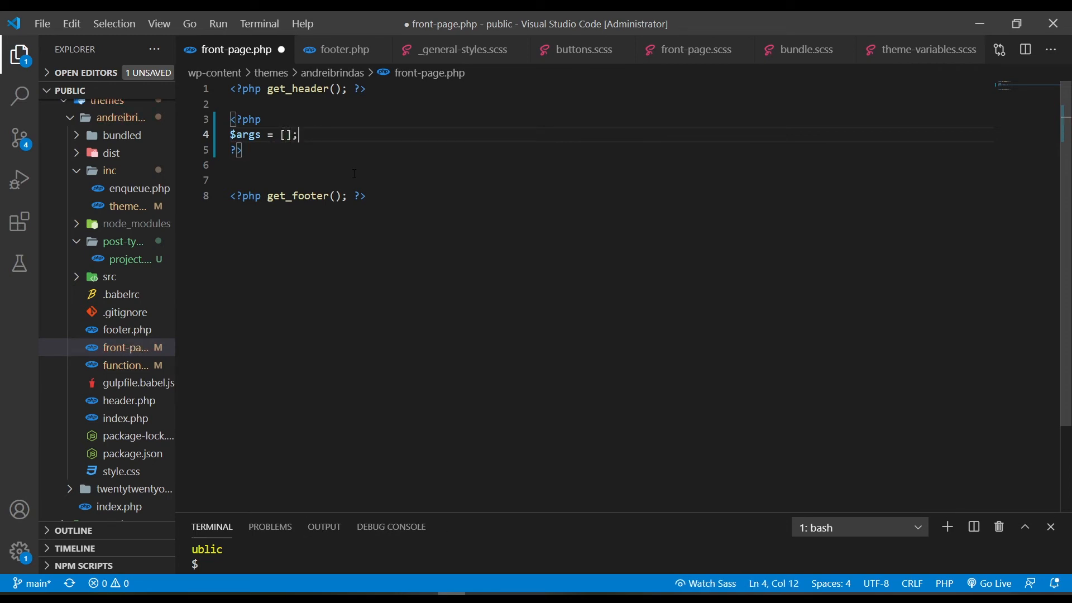
text('post_type' => ')
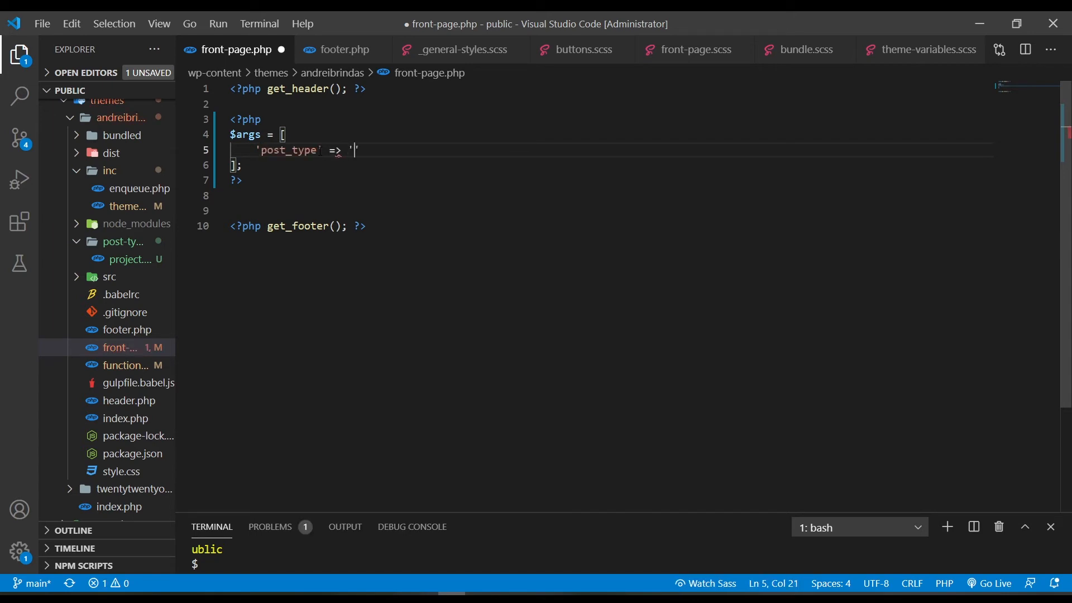
text(p)
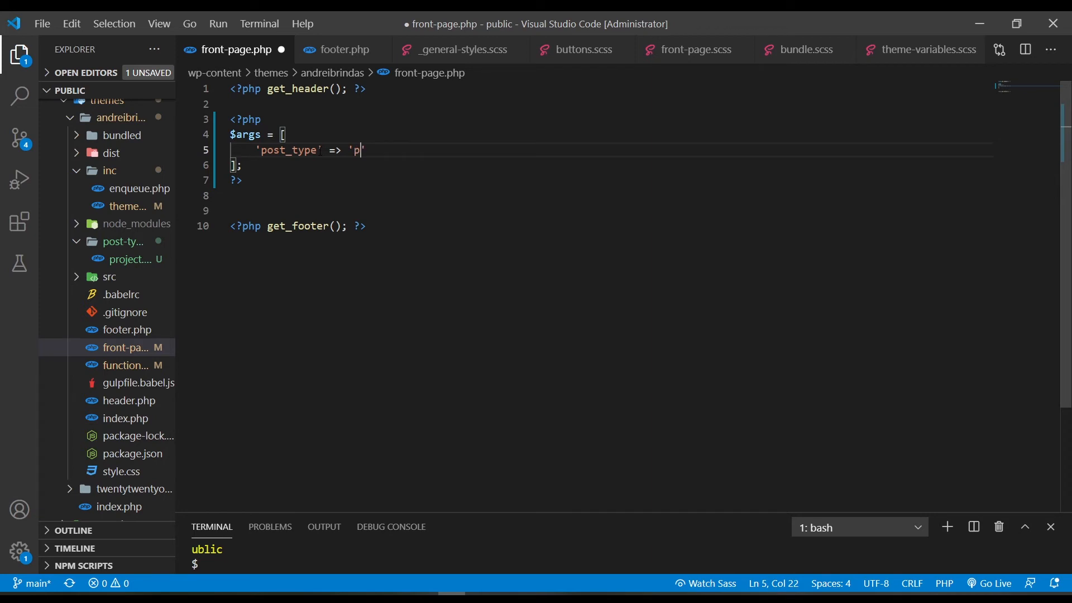
text(roject',.)
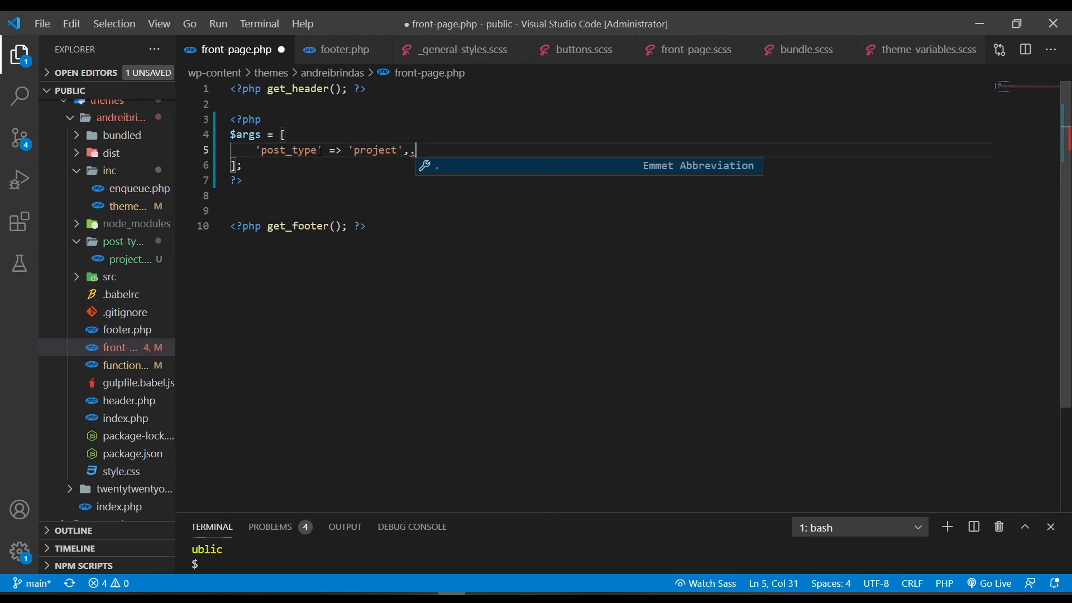
key(Backspace)
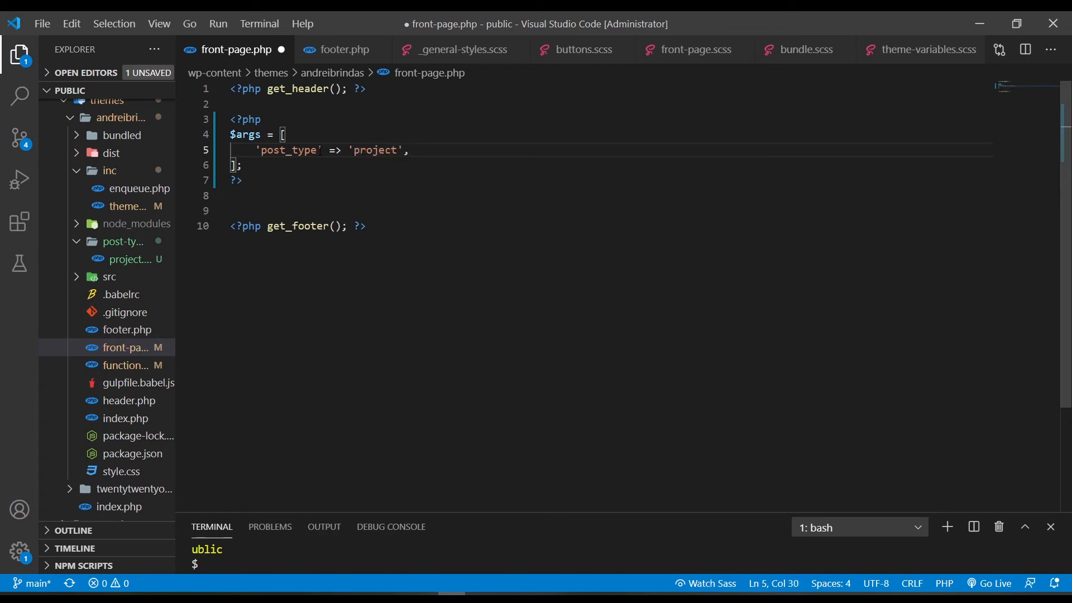
- Add 'posts_per_page' => 10 to $args and save front-page.php
text(')
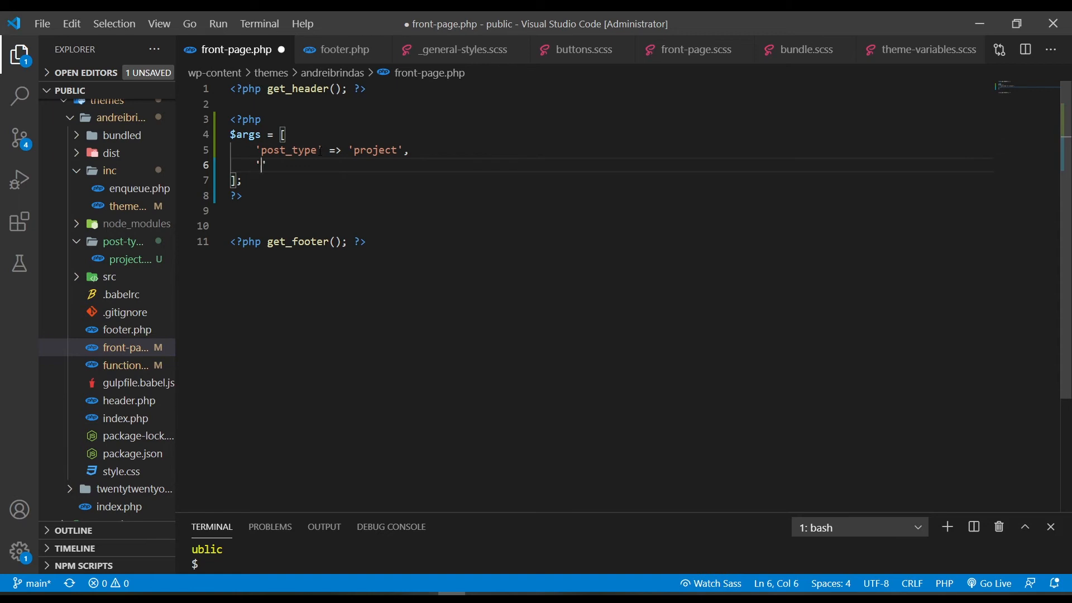
text(')
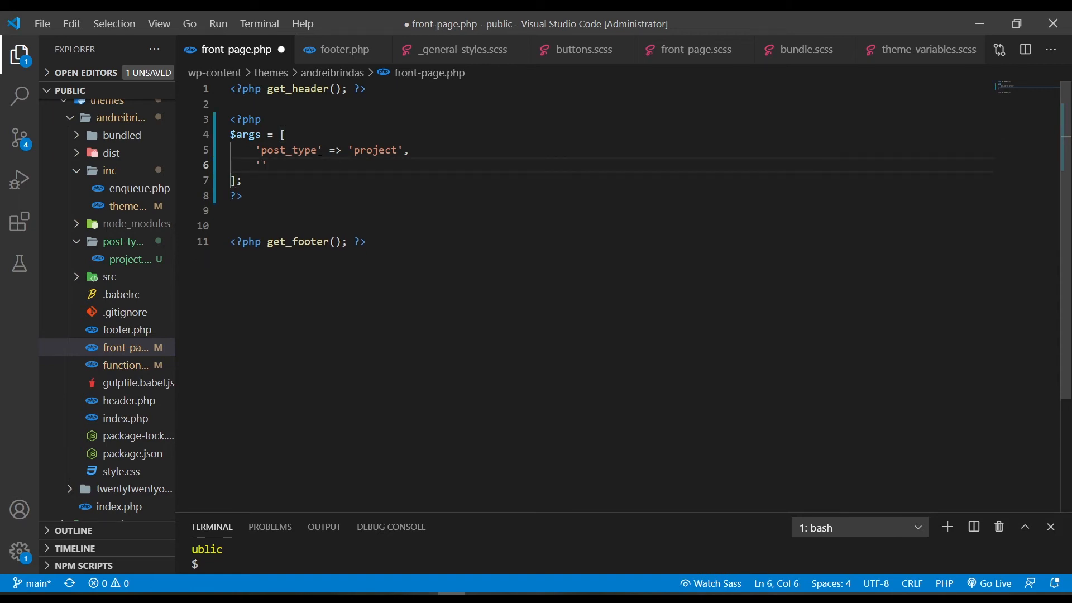
text(posts_per)
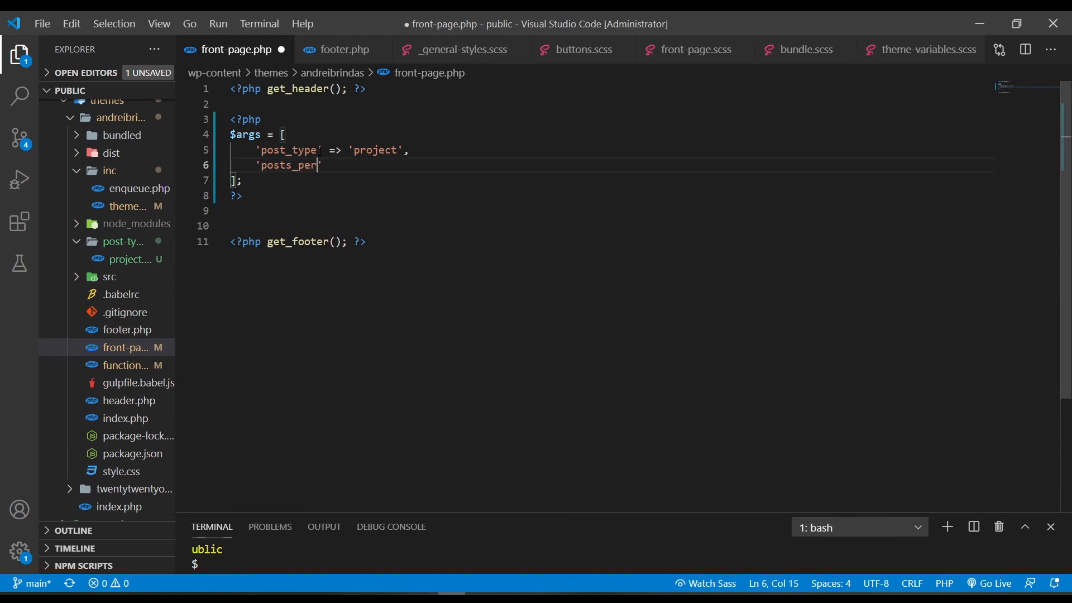
text(_page')
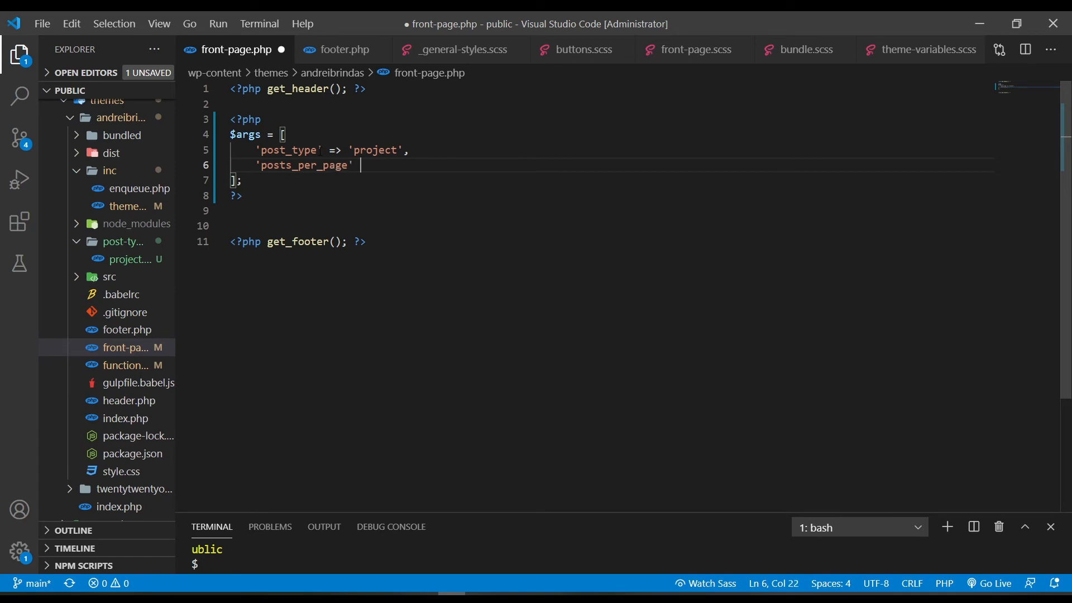
text(=> 10)
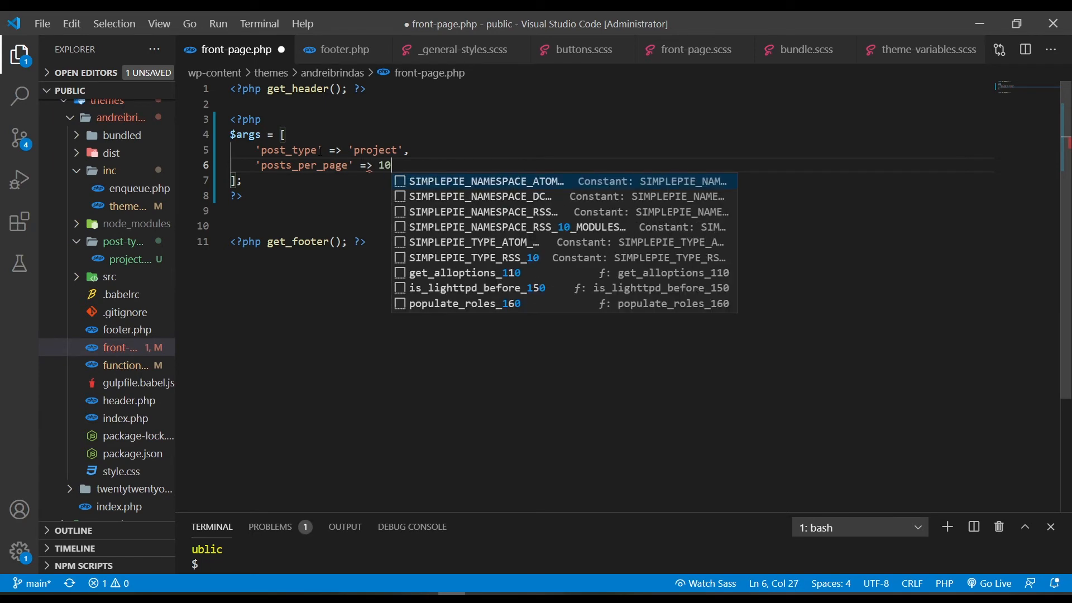
key(Ctrl+s)
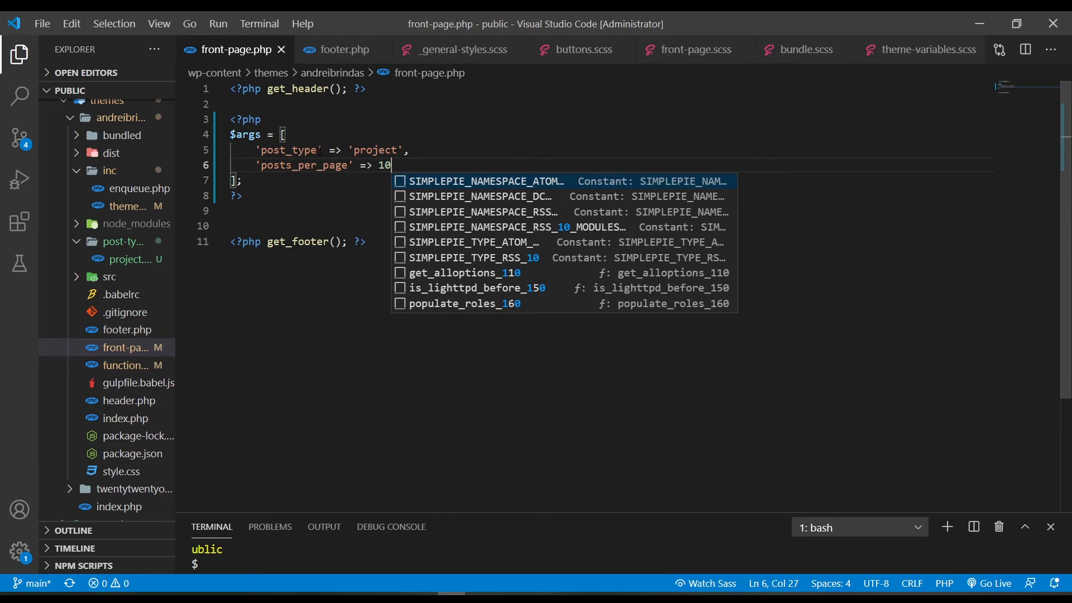
key(Enter)
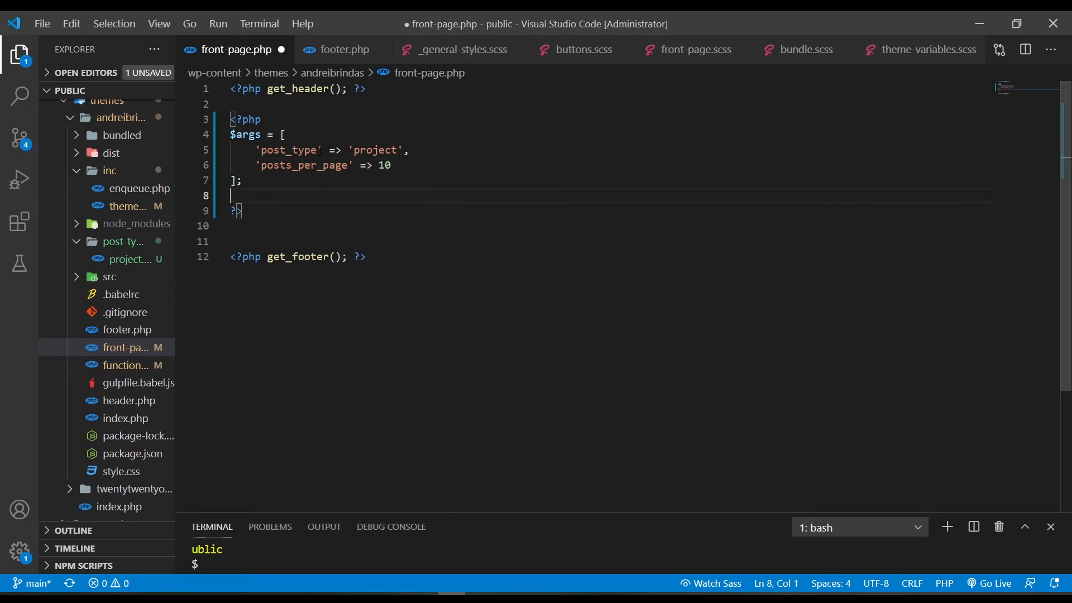
- Add $query = new WP_Query( $args ); below the args array
key(Enter)
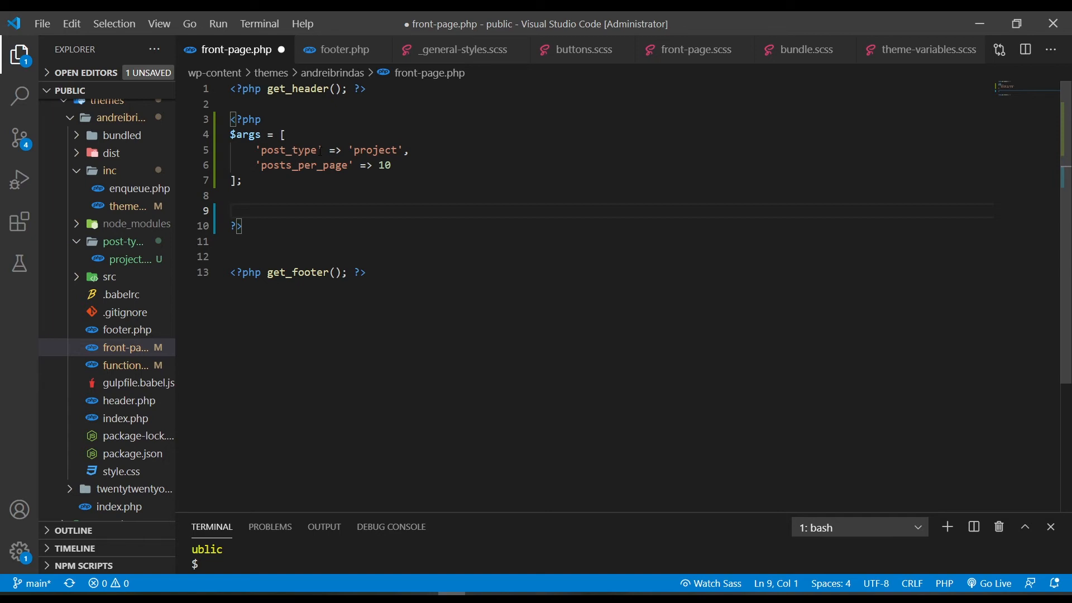
text($)
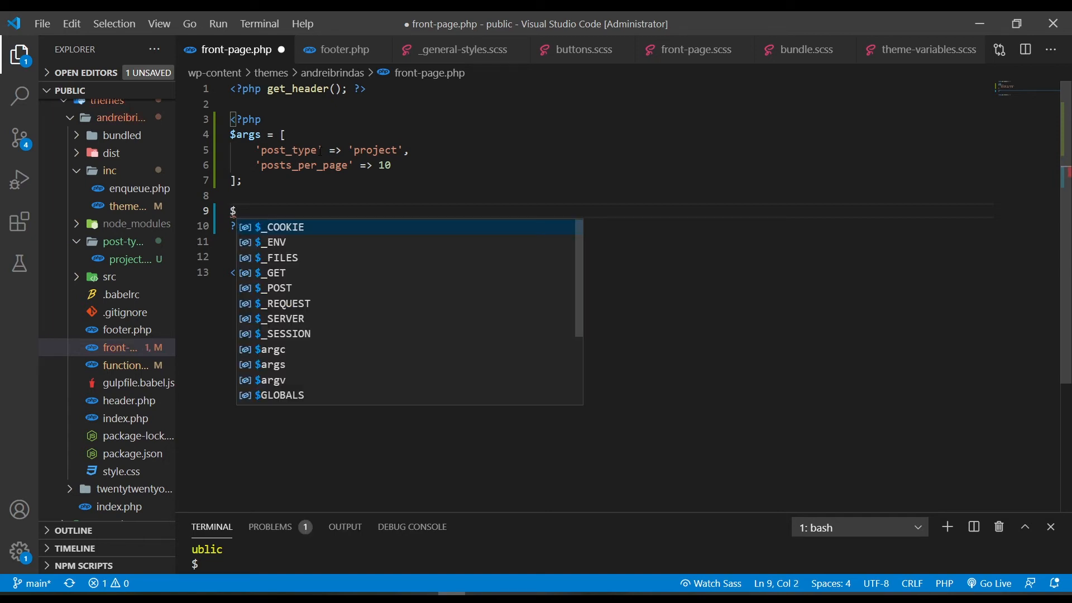
text(query)
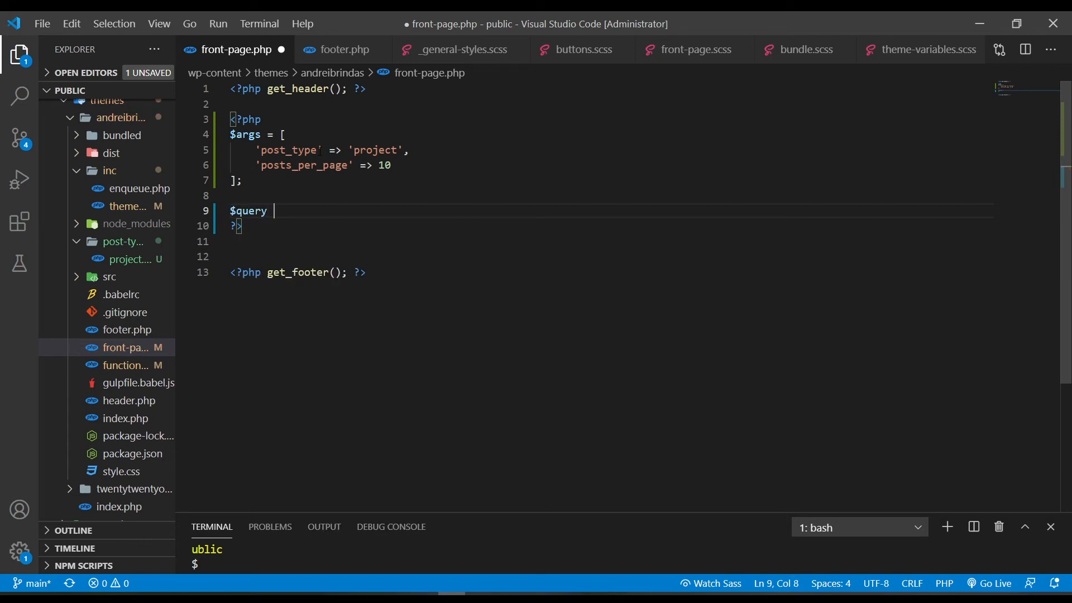
text(= new)
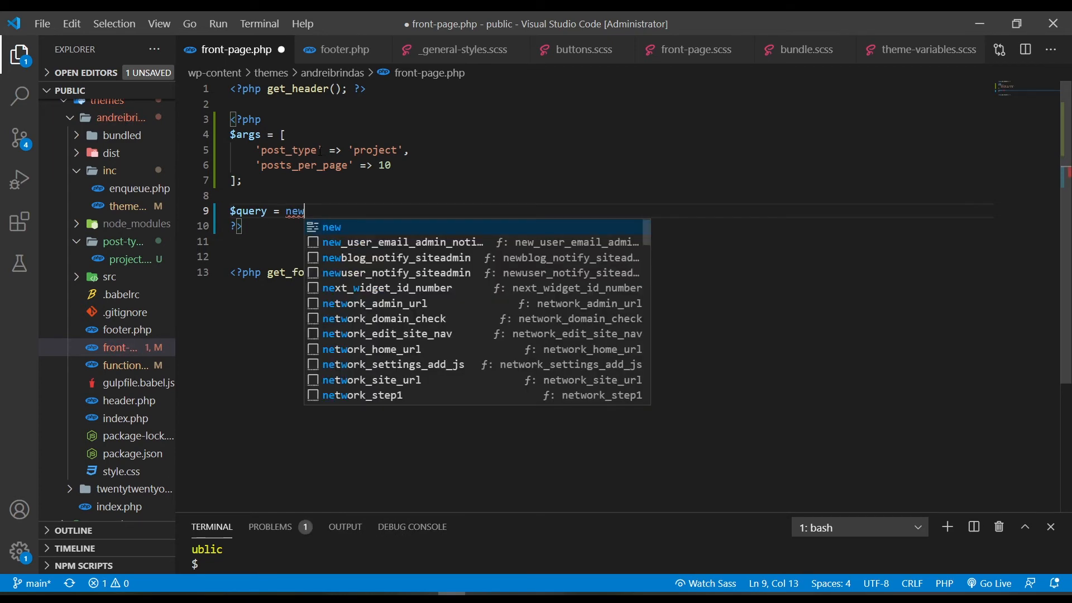
text(WP_Query()
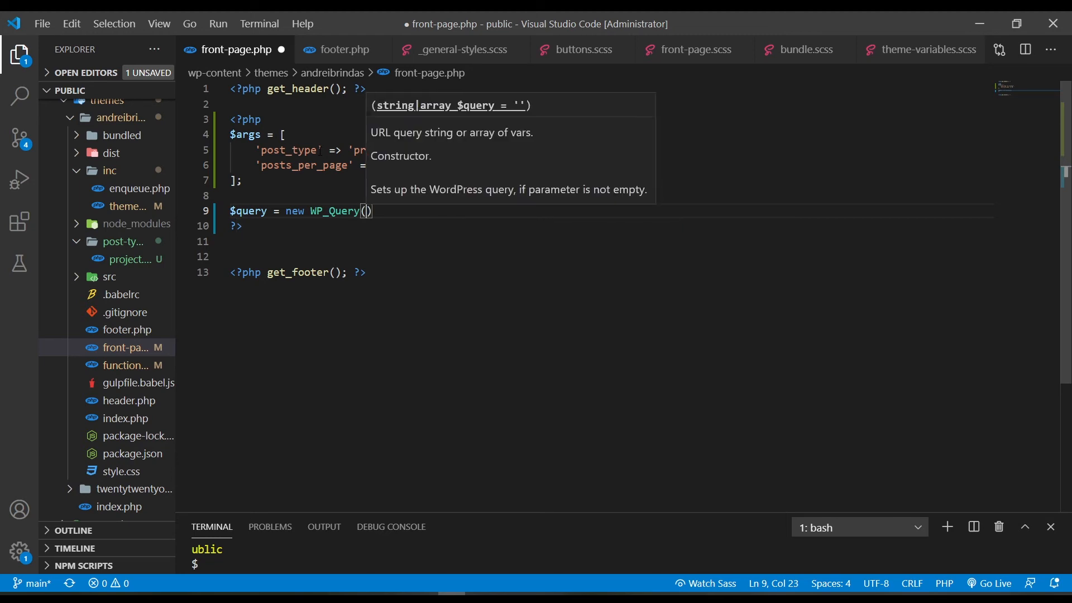
text($args)
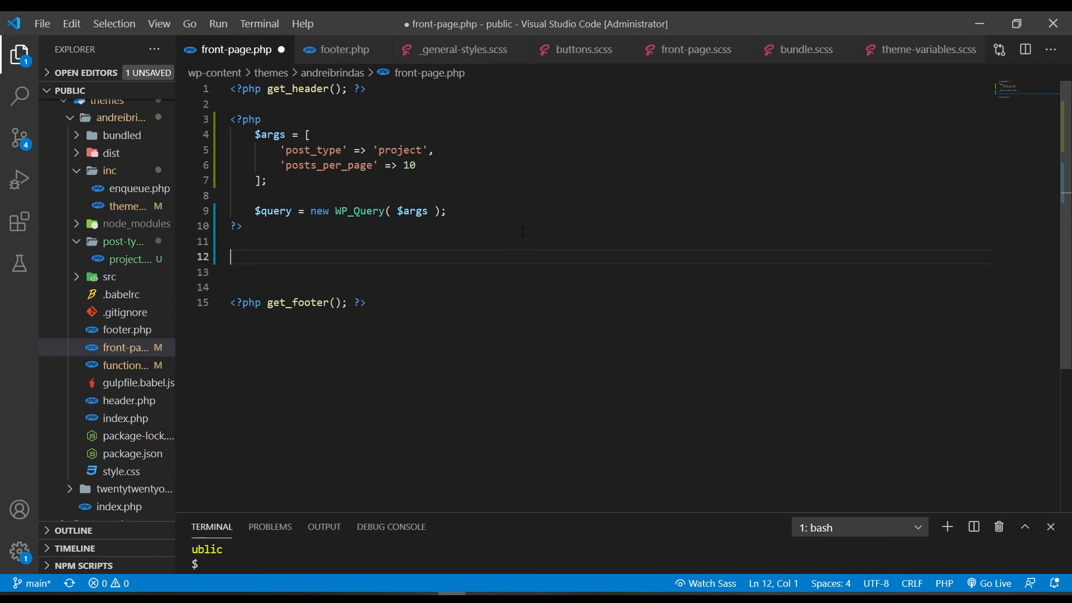
- Start an if ( $query->have_posts() ) block in front-page.php
text(<?php ?>)
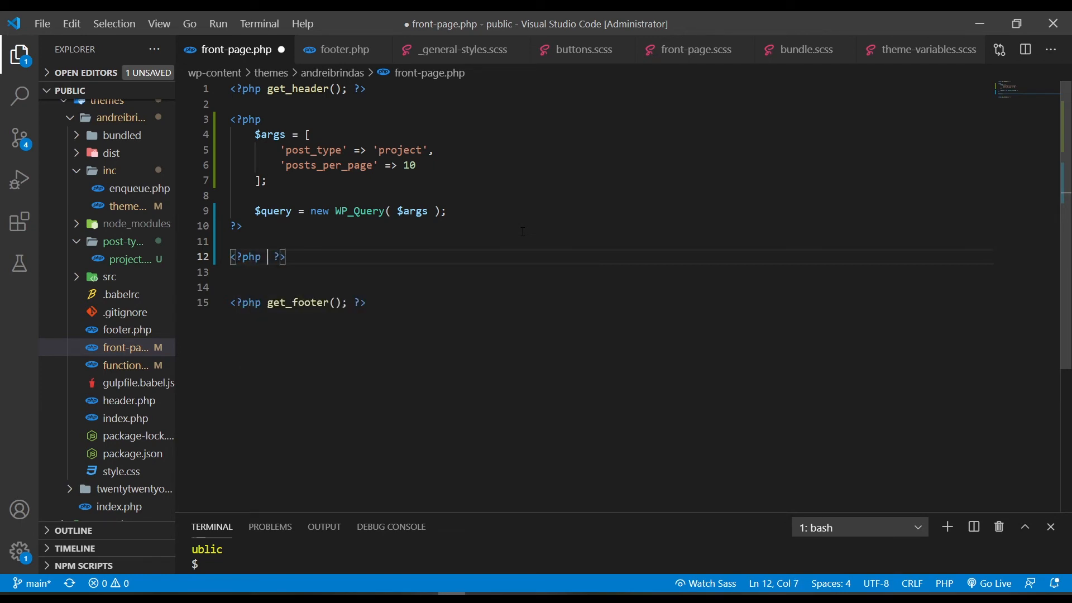
text(if)
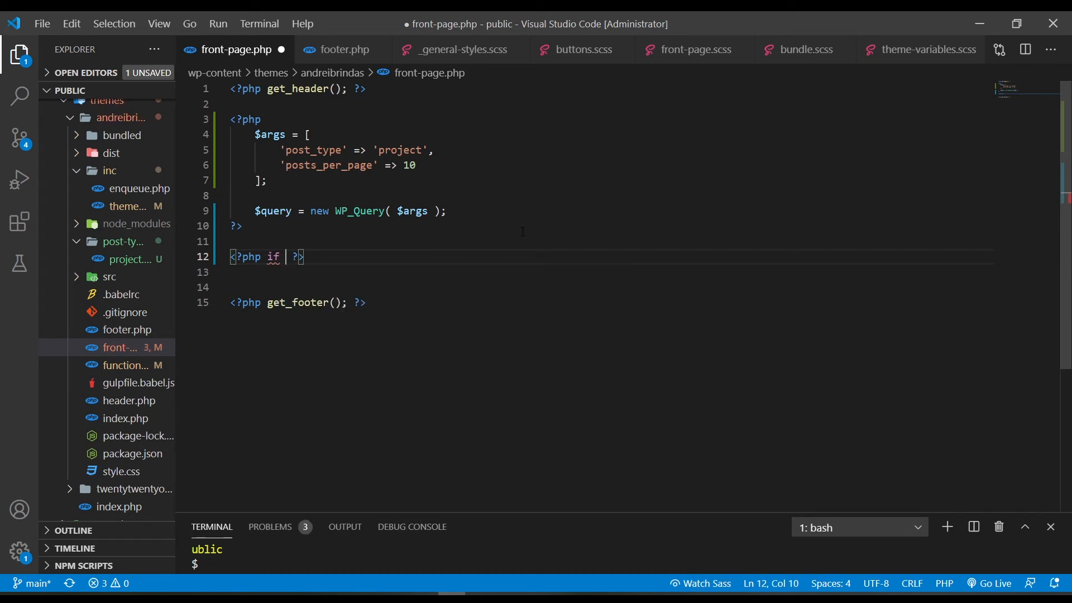
text(( $)
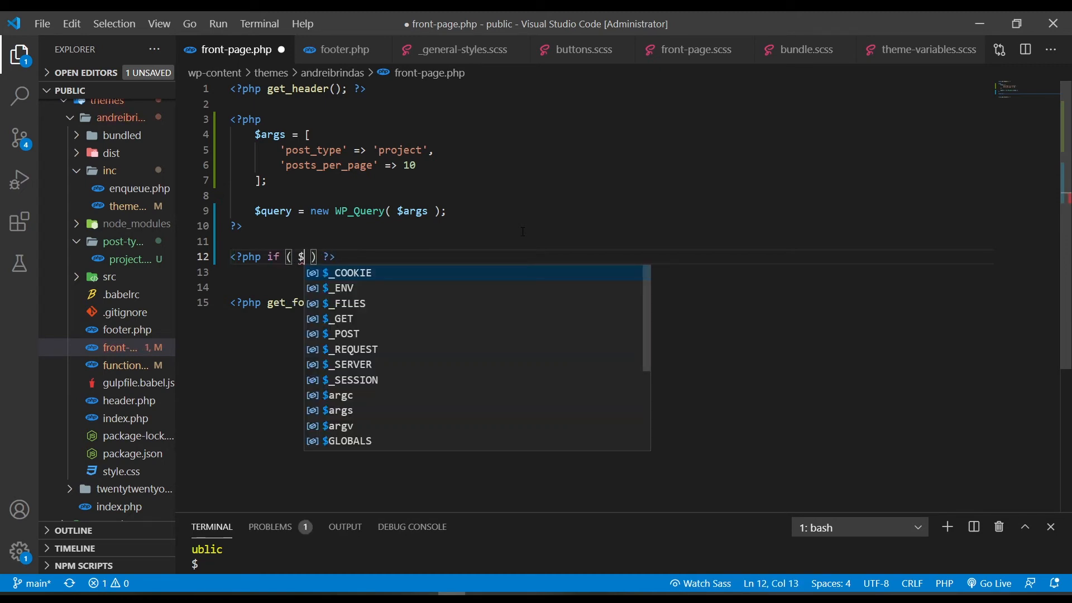
text(query)
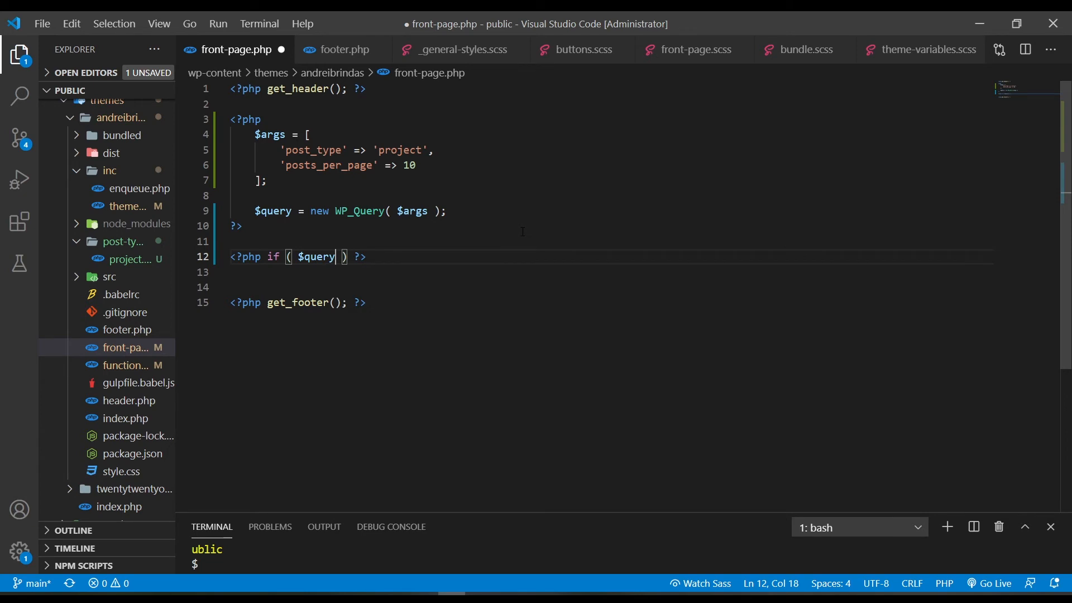
text(->have)
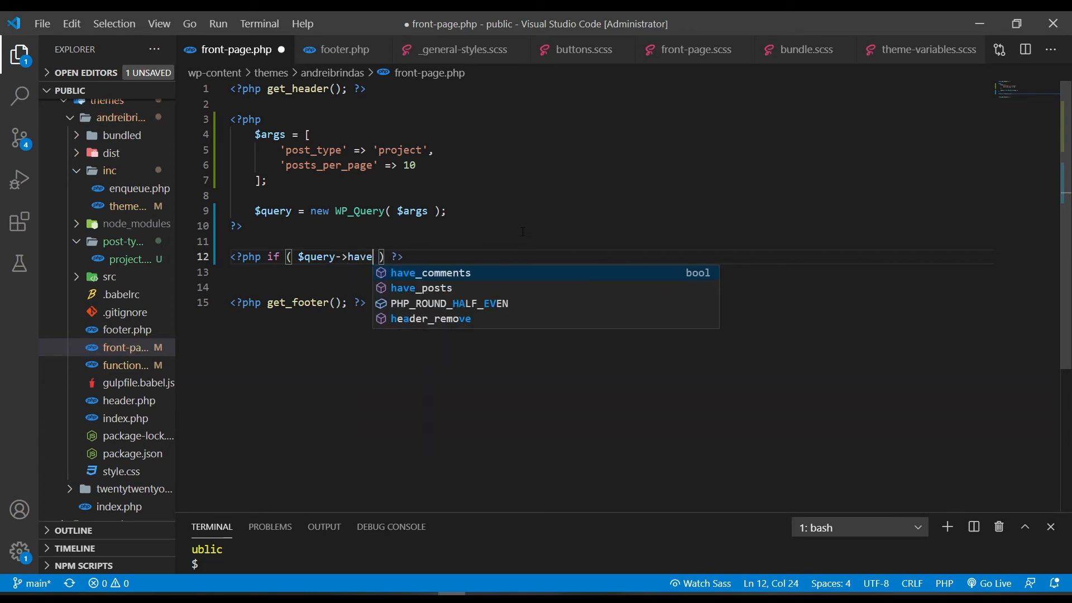
click(421, 288)
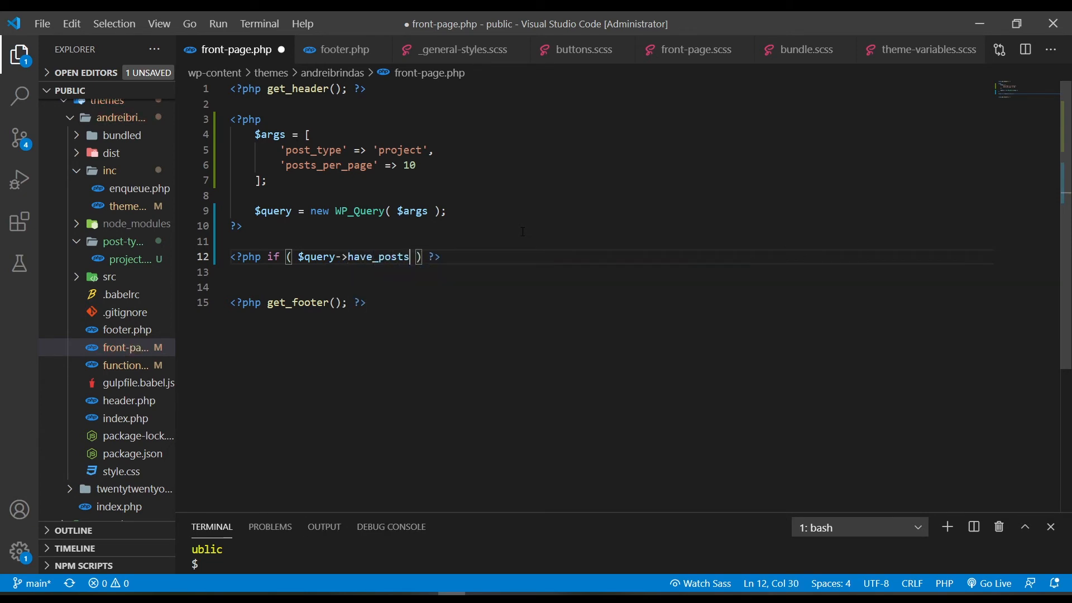
text(())
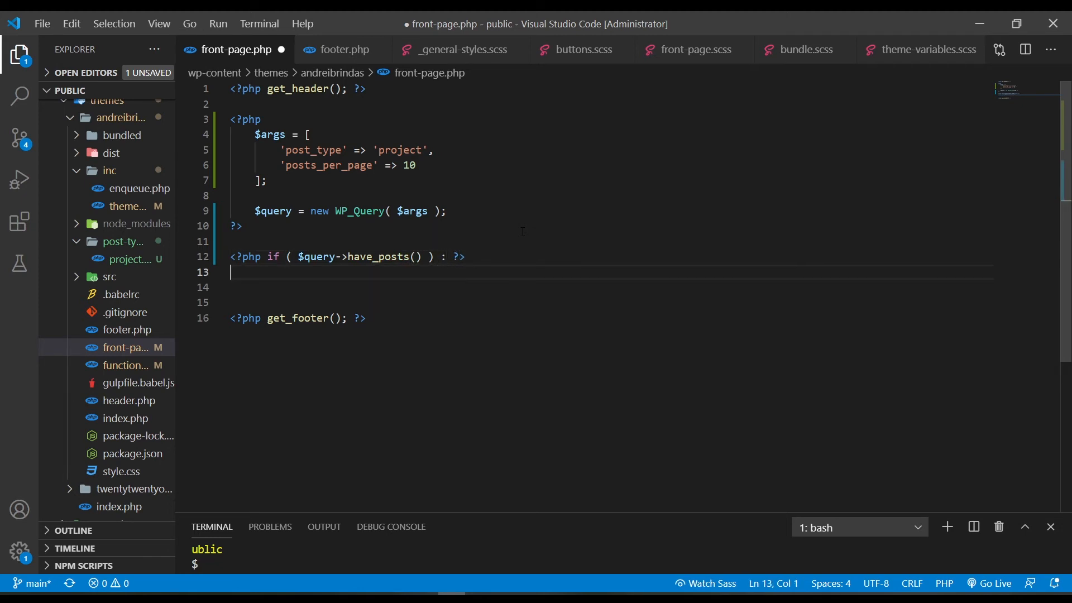
key(Enter)
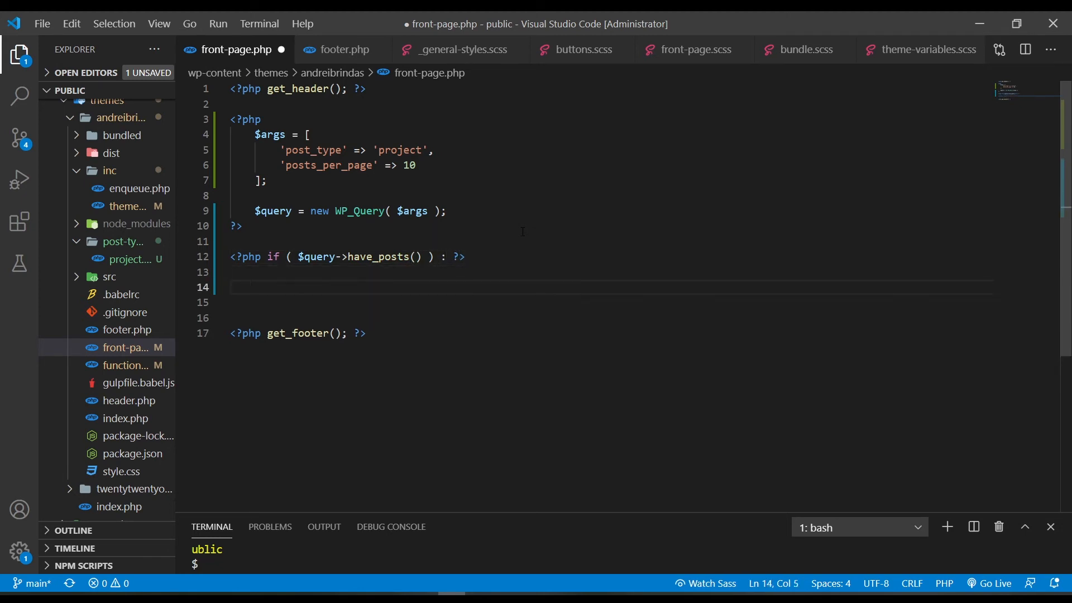
- Add a while ( $query->have_posts() ) loop calling $query->the_post(); inside the if
text(<?php  ?>)
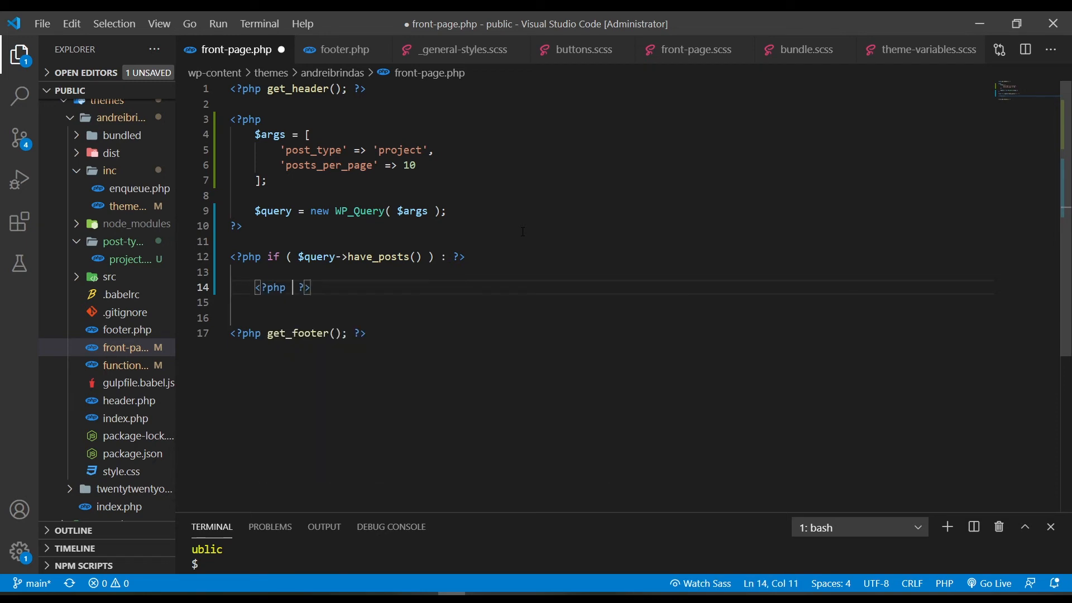
text(while ()
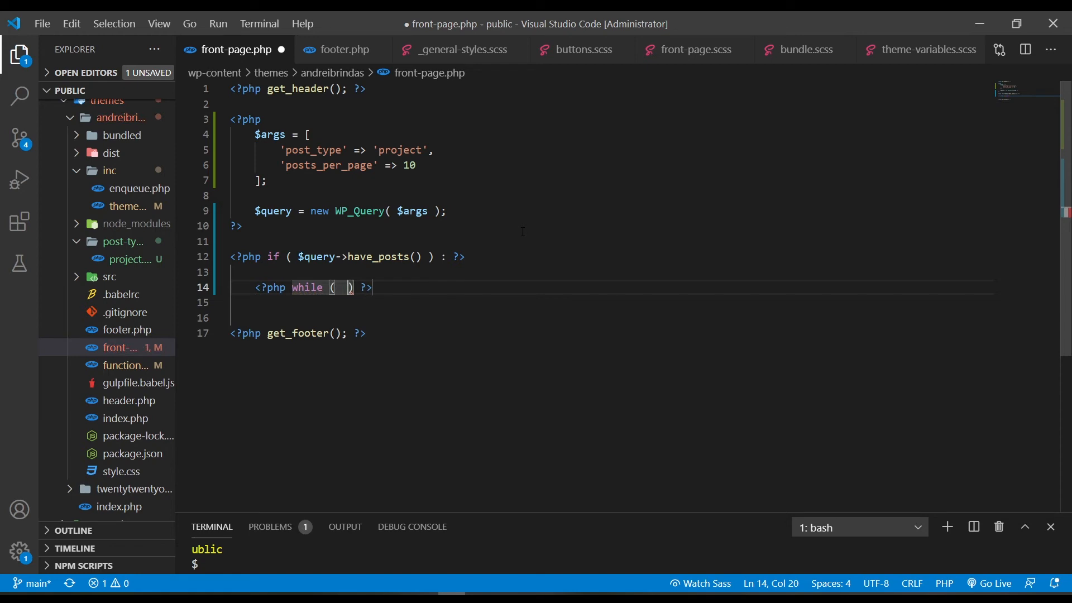
text($query)
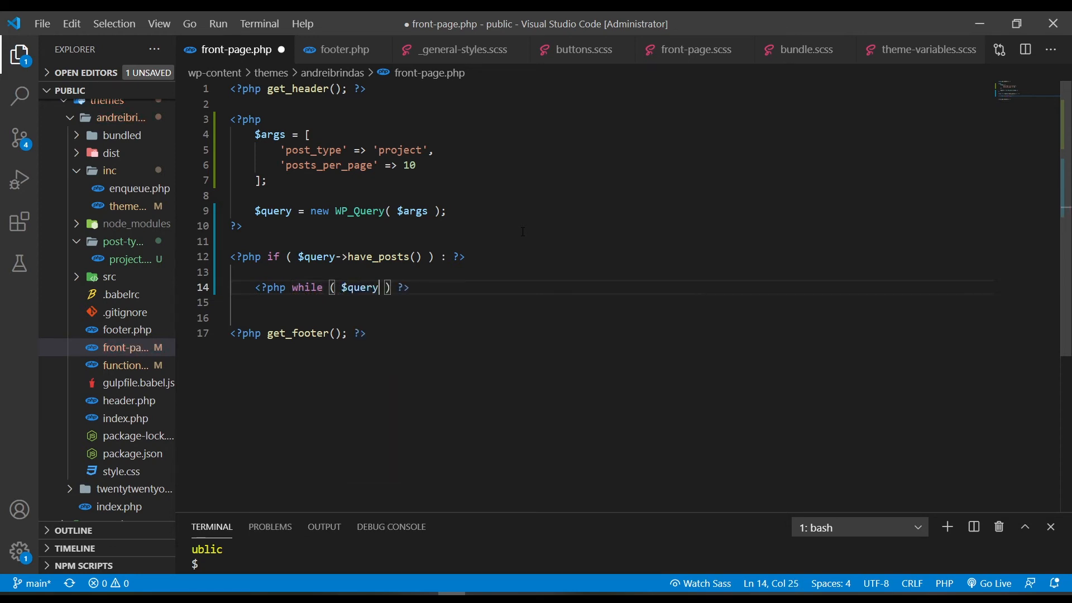
text(->hasve)
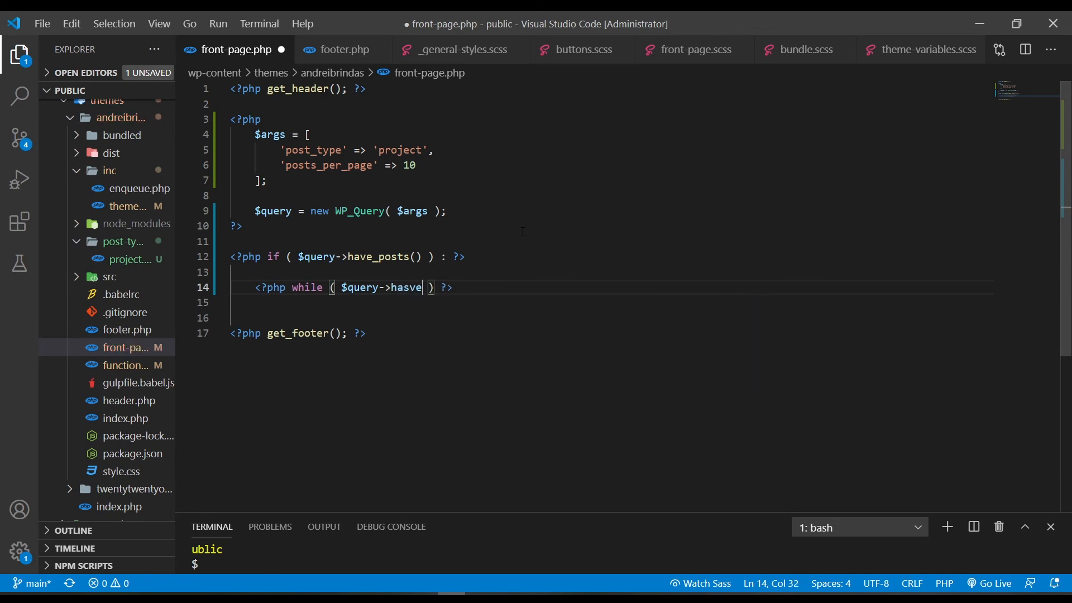
key(Backspace)
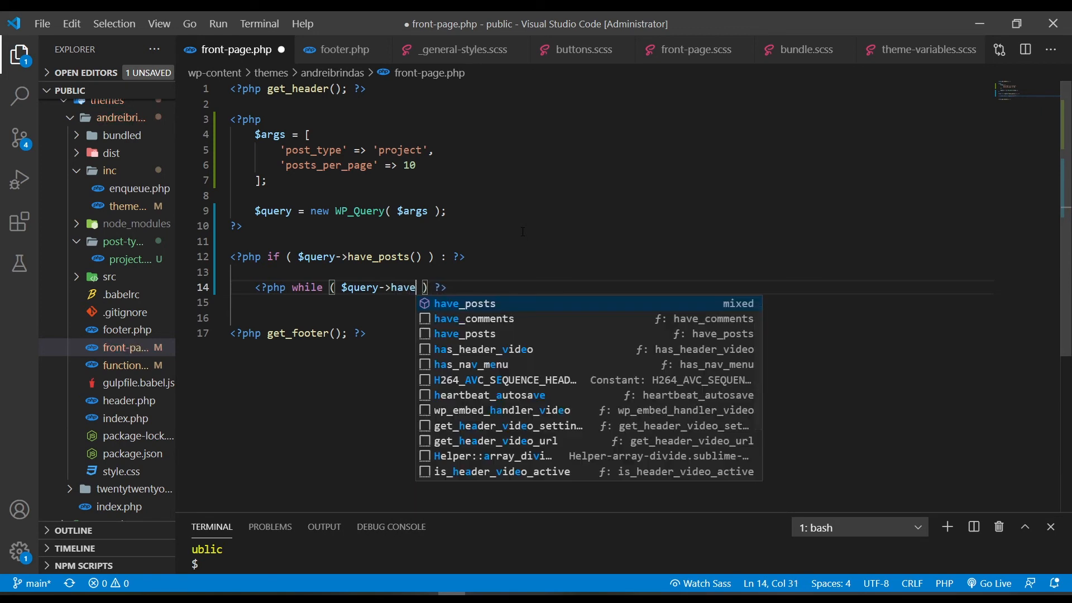
key(Enter)
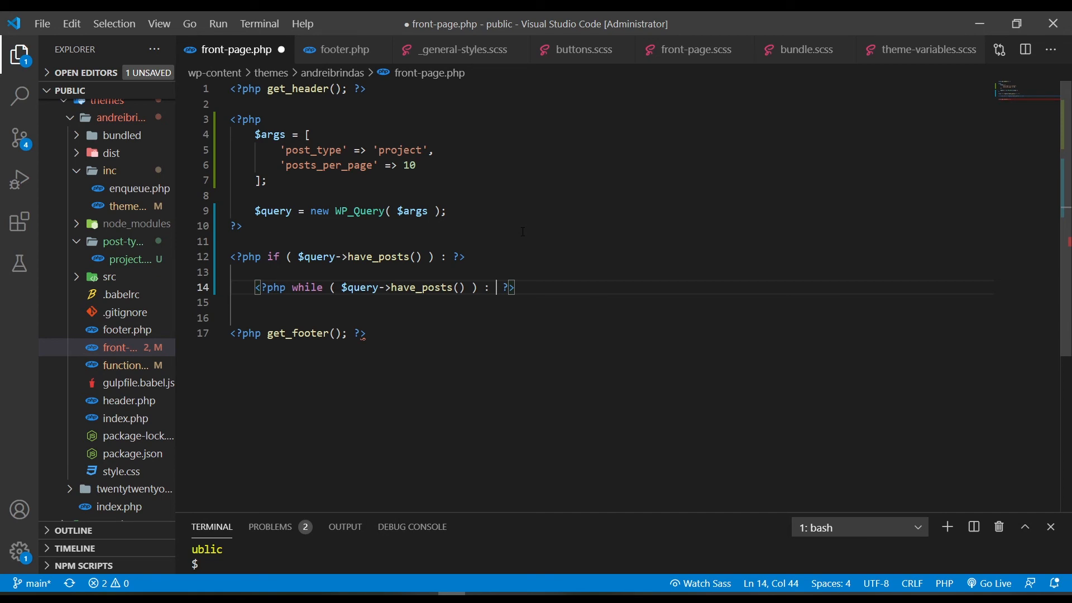
text($query)
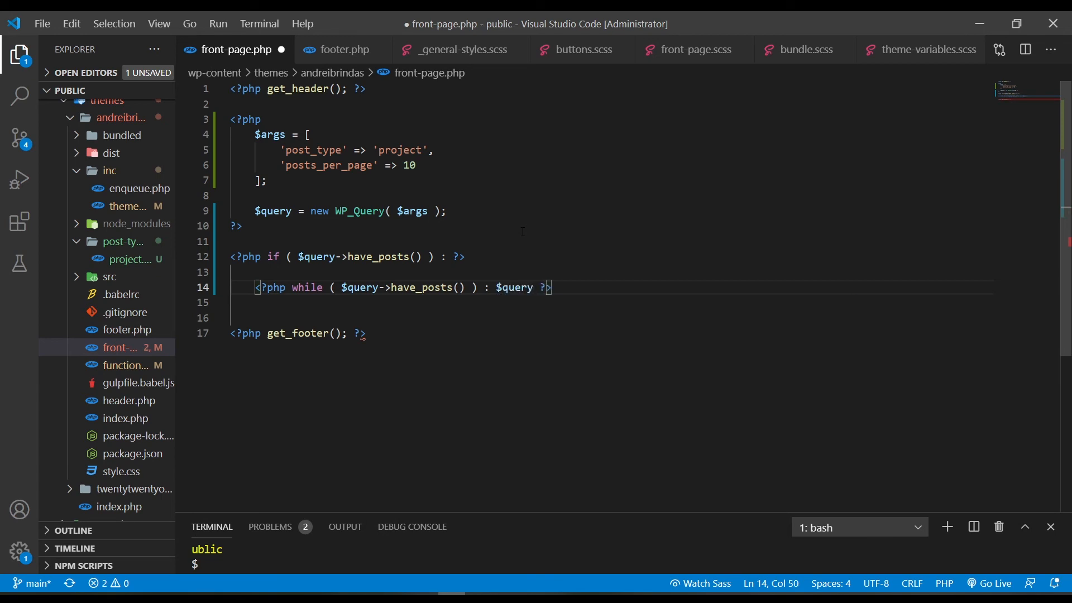
text(->t)
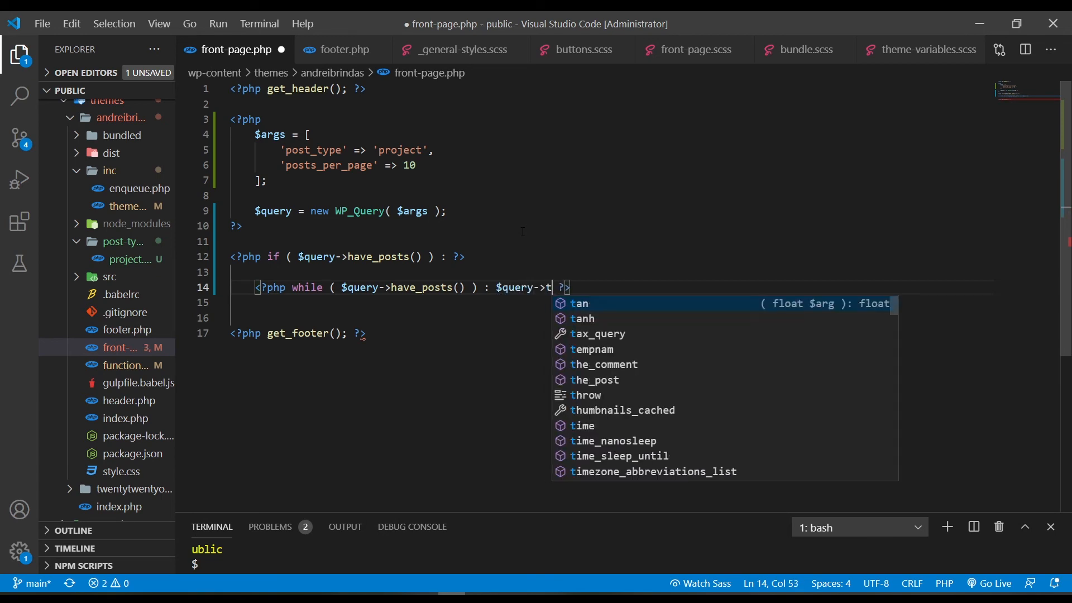
click(594, 380)
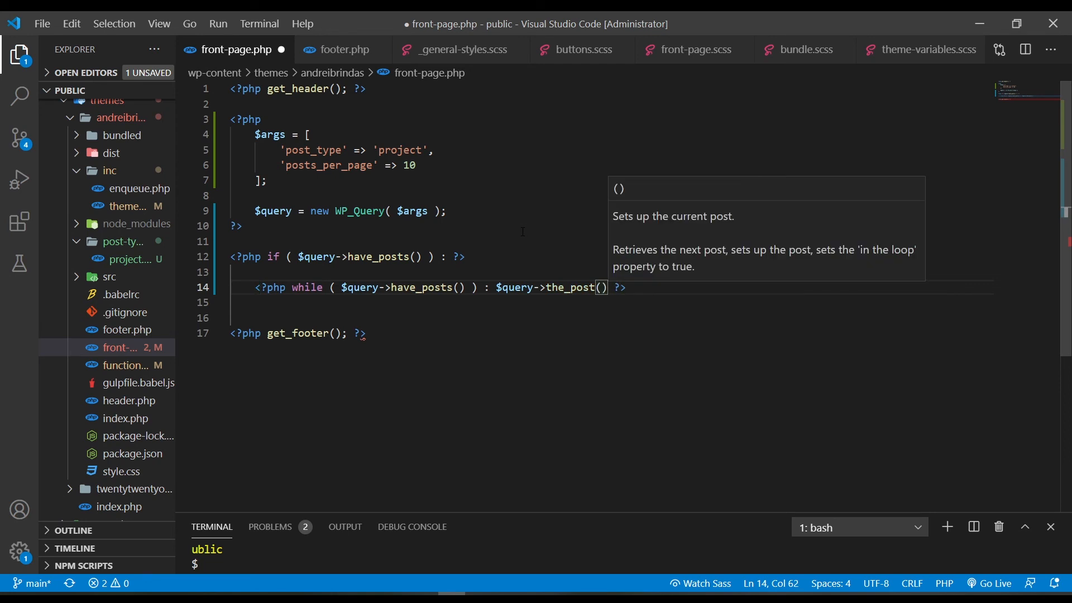
text(;)
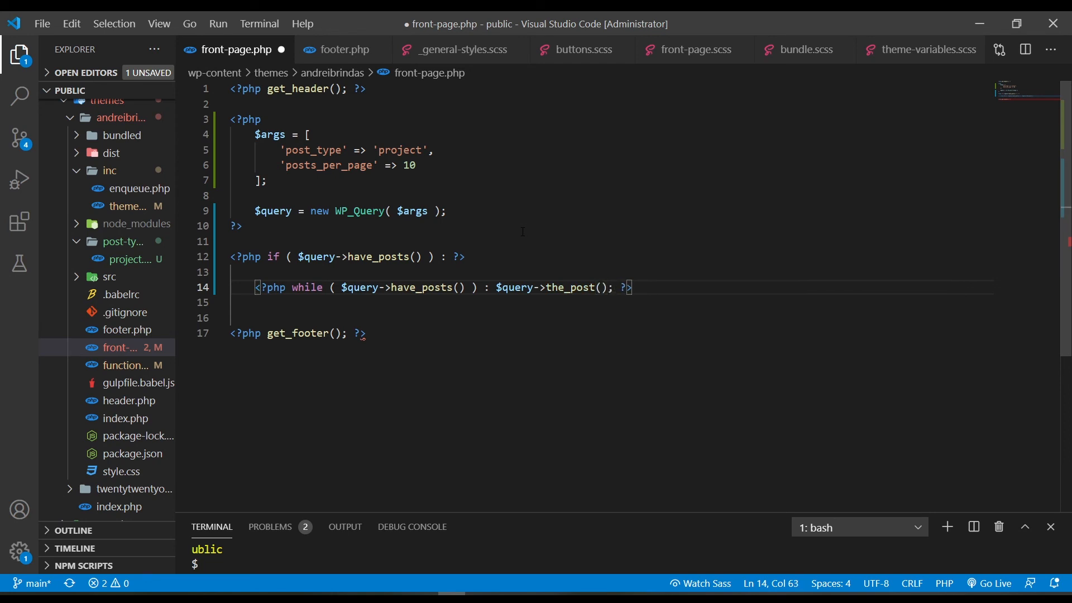
key(Enter)
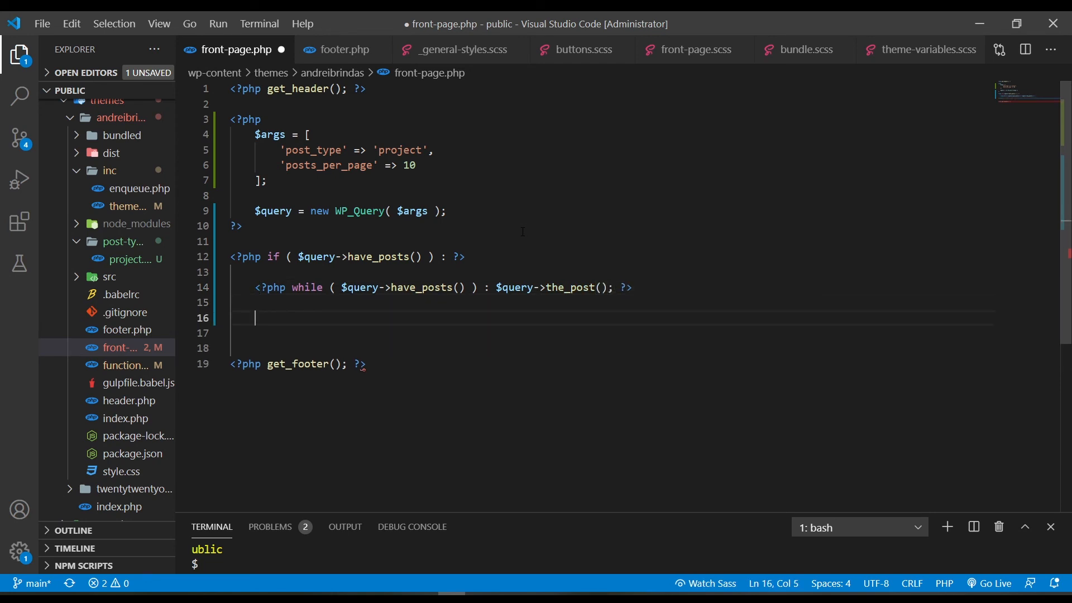
- Output each project title as <h2><?php the_title() ?></h2> inside the loop
text(php endwhile; ?>)
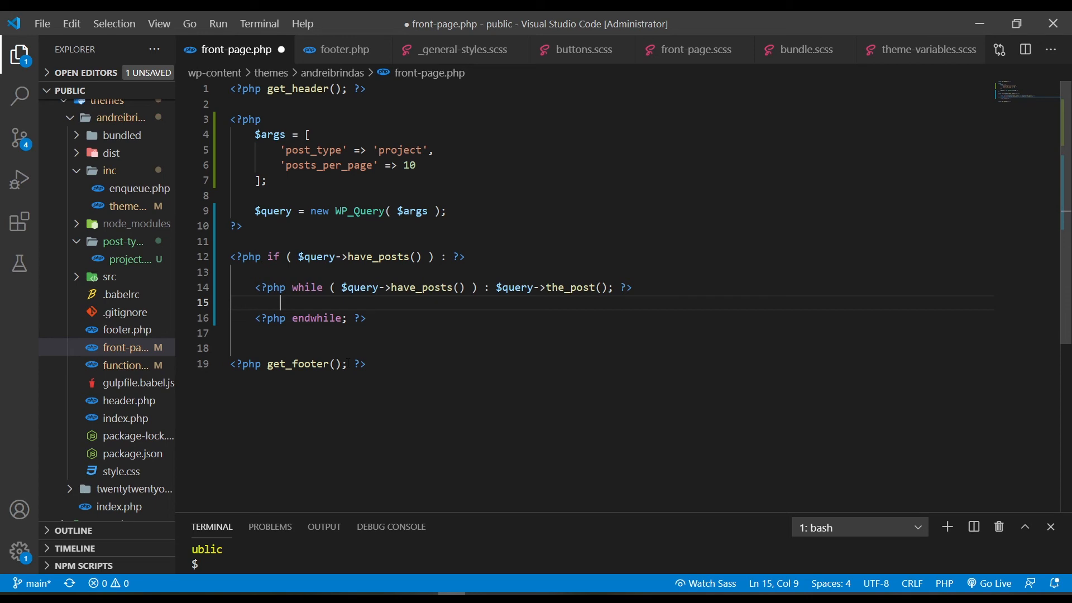
text(h2></h2>)
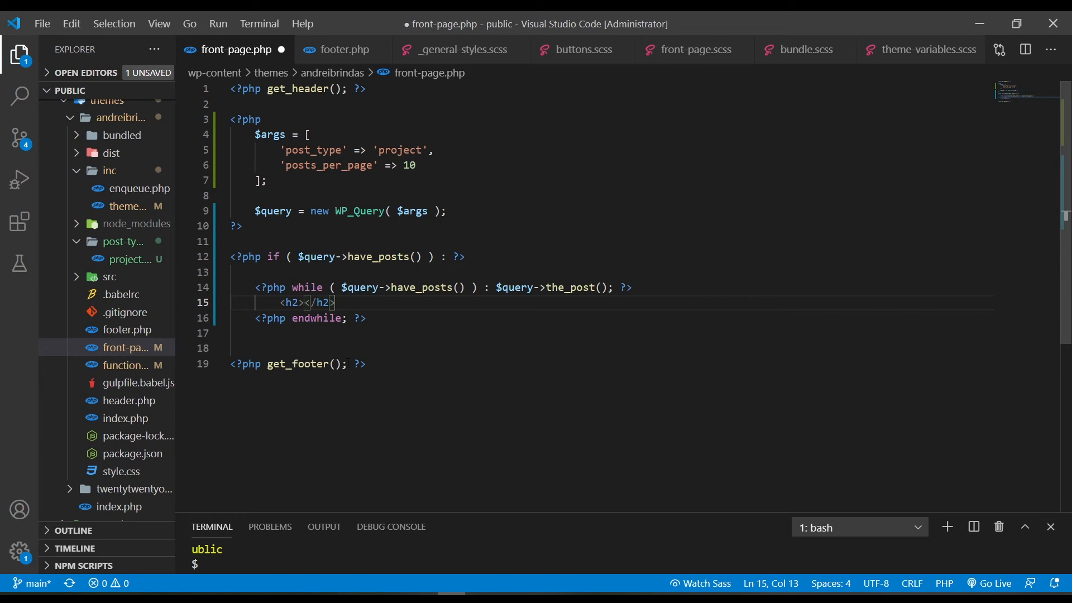
text(<?php ?>)
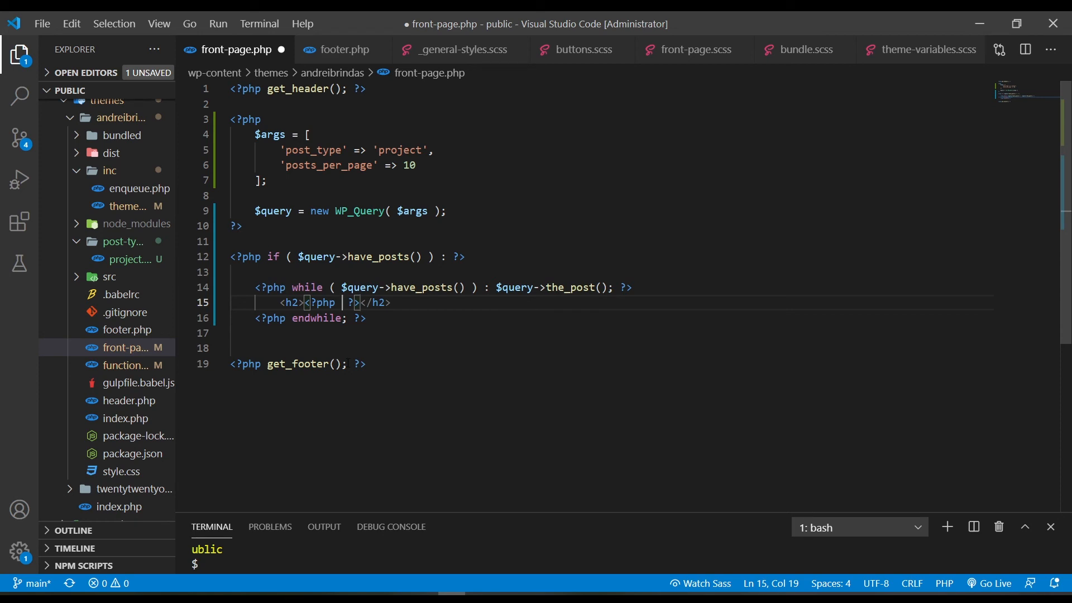
text(the_title)
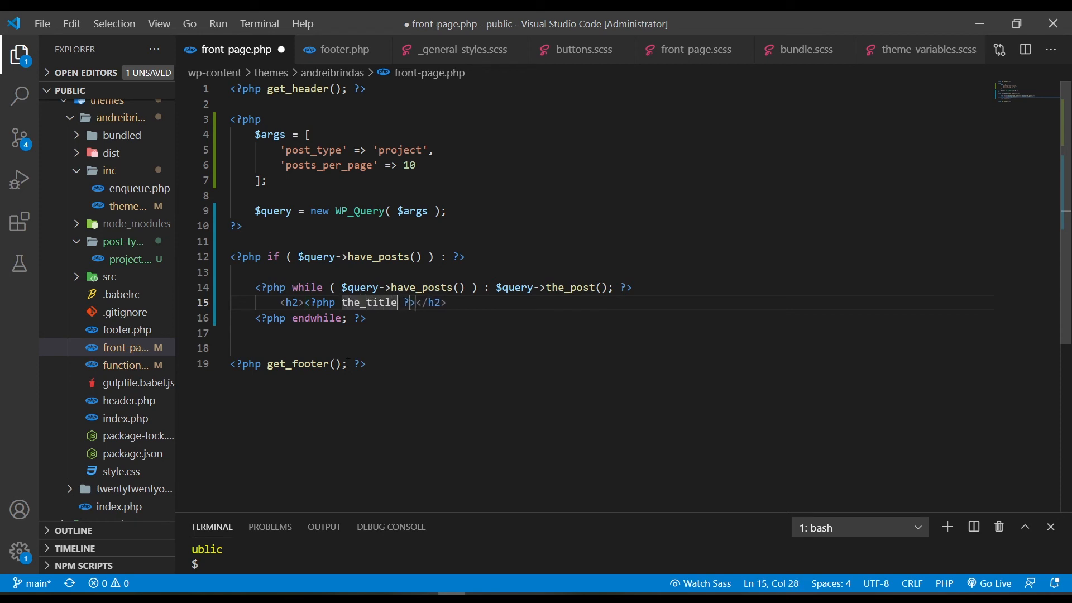
text(())
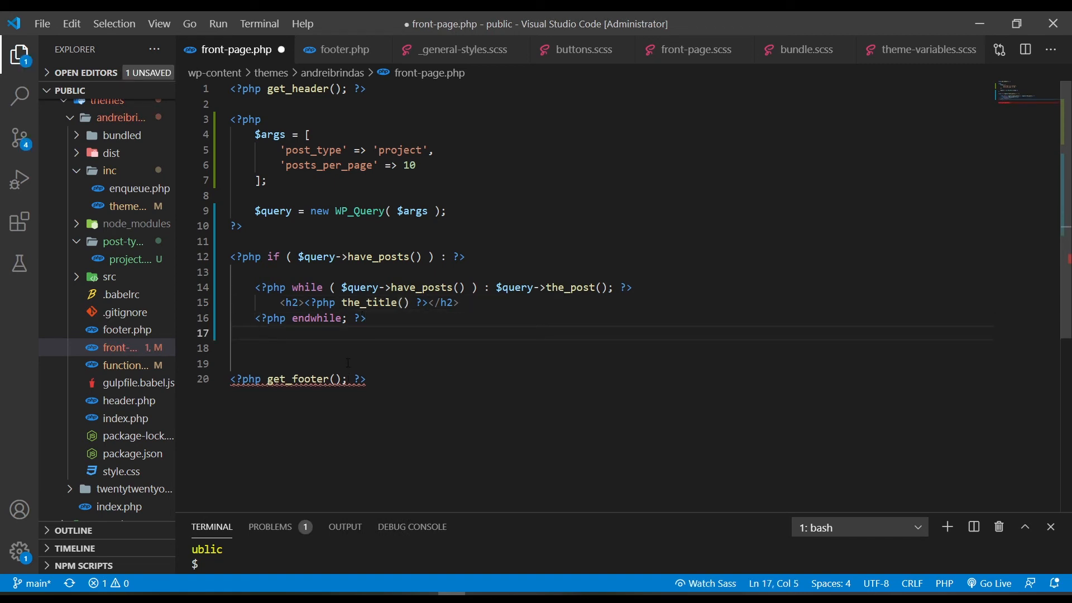
- Add an else: branch printing 'Hey, there are no projects here. Do some work!!!' and begin endif
key(Enter)
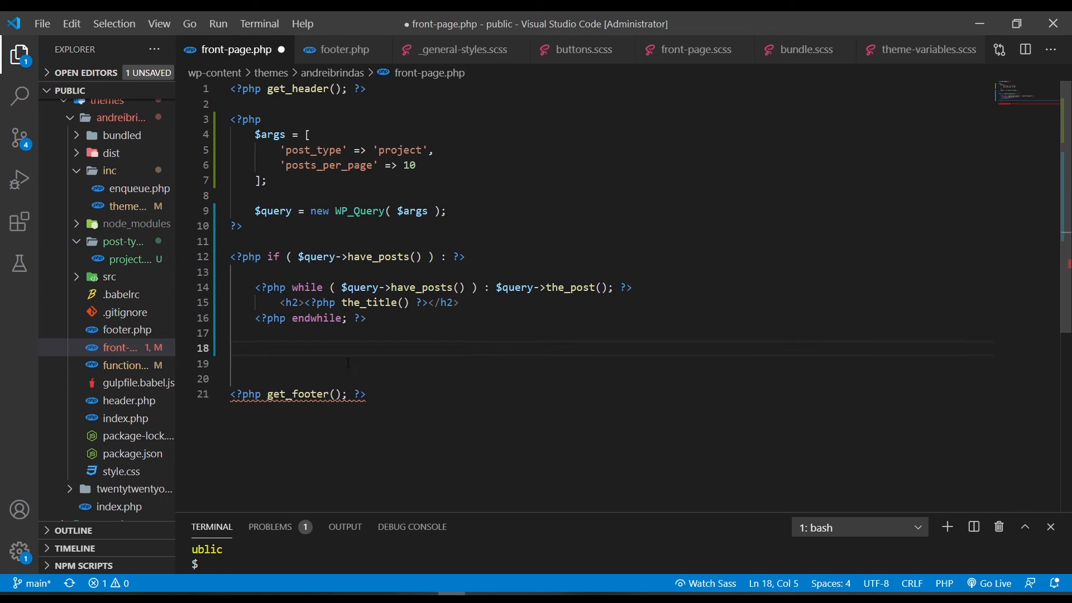
text(<?php else ?>)
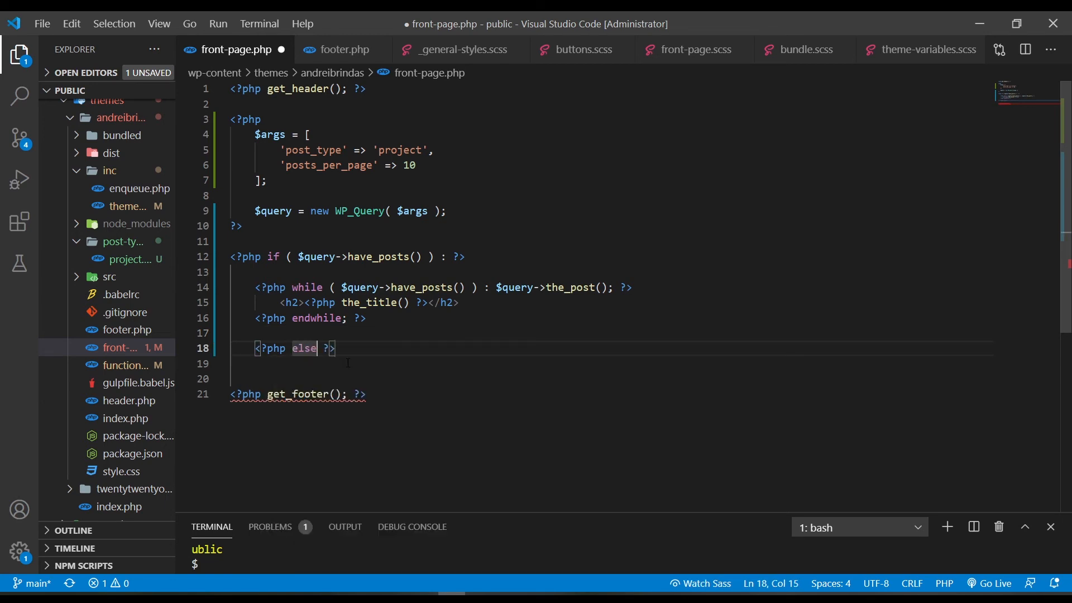
text(:)
click(612, 380)
text(<p></p>)
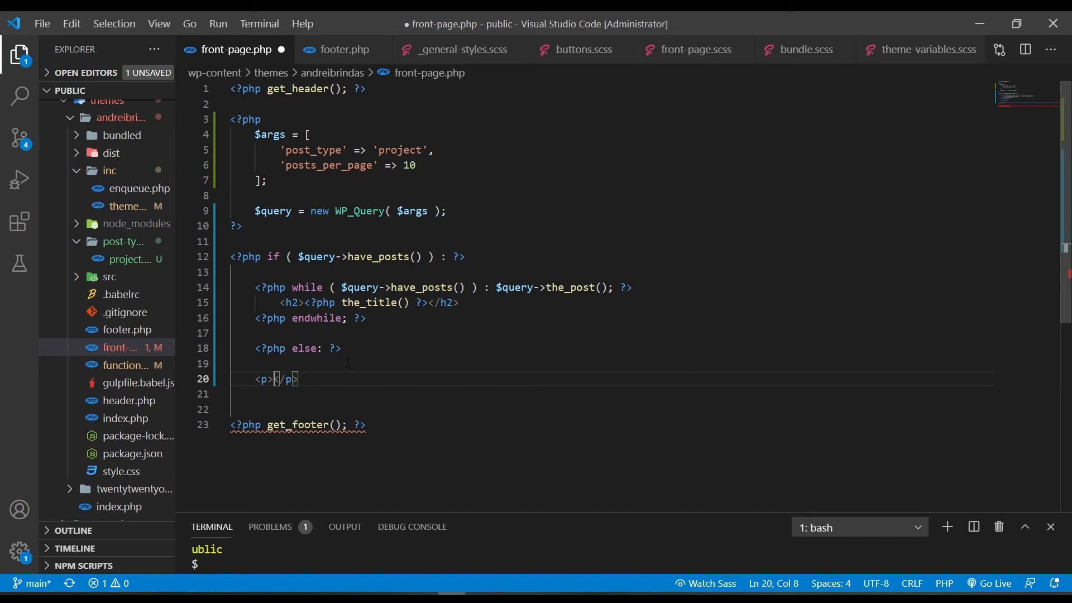
text(Hey, there are no r)
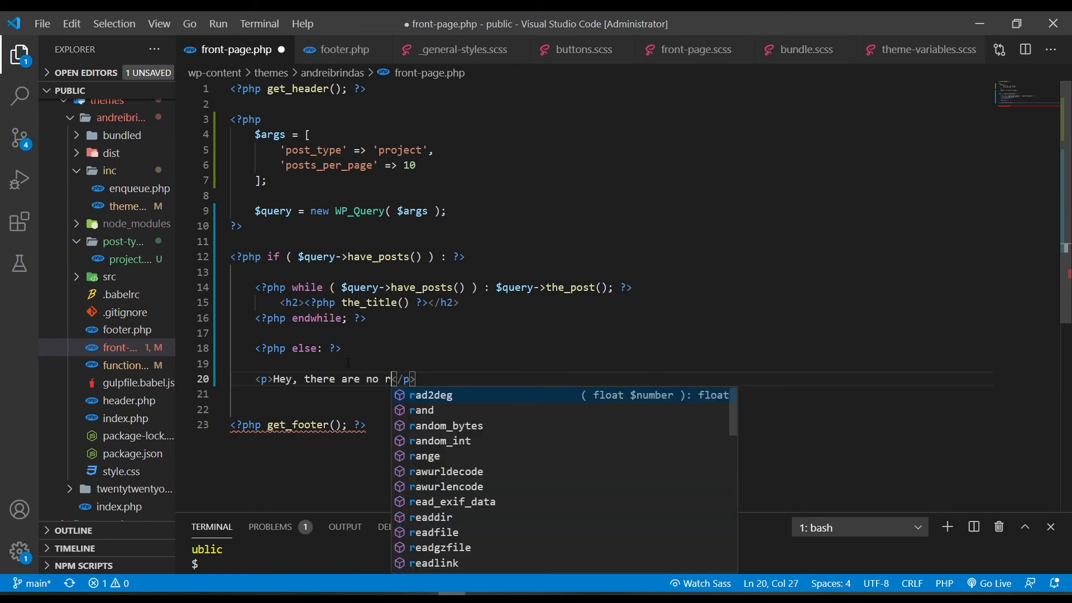
text(project)
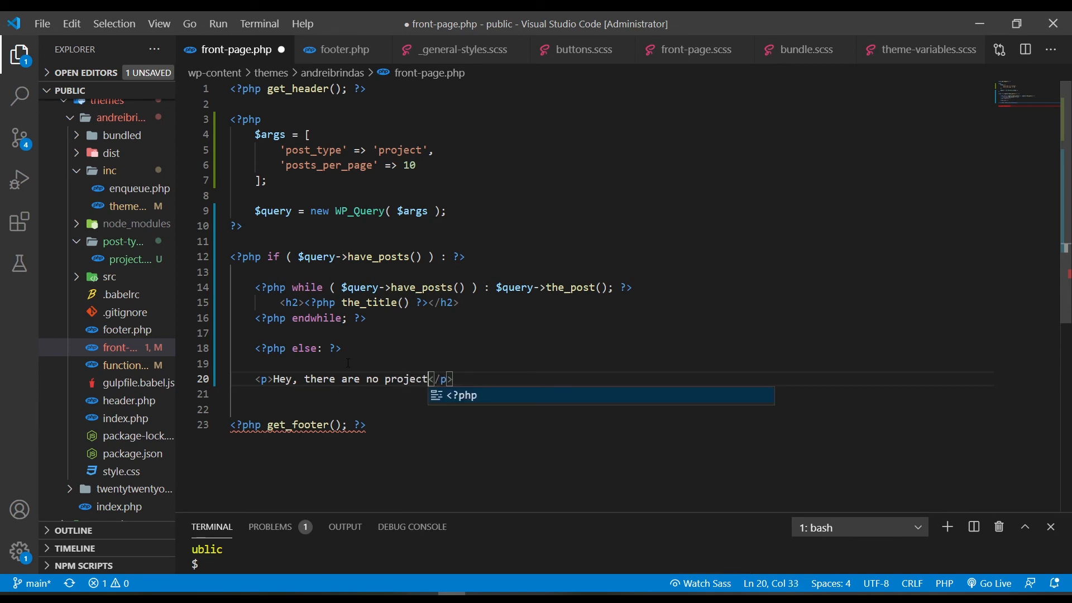
text(s here,)
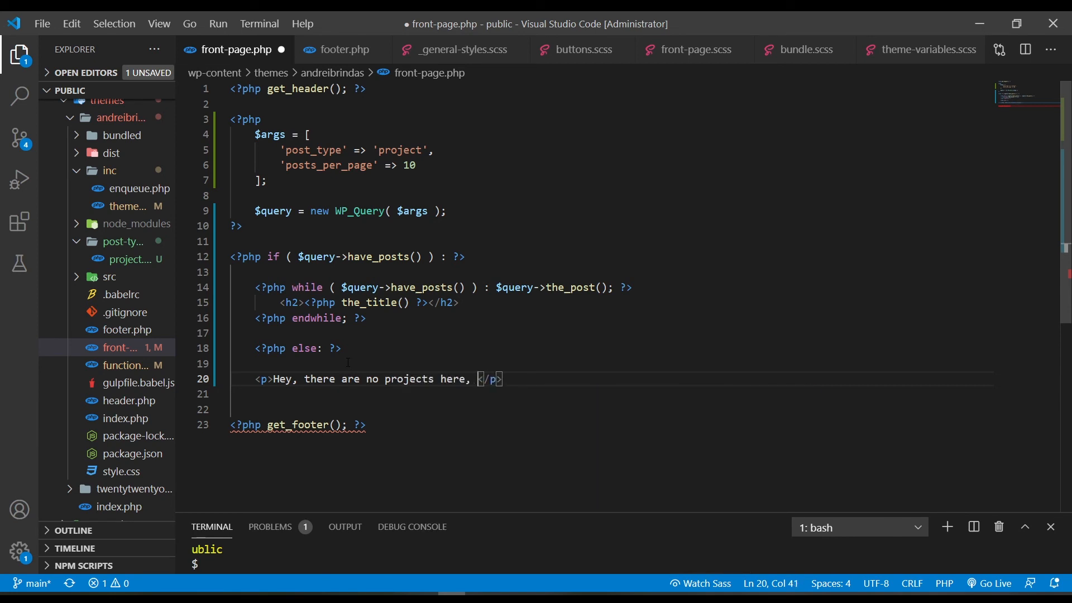
text(. Do s)
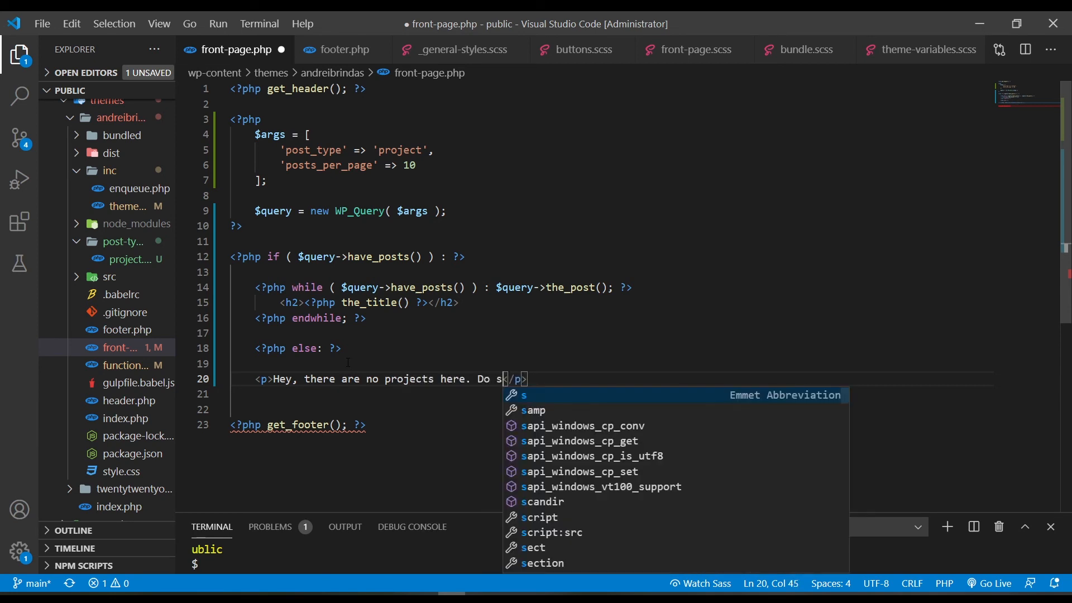
text(ome work)
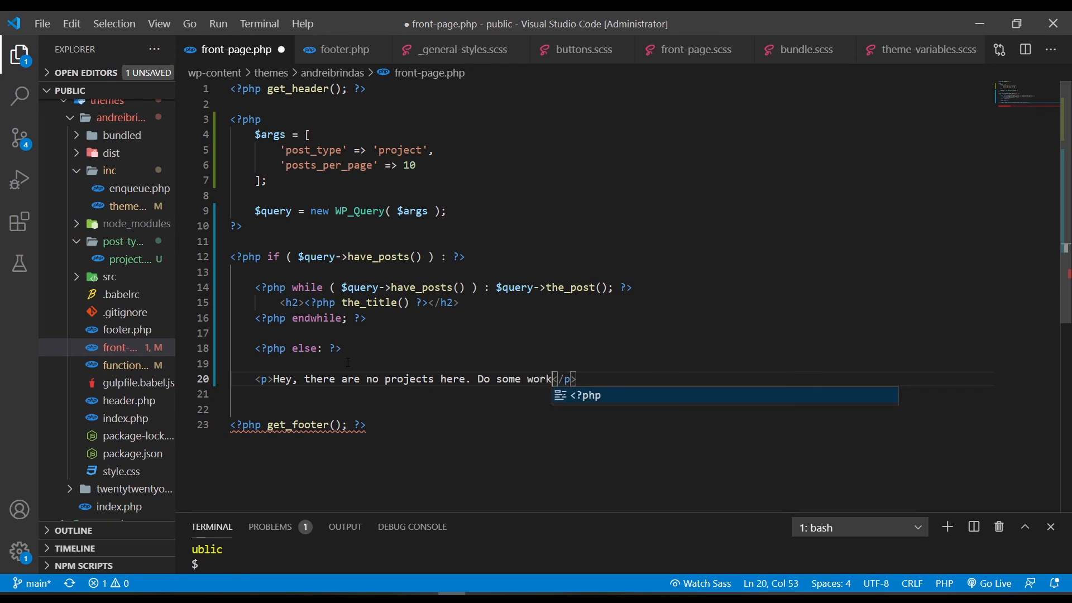
text(!!!)
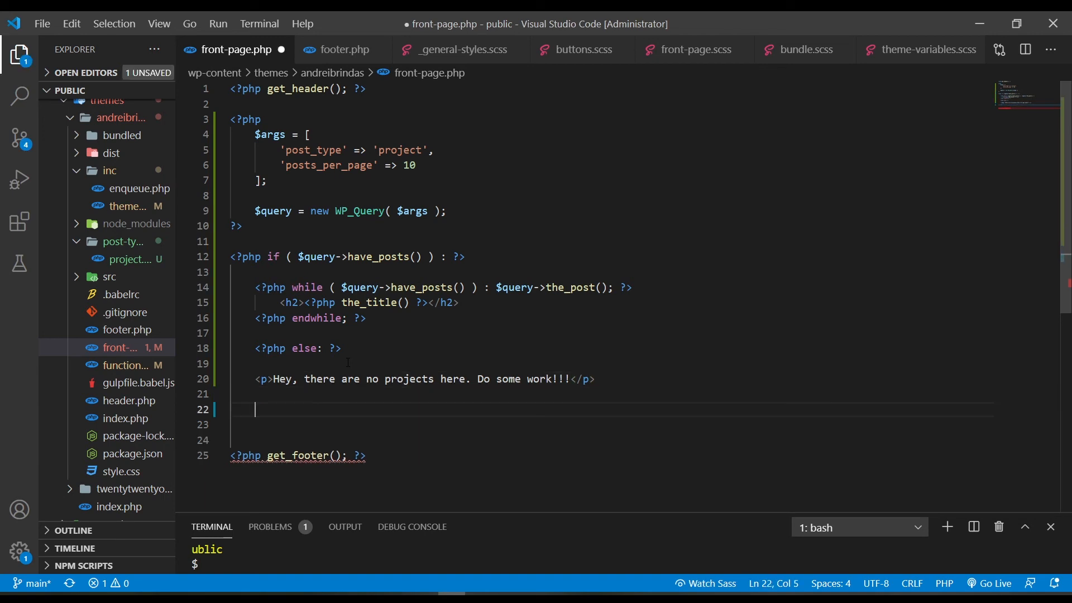
text(<?php end ?>)
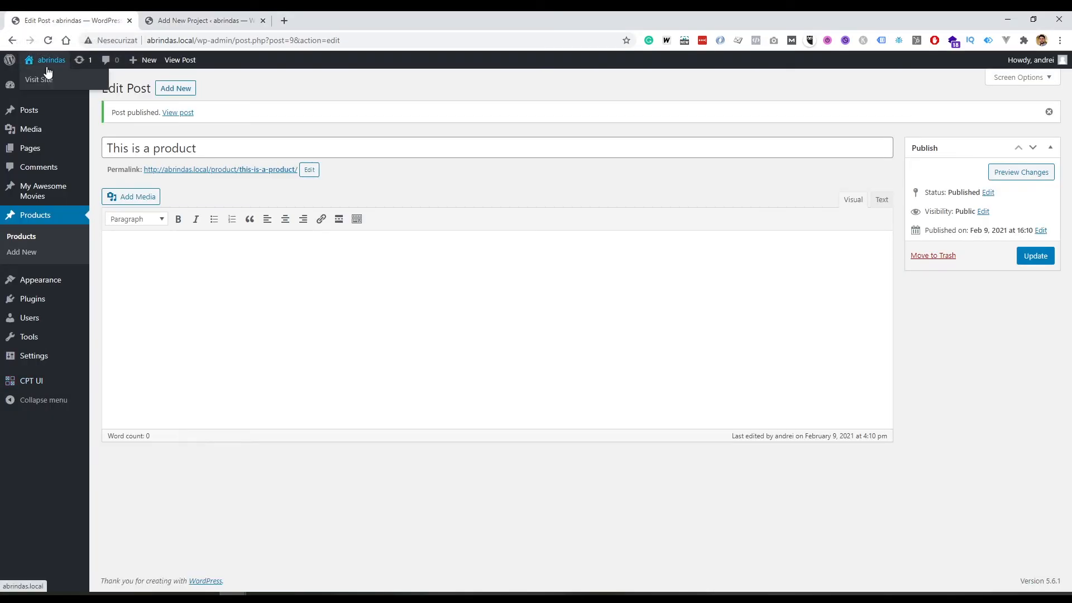
- Add an inline style="color: white" attribute to the front-page.php markup
click(39, 79)
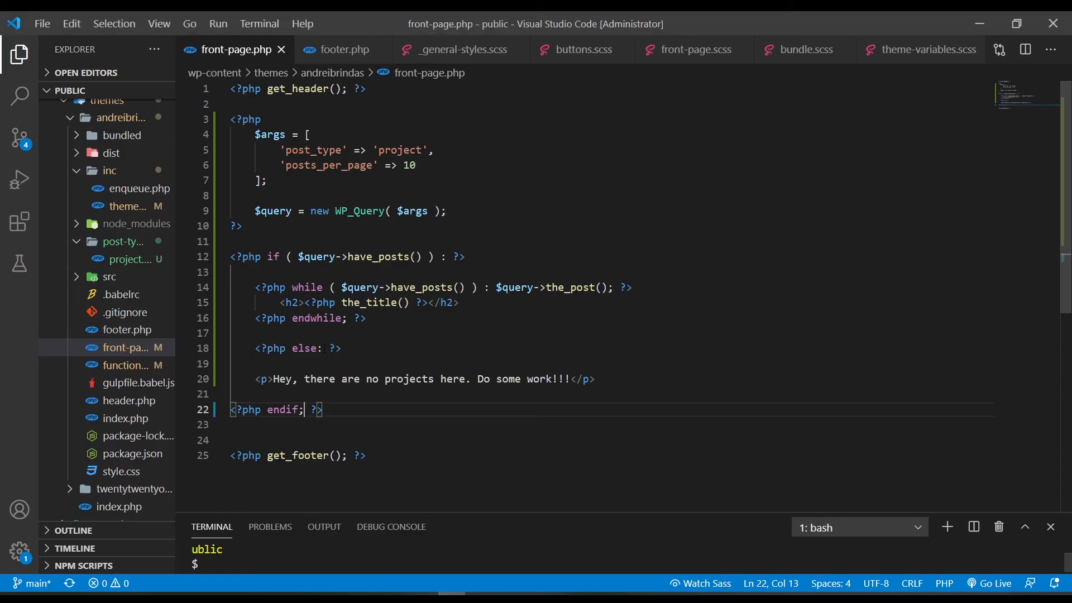
text(style="color: whi)
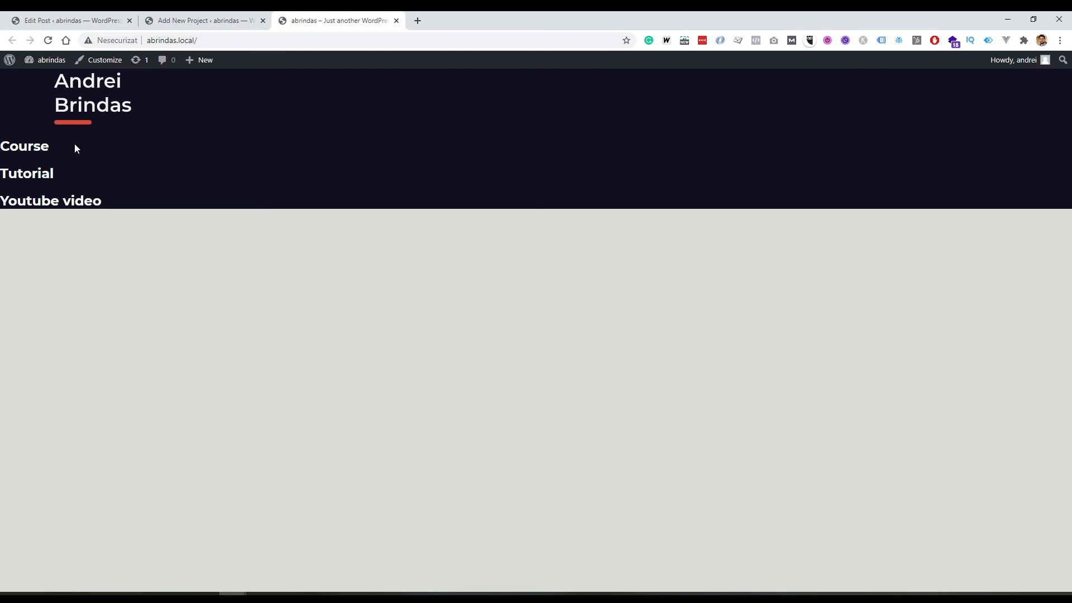
mouse_move(83, 163)
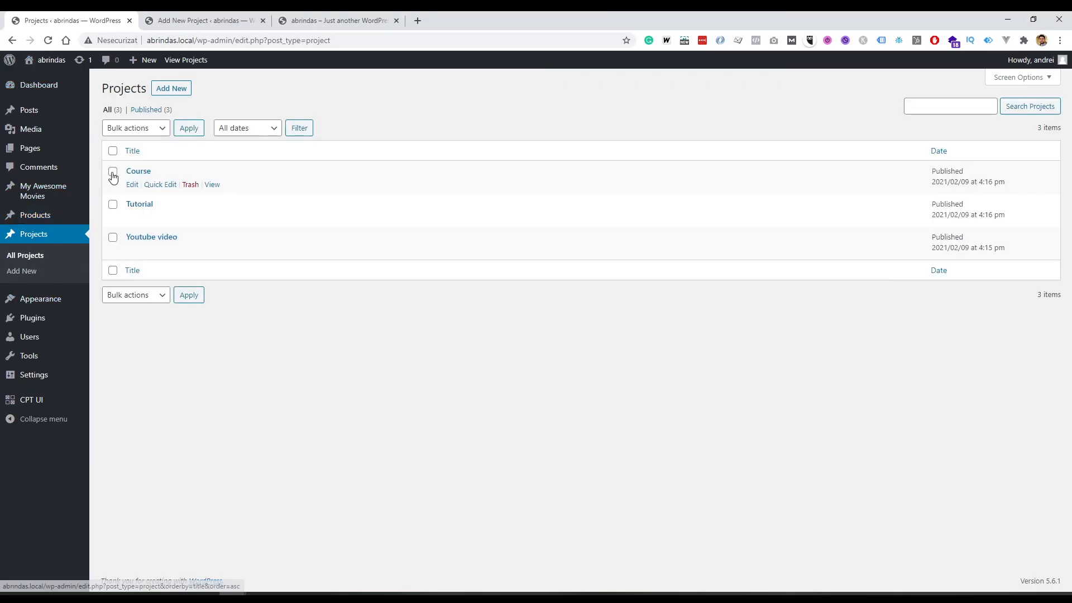
- Bulk-trash all three projects, then return to the front page to see the no-projects message
click(113, 151)
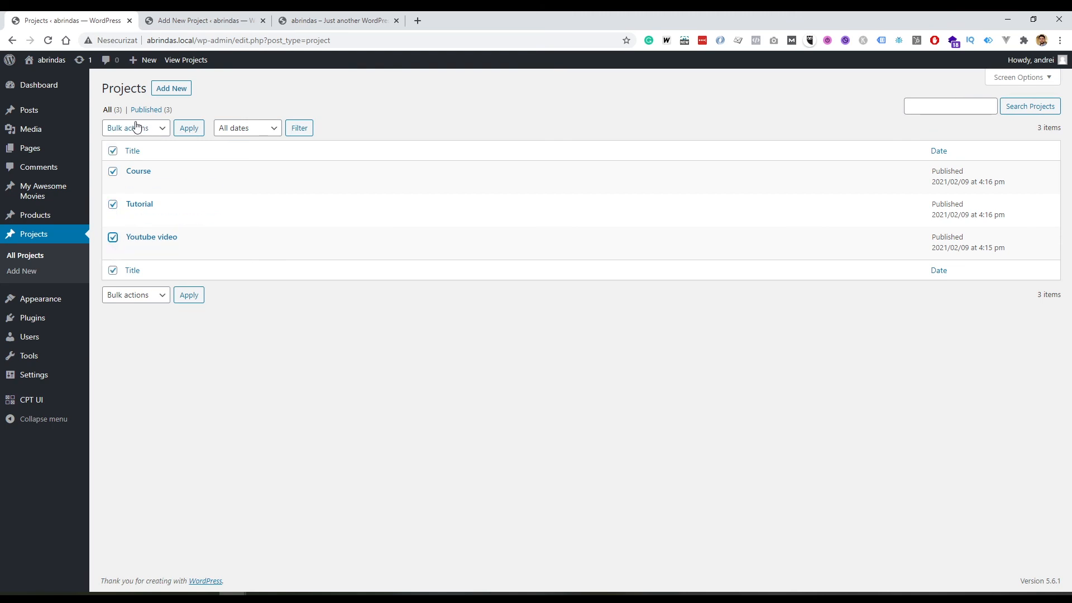
click(189, 128)
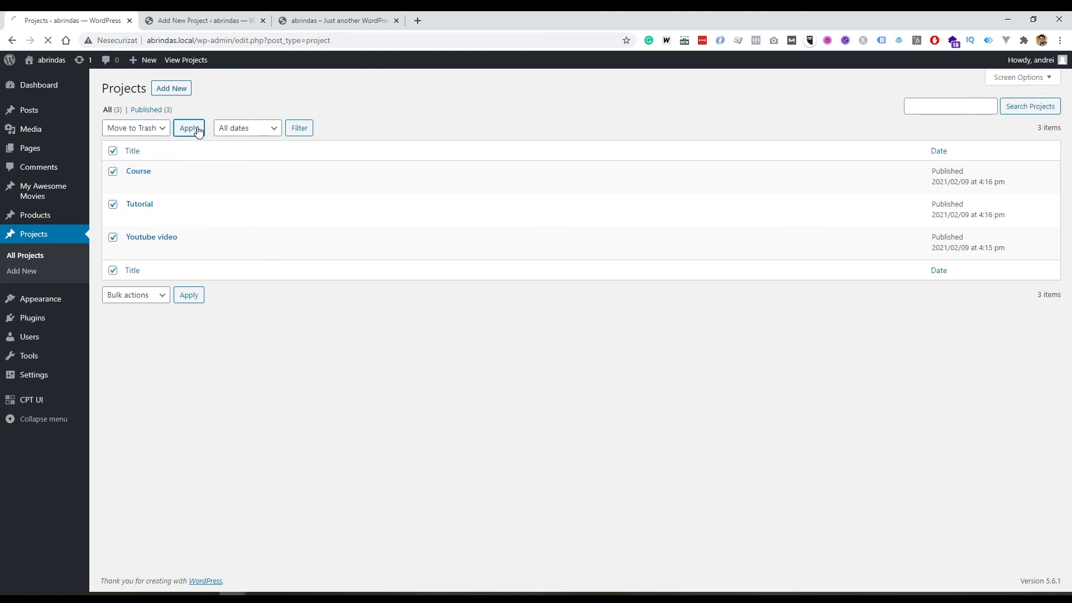
click(189, 128)
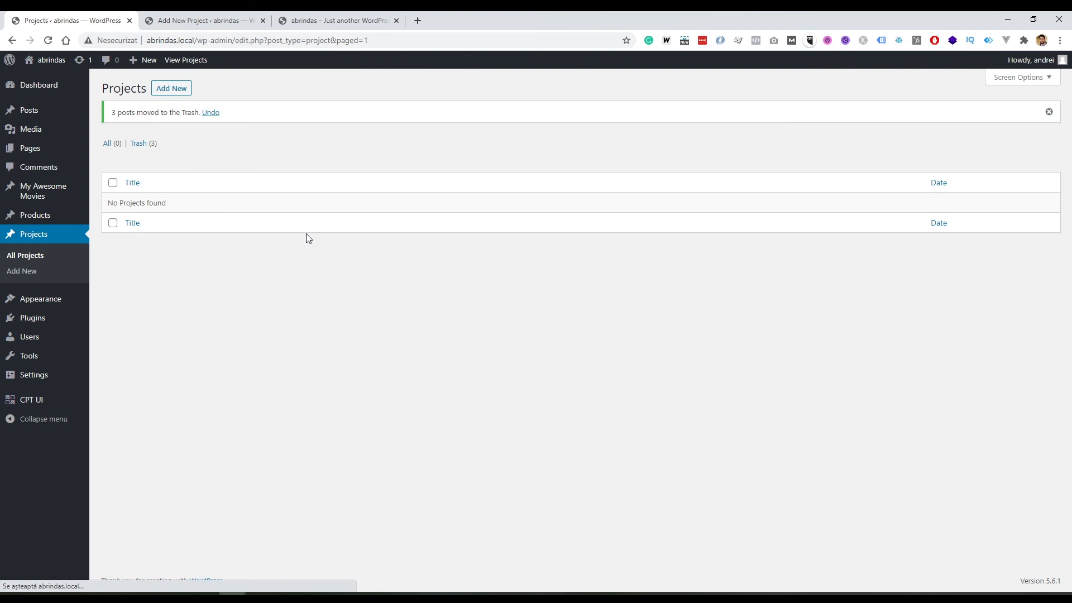
click(341, 20)
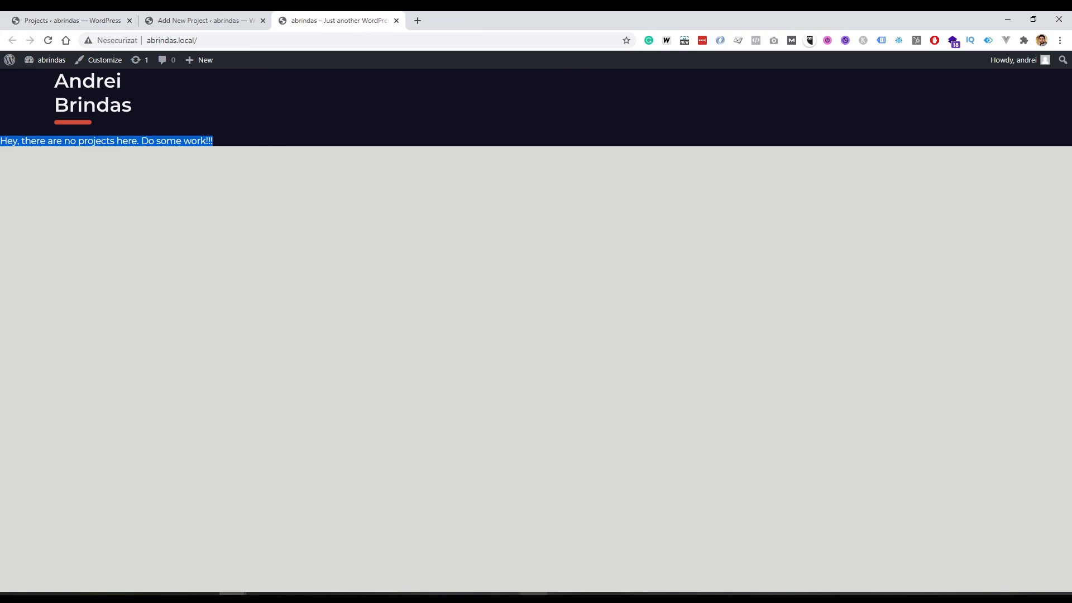